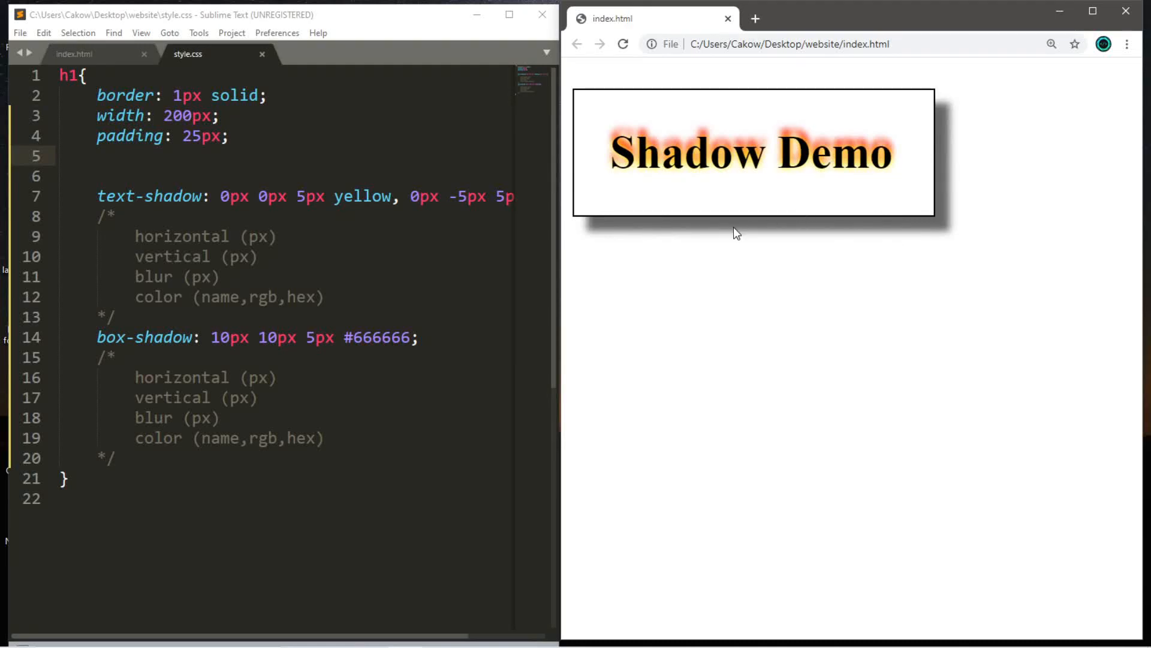
pyautogui.moveTo(674, 206)
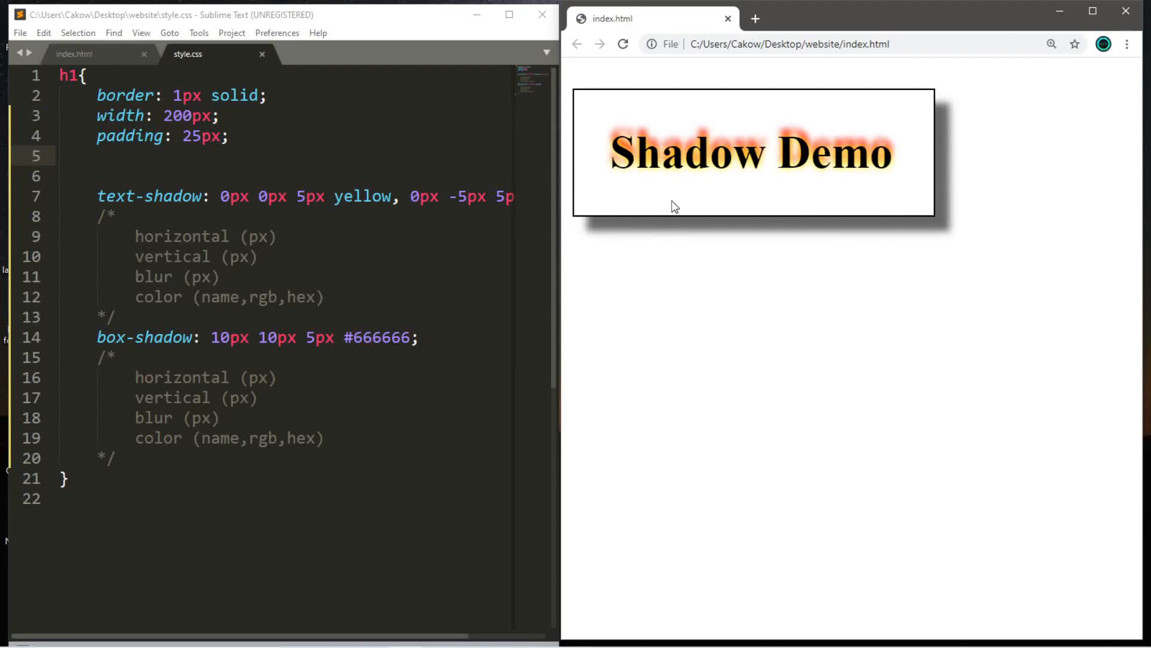
pyautogui.moveTo(901, 144)
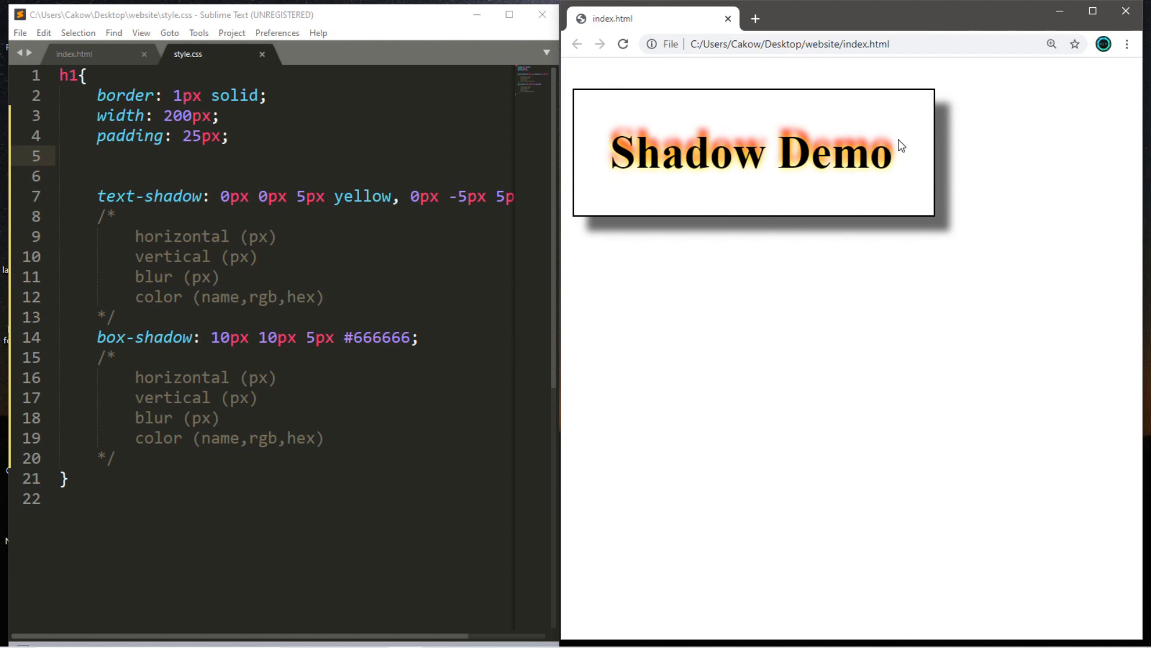
pyautogui.moveTo(925, 251)
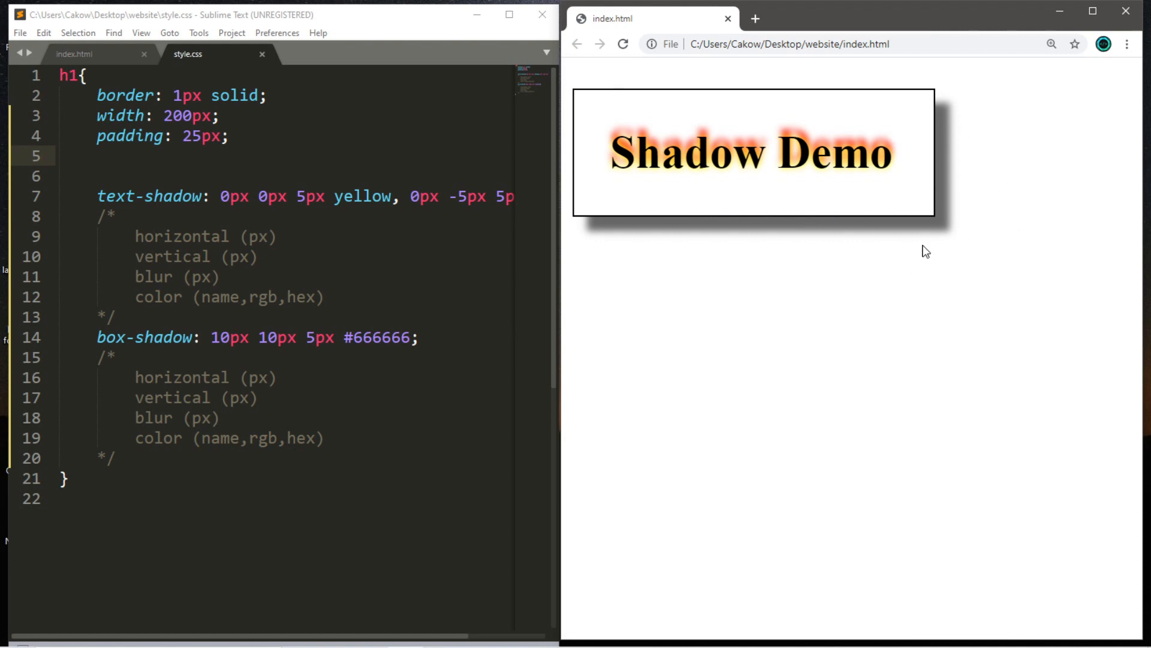
# Switch to index.html, which has an empty body linked to style.css
pyautogui.click(75, 53)
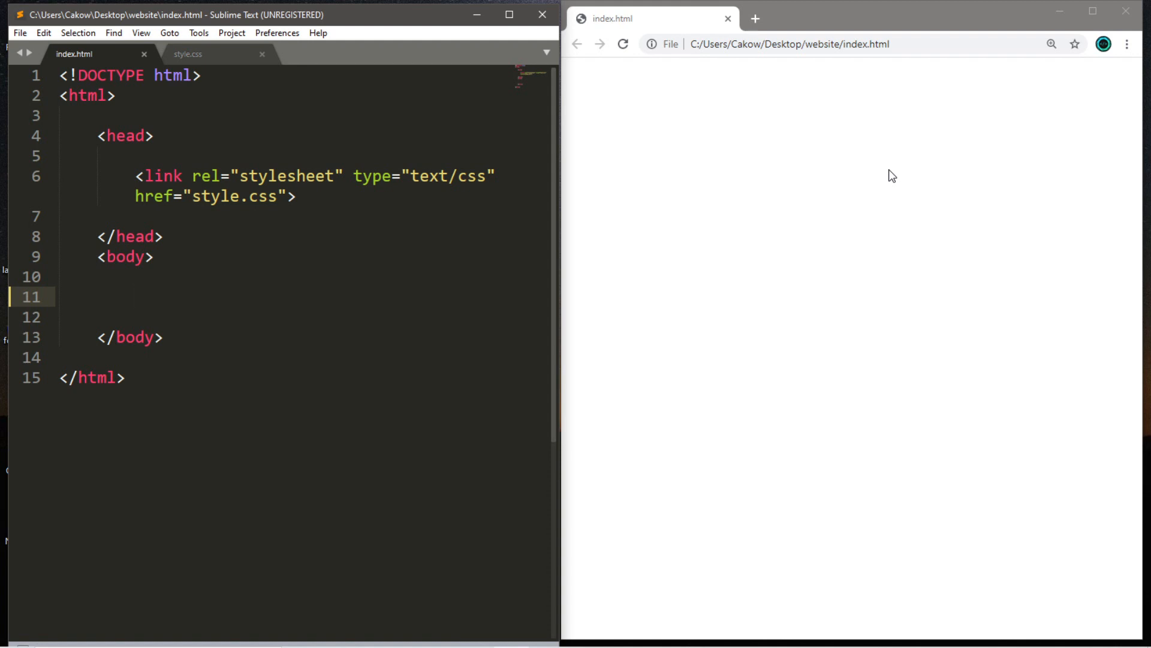
pyautogui.moveTo(861, 181)
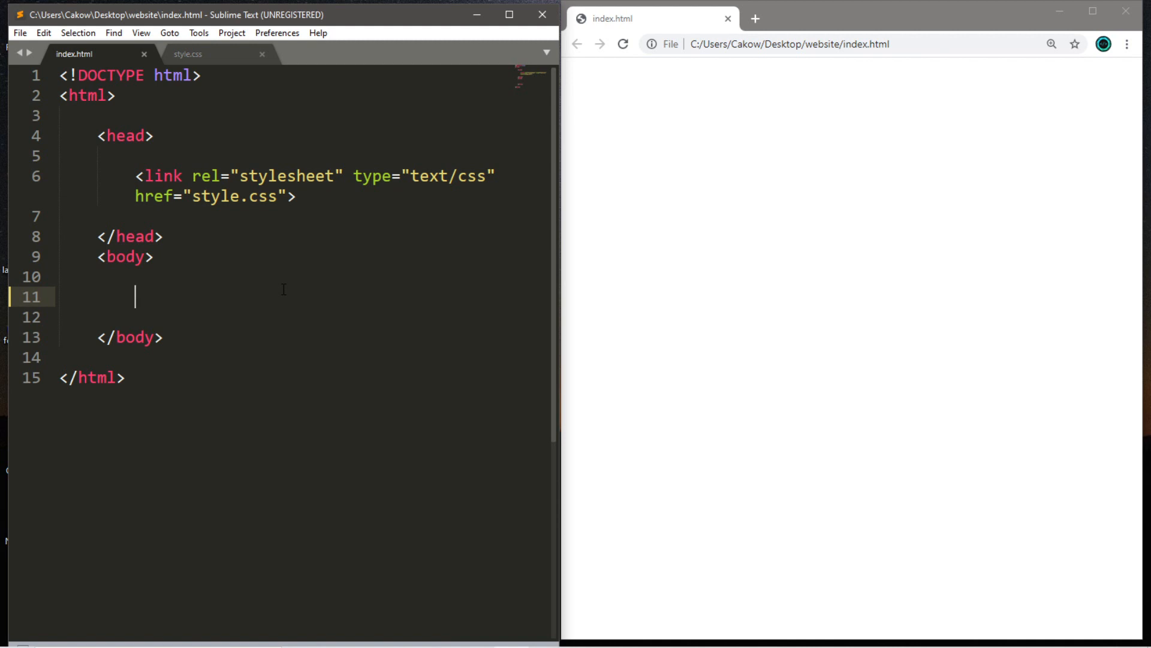
pyautogui.moveTo(207, 285)
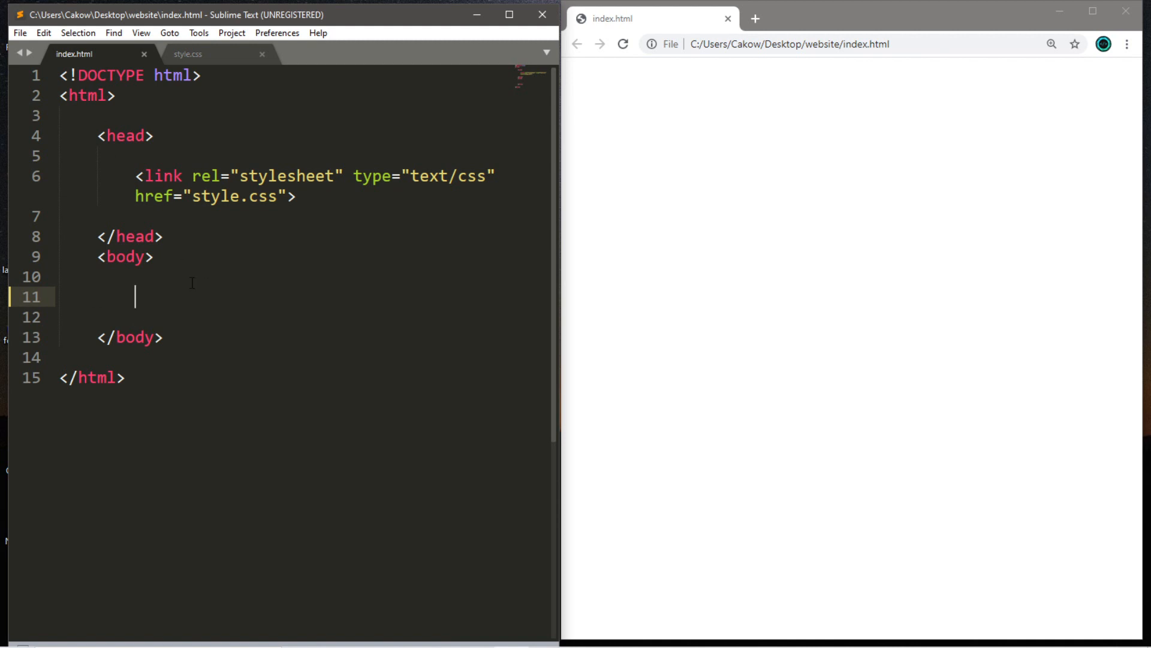
# Add <h1>Shadow Demo</h1> inside the body and refresh the Chrome preview to show it
pyautogui.write('<h1>')
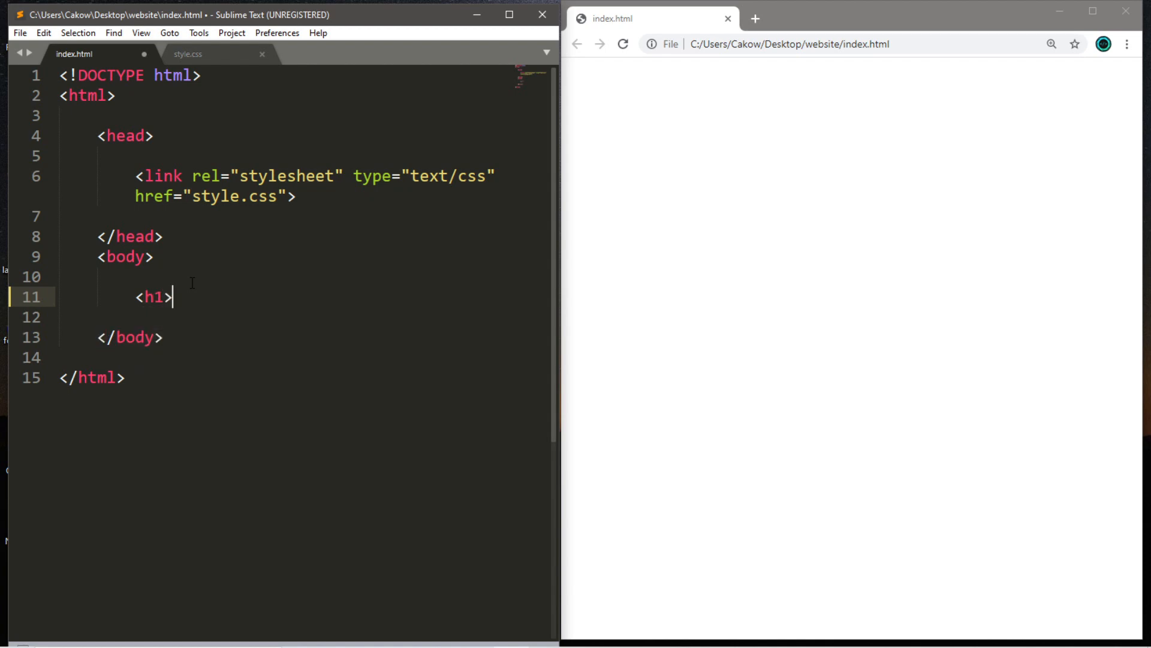
pyautogui.write('Shado')
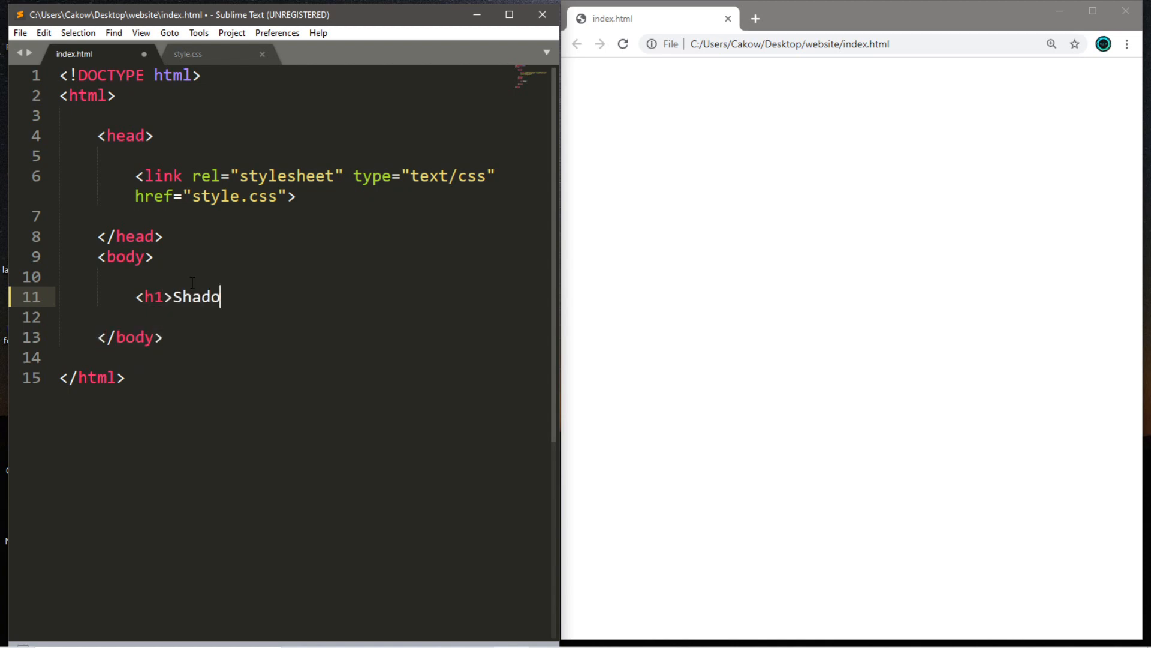
pyautogui.write('w Demo')
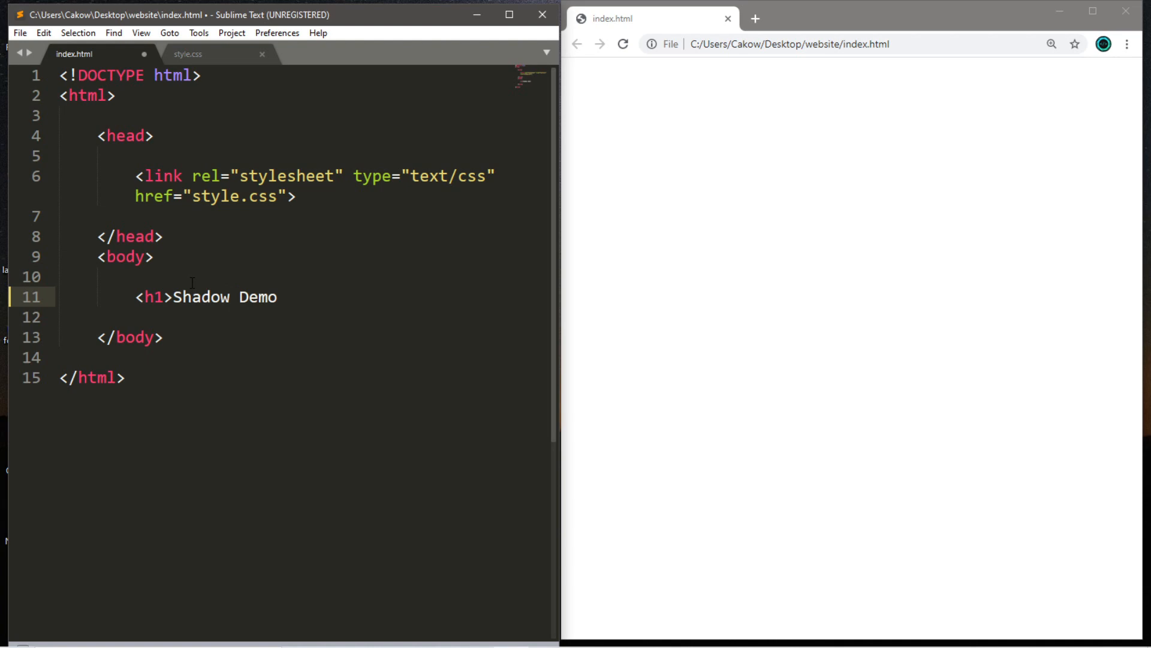
pyautogui.write('</h1>')
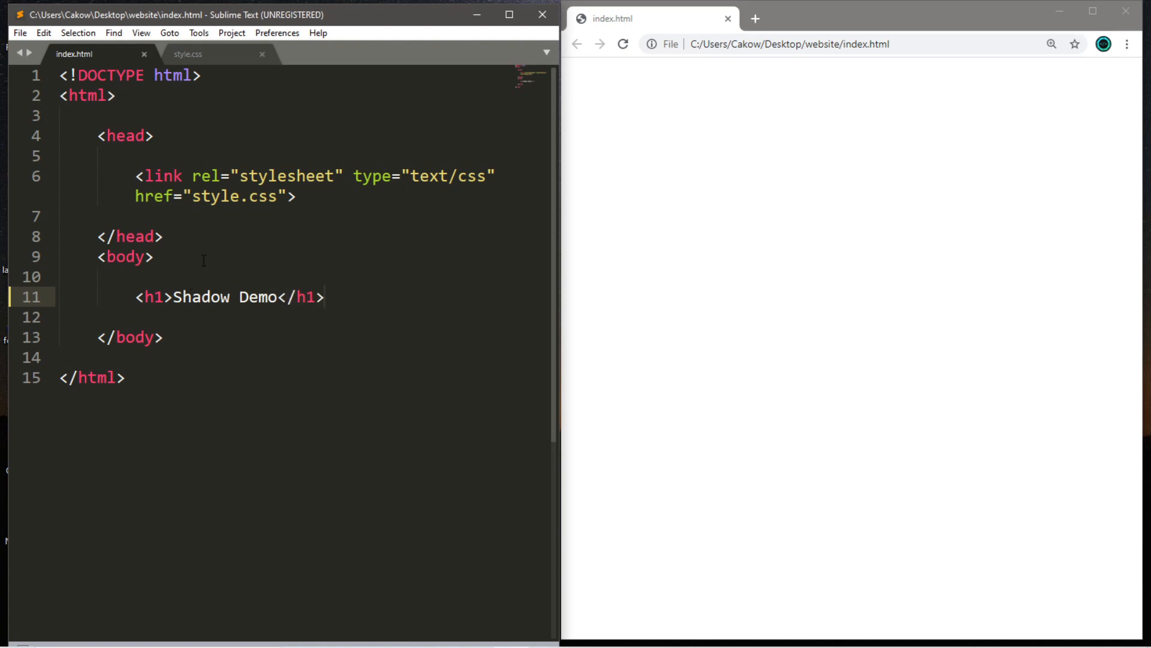
pyautogui.click(624, 44)
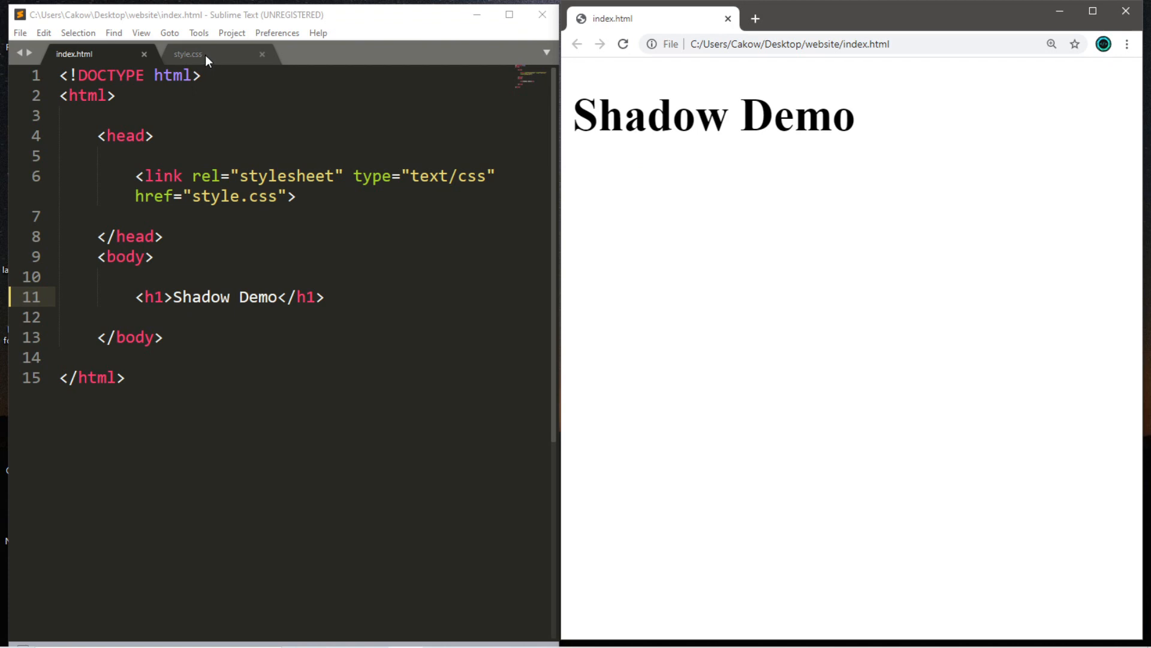
# In style.css write h1 { border: 1px solid; width: 200px; padding: 25px; } and save
pyautogui.click(188, 53)
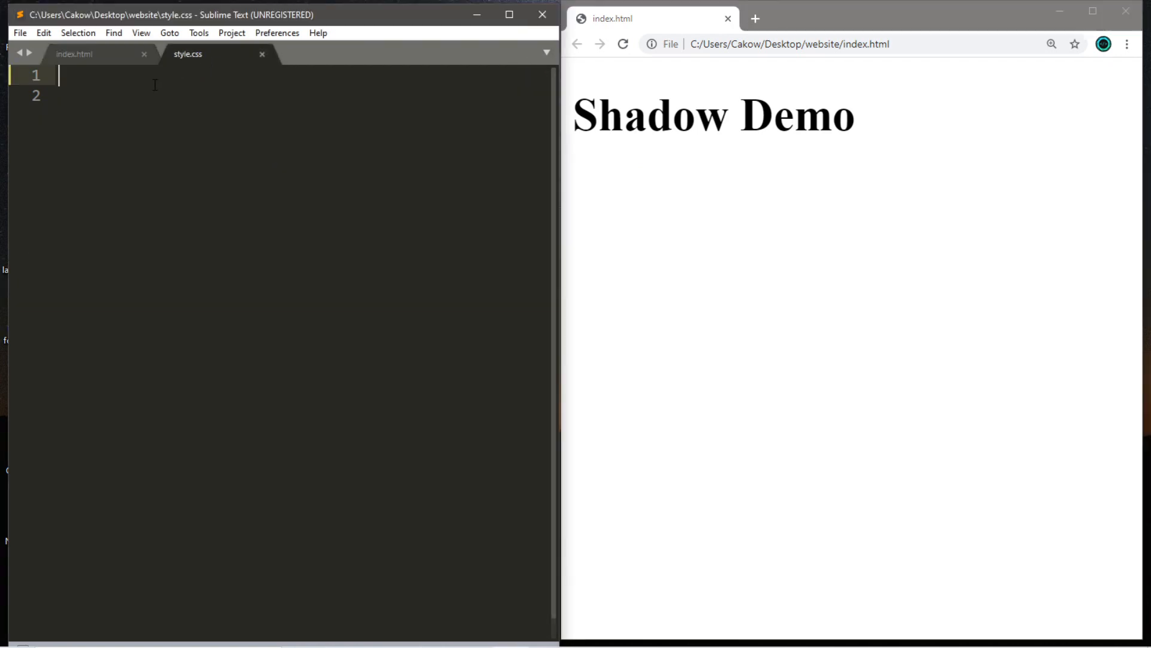
pyautogui.write('h1{}')
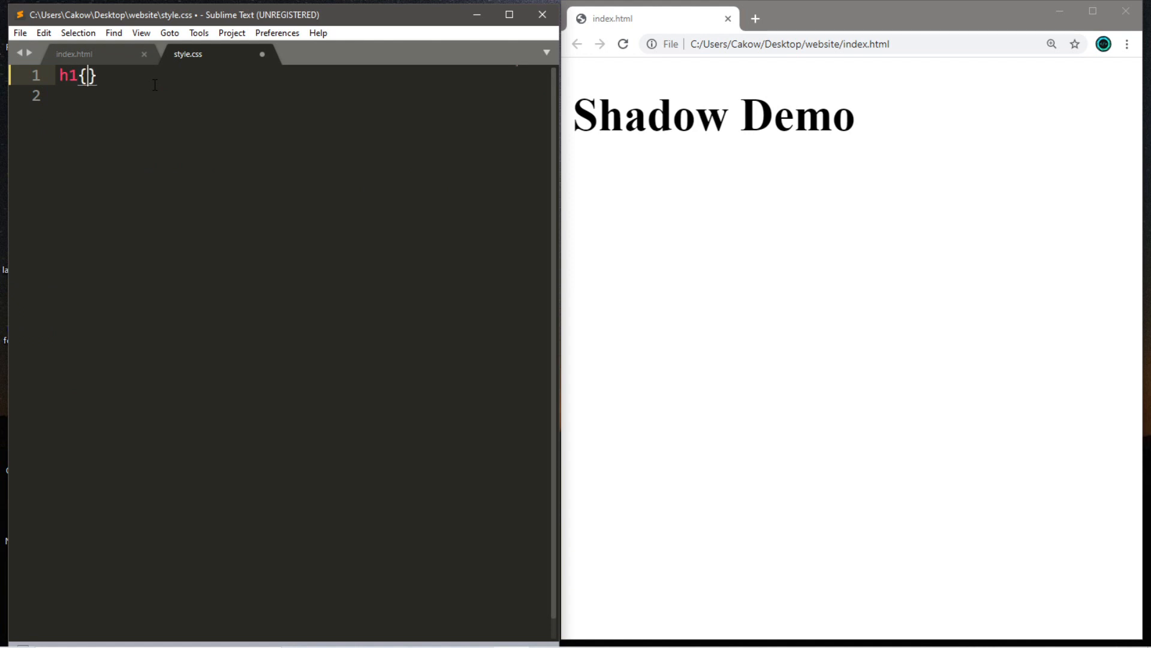
pyautogui.press('enter')
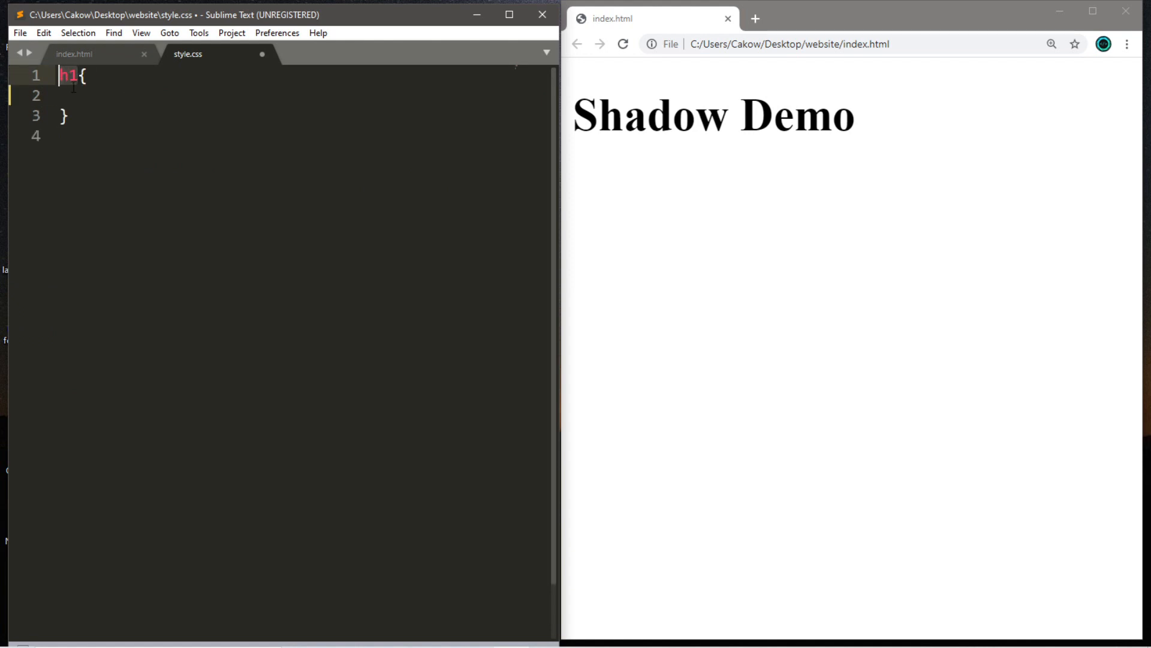
pyautogui.write('border: 1px s;')
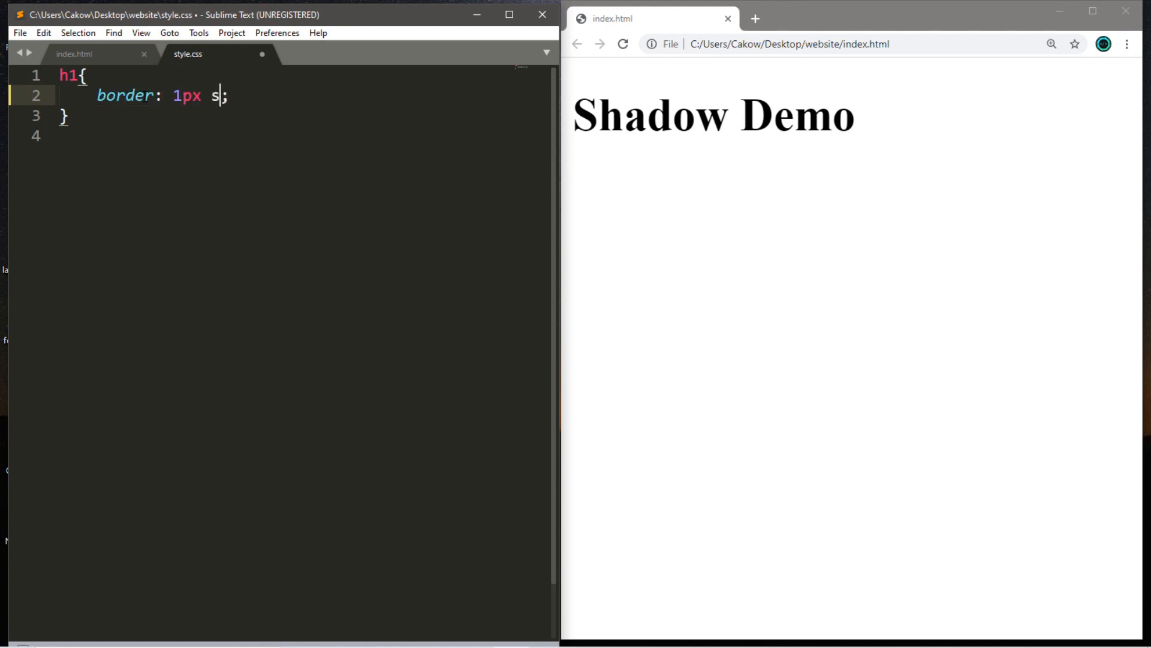
pyautogui.write('olid;')
pyautogui.write('width: ;')
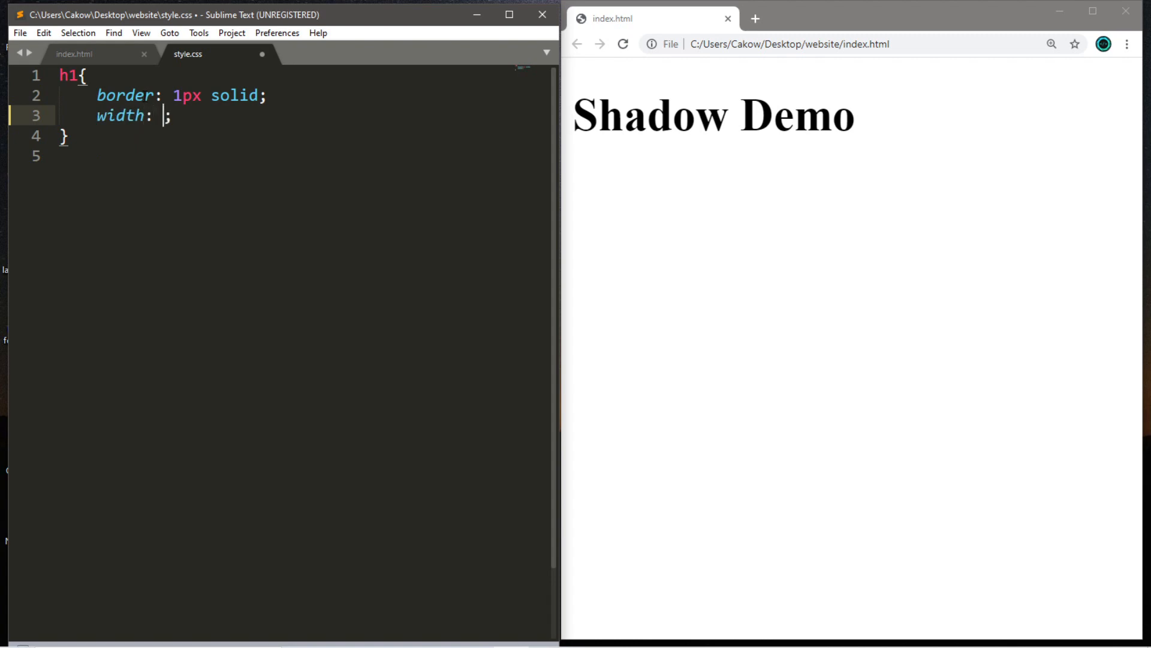
pyautogui.write('200px')
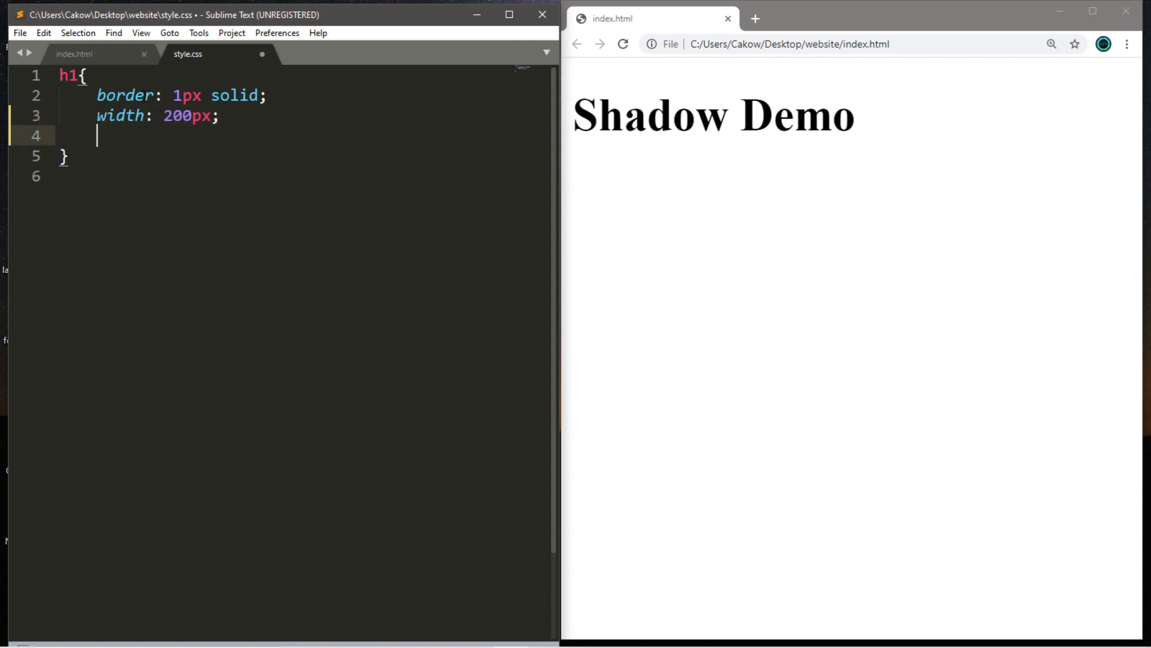
pyautogui.write('padding: 25px;')
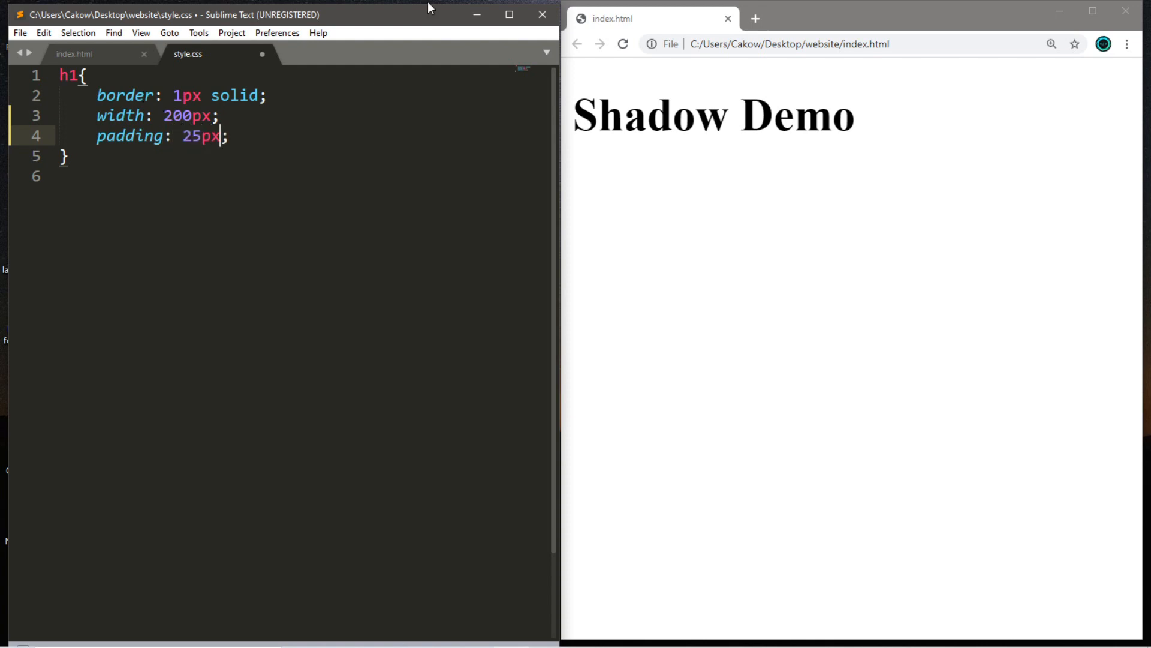
pyautogui.press('ctrl+s')
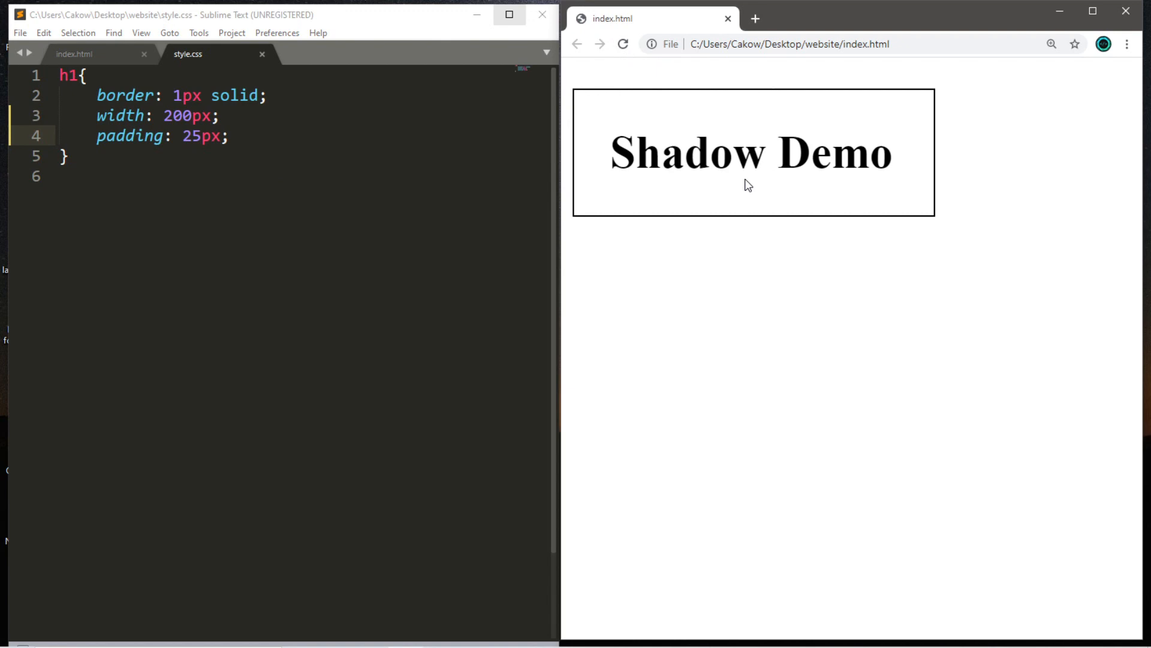
pyautogui.moveTo(743, 173)
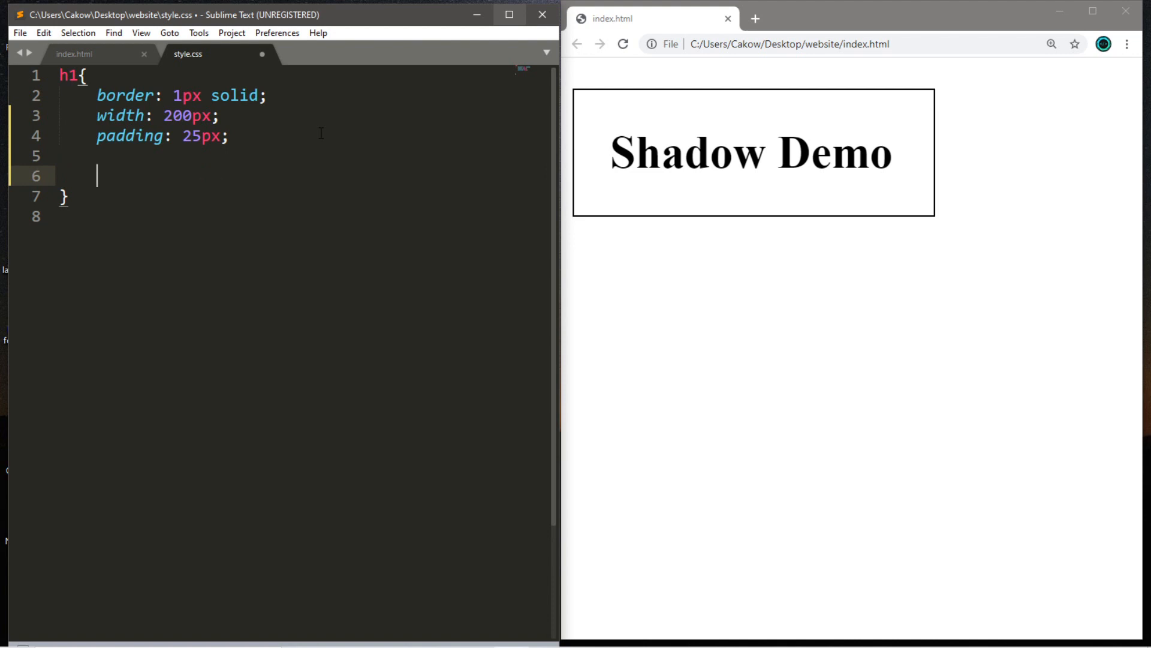
# Add placeholder text-shadow: 0px and box-shadow: 0px declarations to the h1 rule
pyautogui.write('text-shadow')
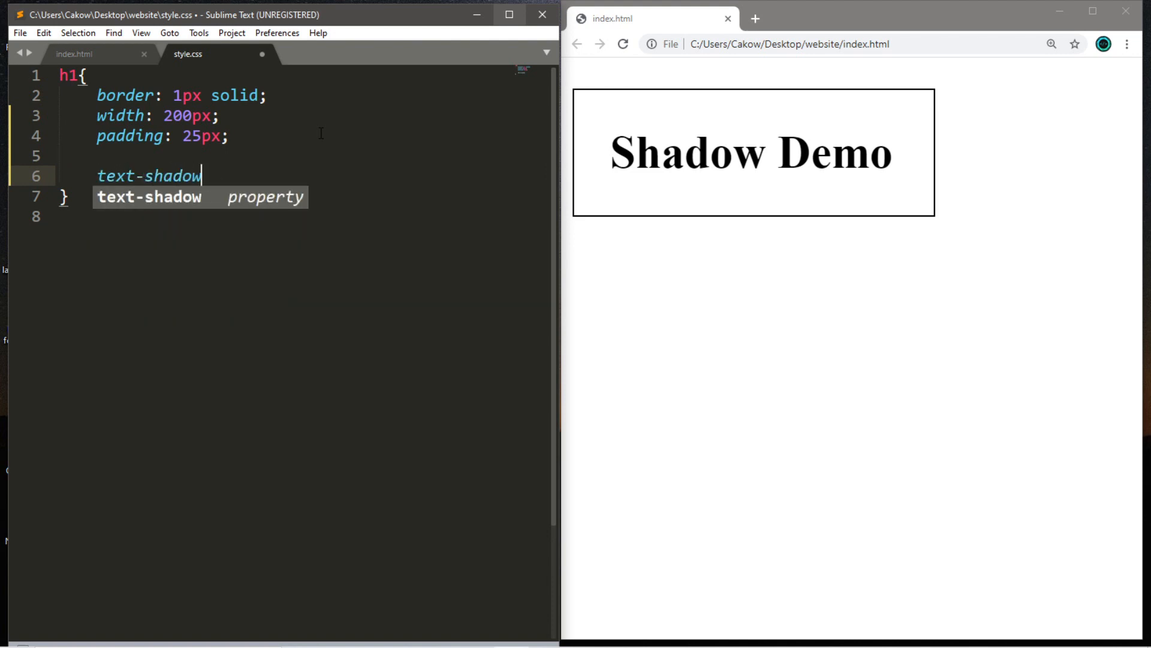
pyautogui.write(': 0px;')
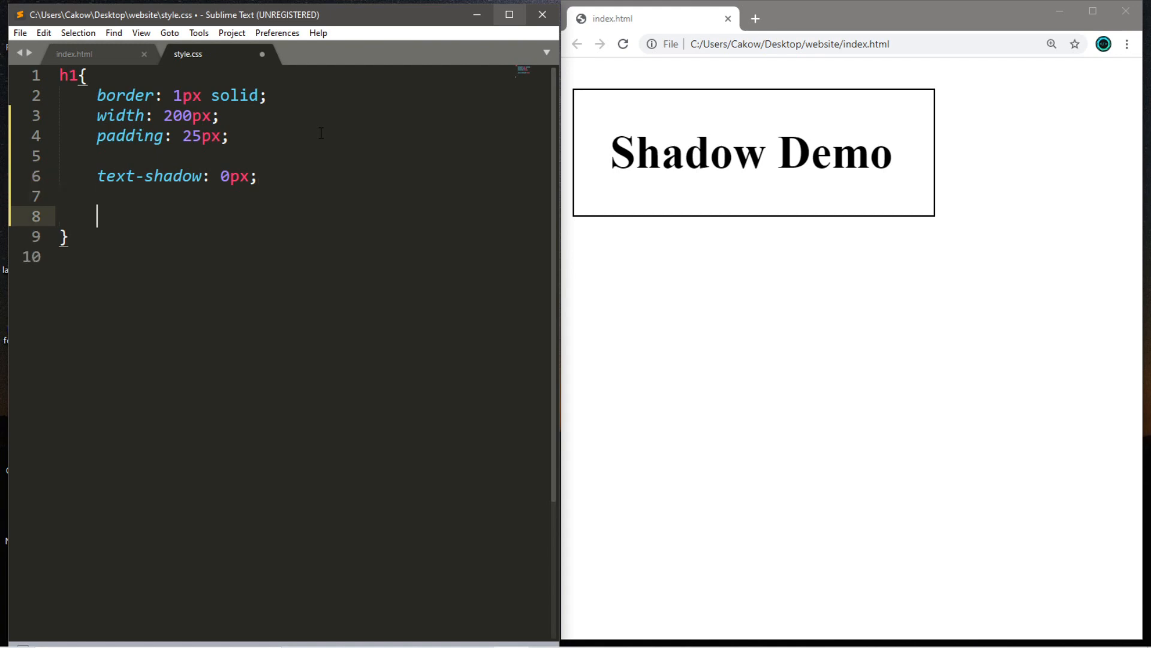
pyautogui.write('box-shadow: ;')
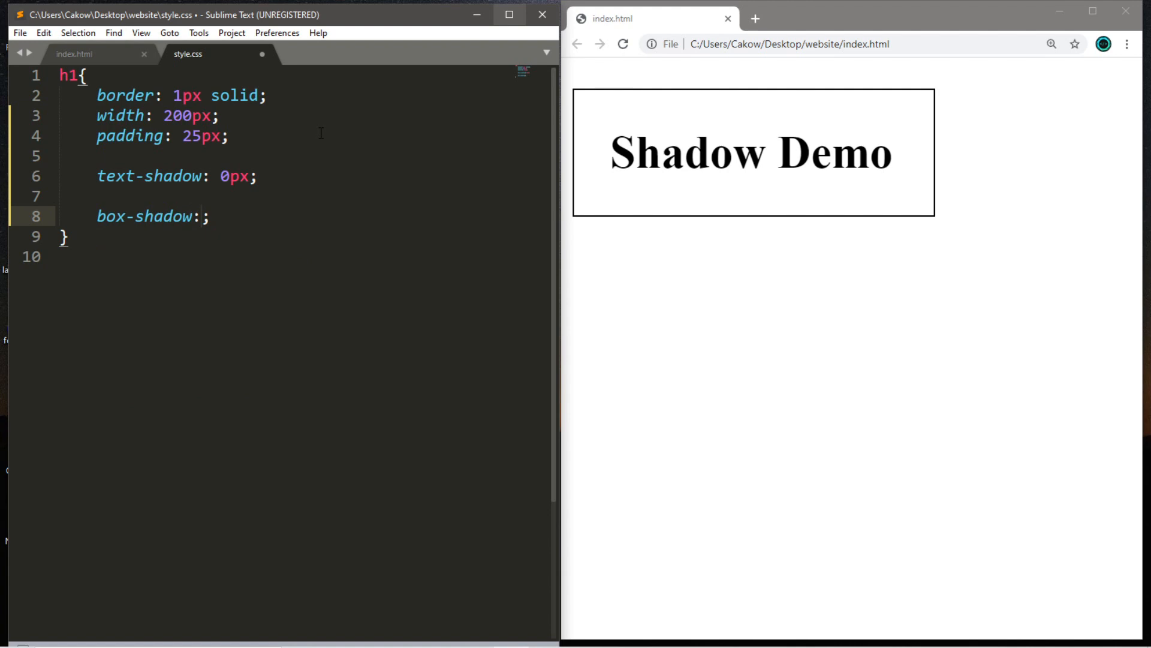
pyautogui.write('0px')
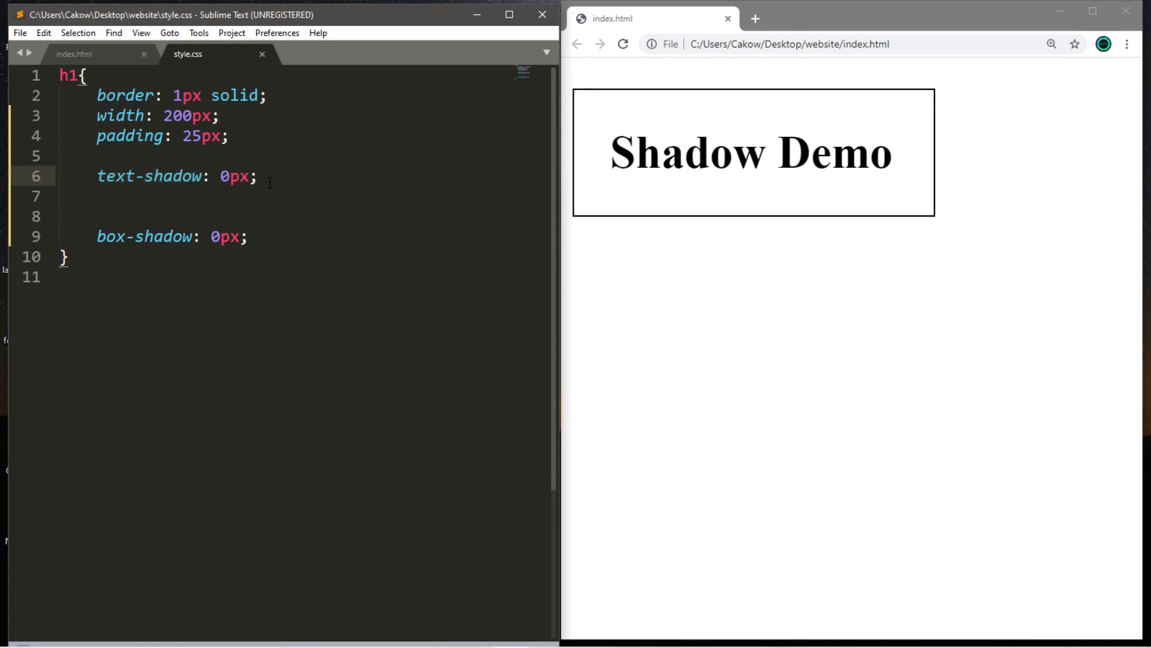
# Start a comment under text-shadow listing horizontal (px) and vertical (px) values
pyautogui.write('/')
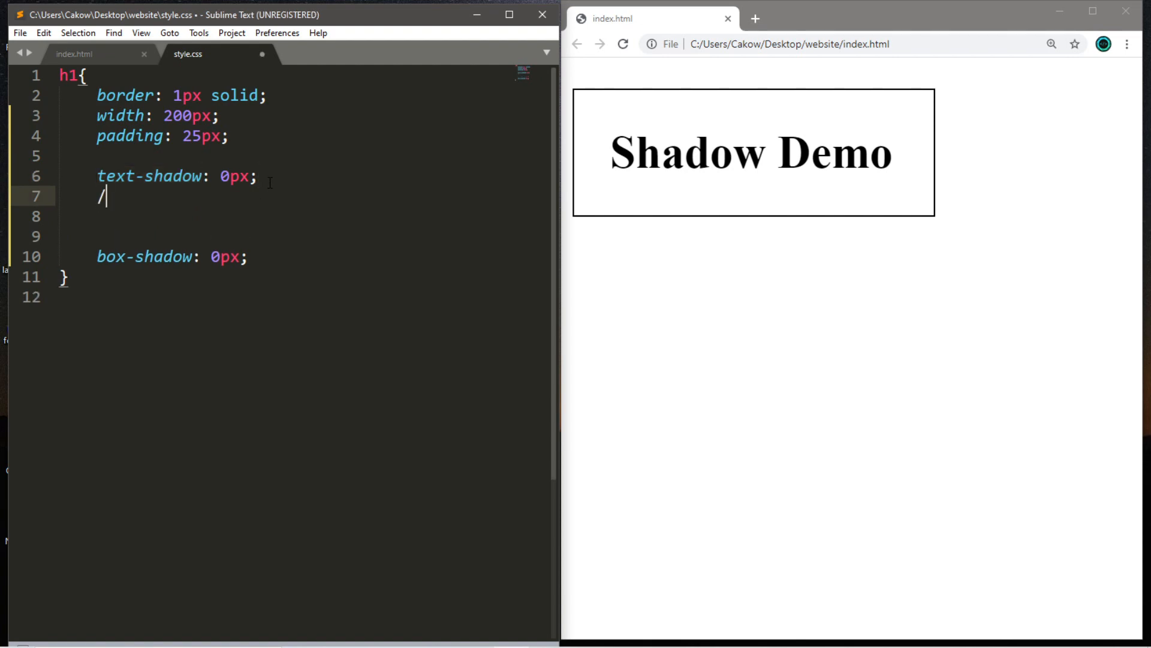
pyautogui.write('*')
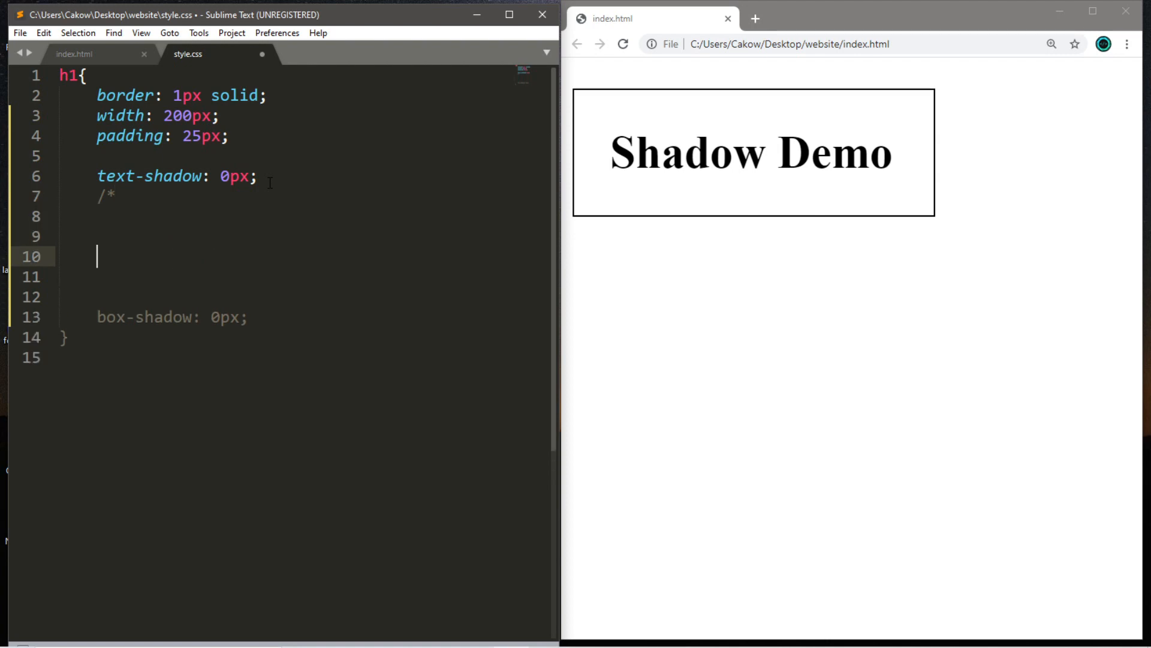
pyautogui.write('*/')
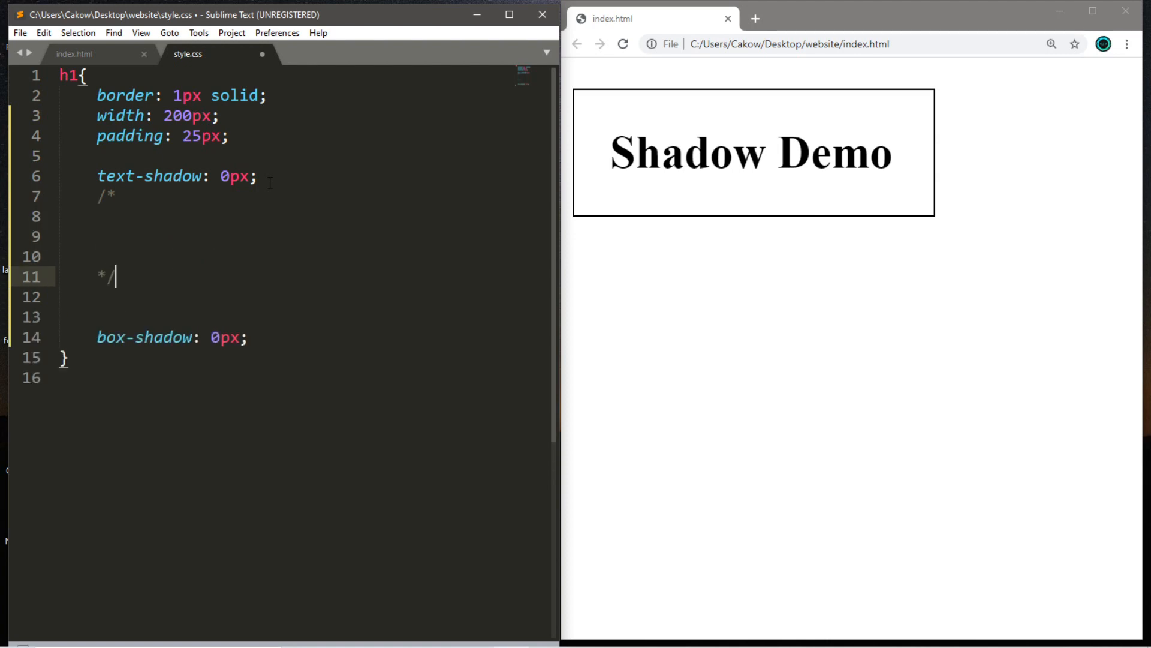
pyautogui.click(99, 216)
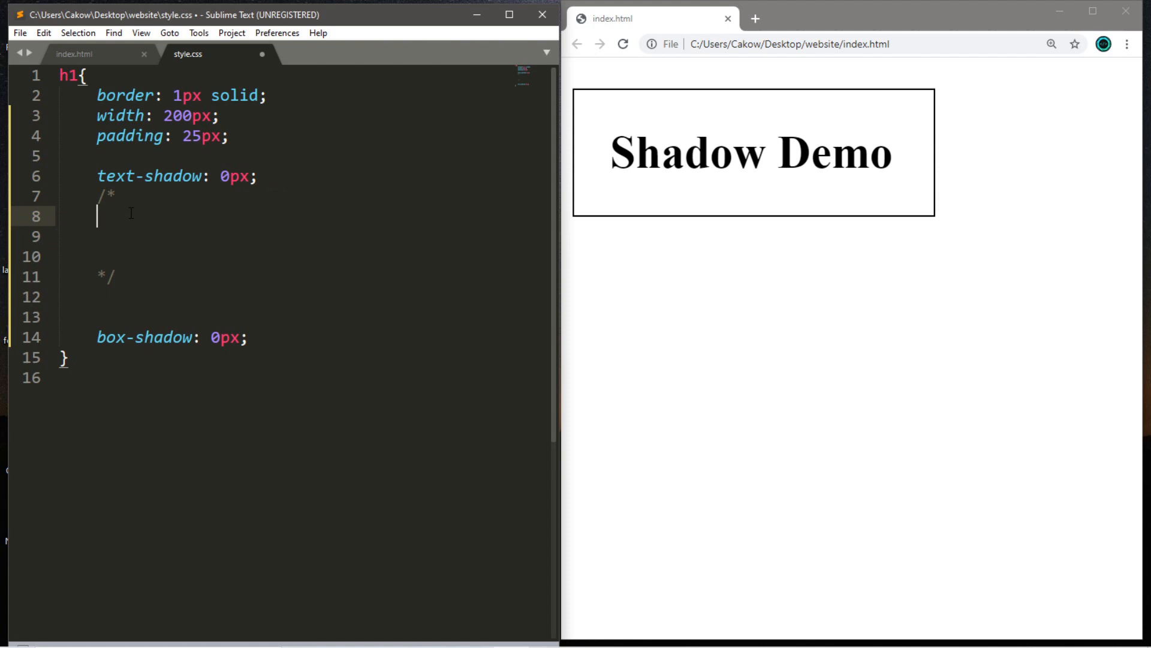
pyautogui.write('horizo')
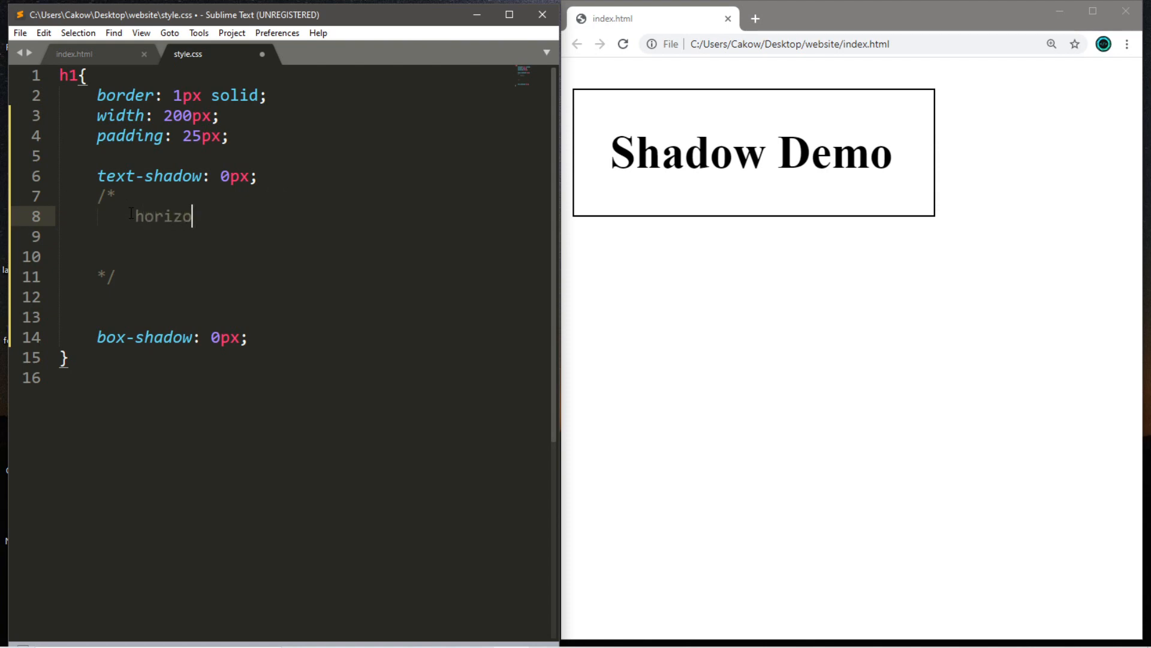
pyautogui.write('ntal')
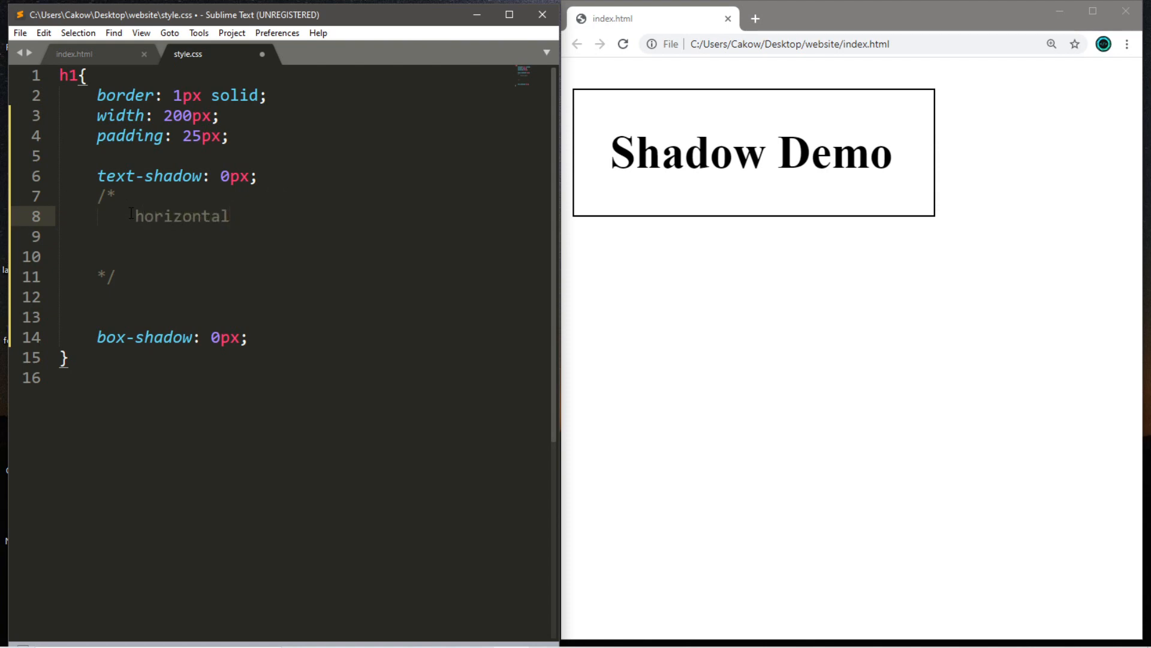
pyautogui.write('(px )')
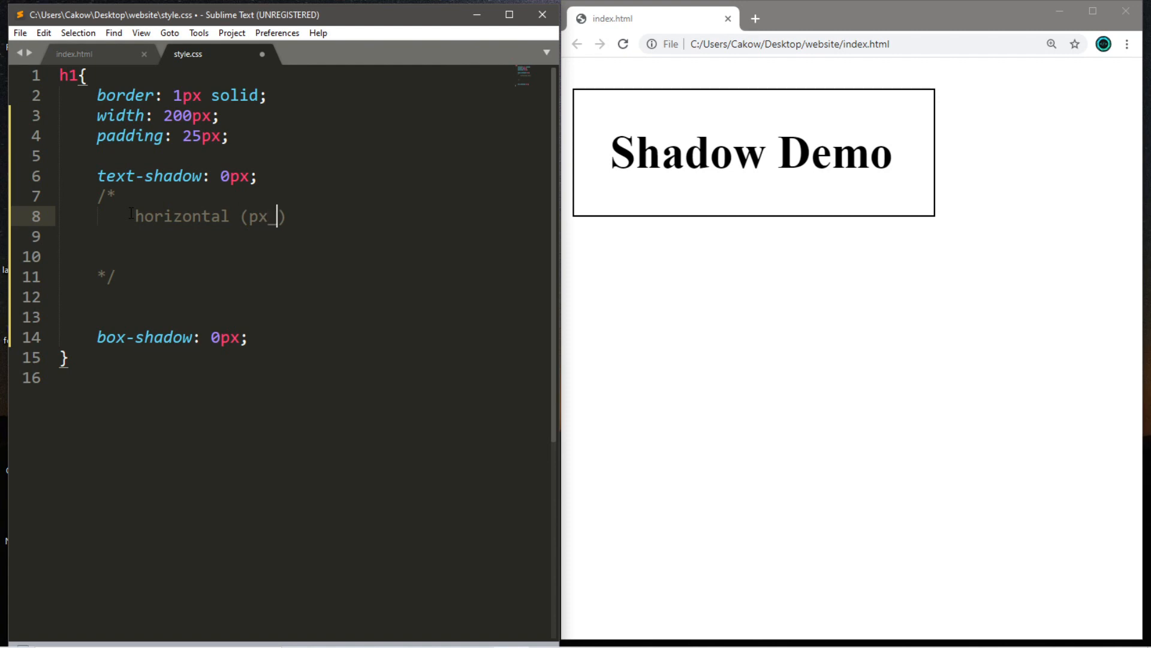
pyautogui.press('enter')
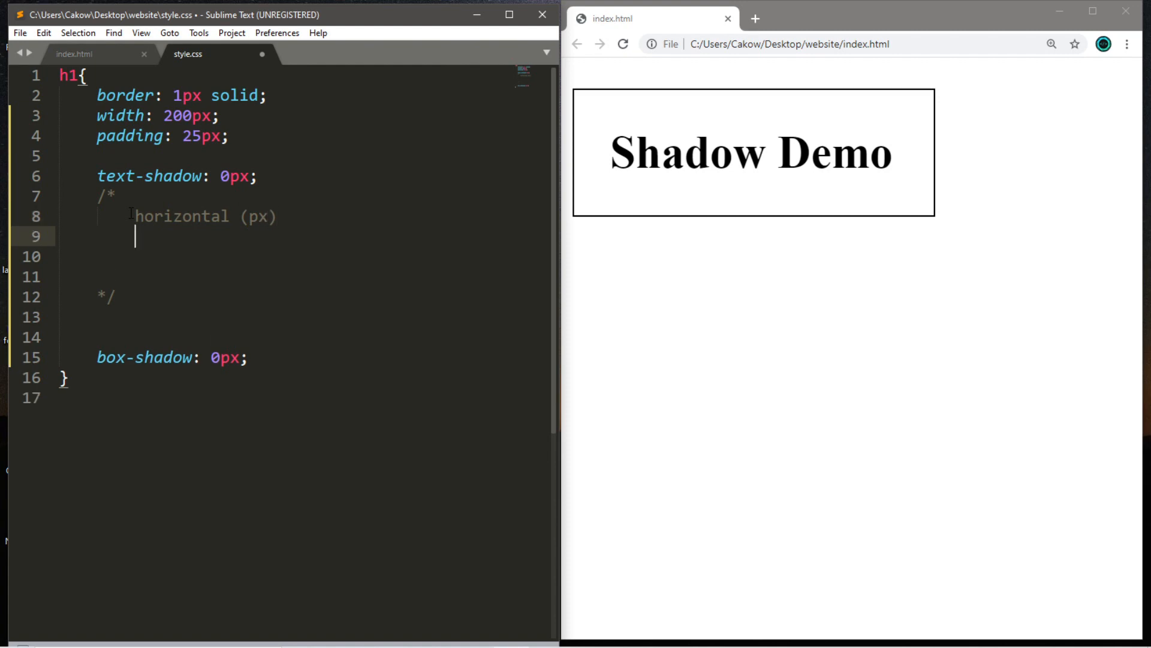
pyautogui.write('vertical')
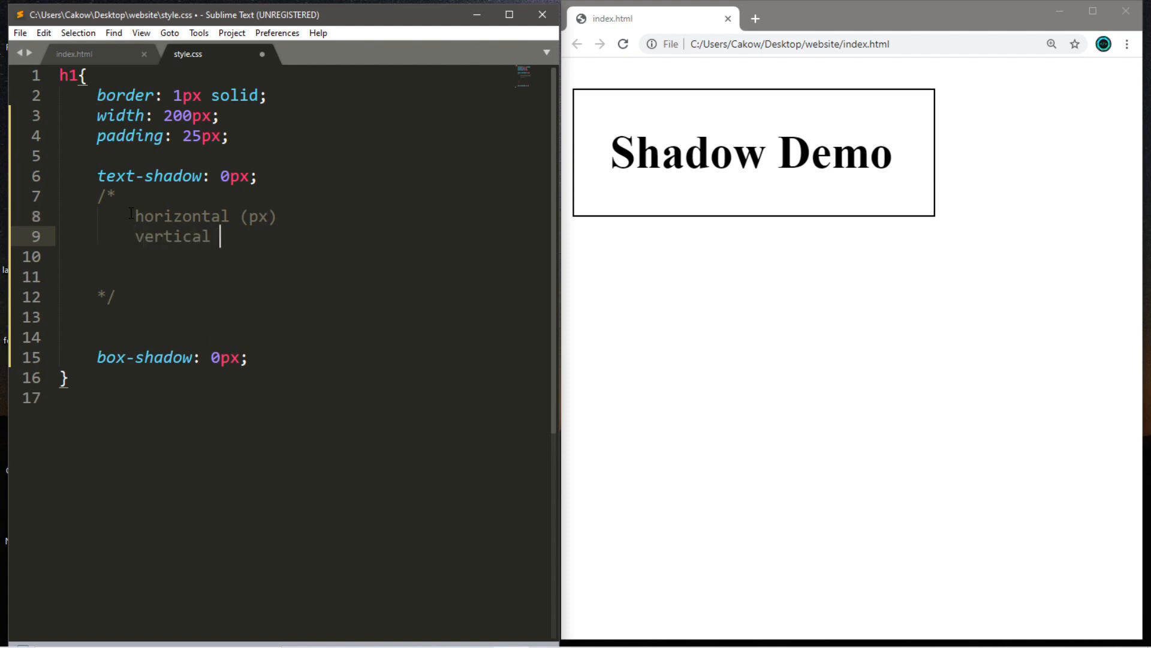
pyautogui.write('(px)')
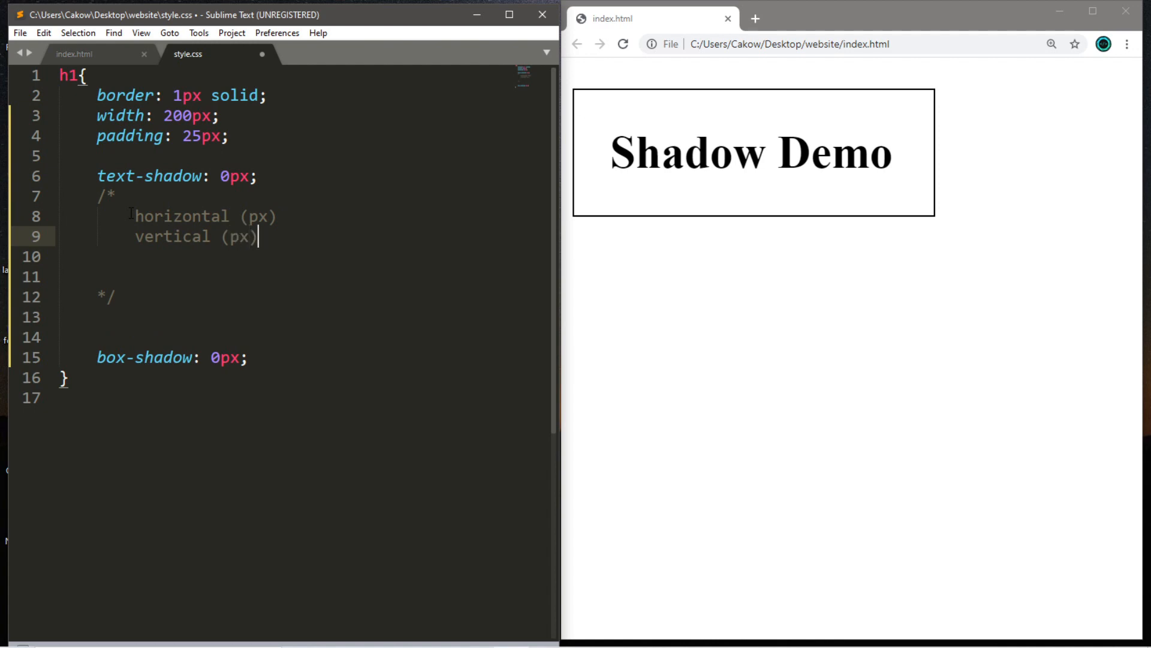
# Finish the comment with blur (px) and color (name, rgb, hex) and remove the blank lines
pyautogui.press('enter')
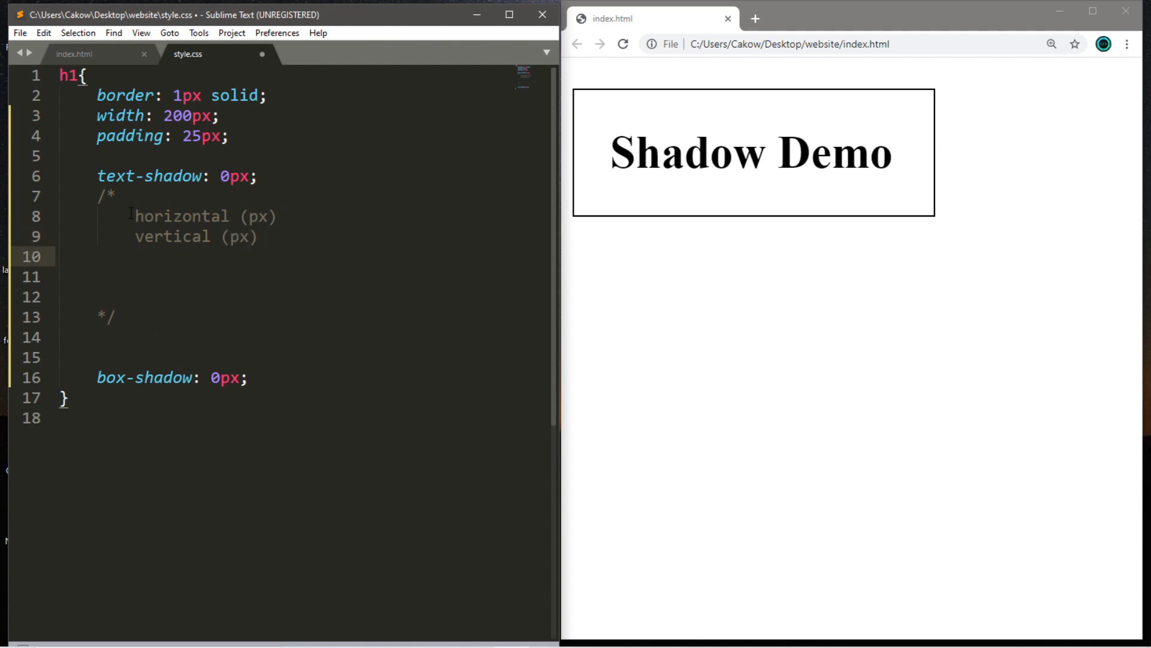
pyautogui.write('blur')
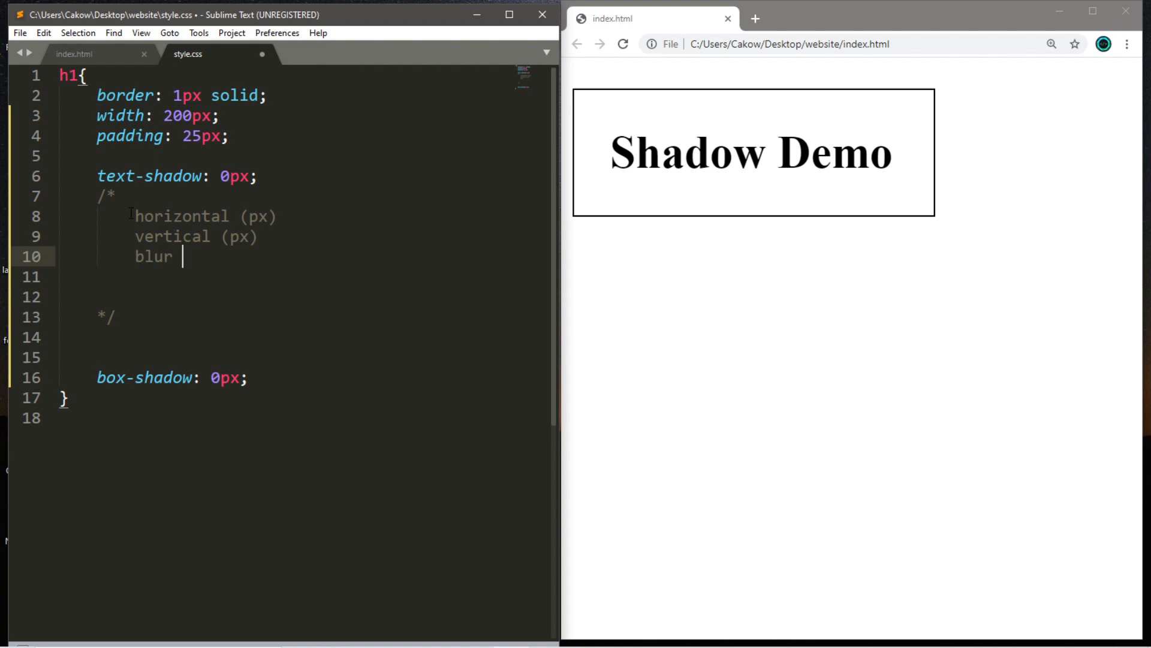
pyautogui.write('(px)')
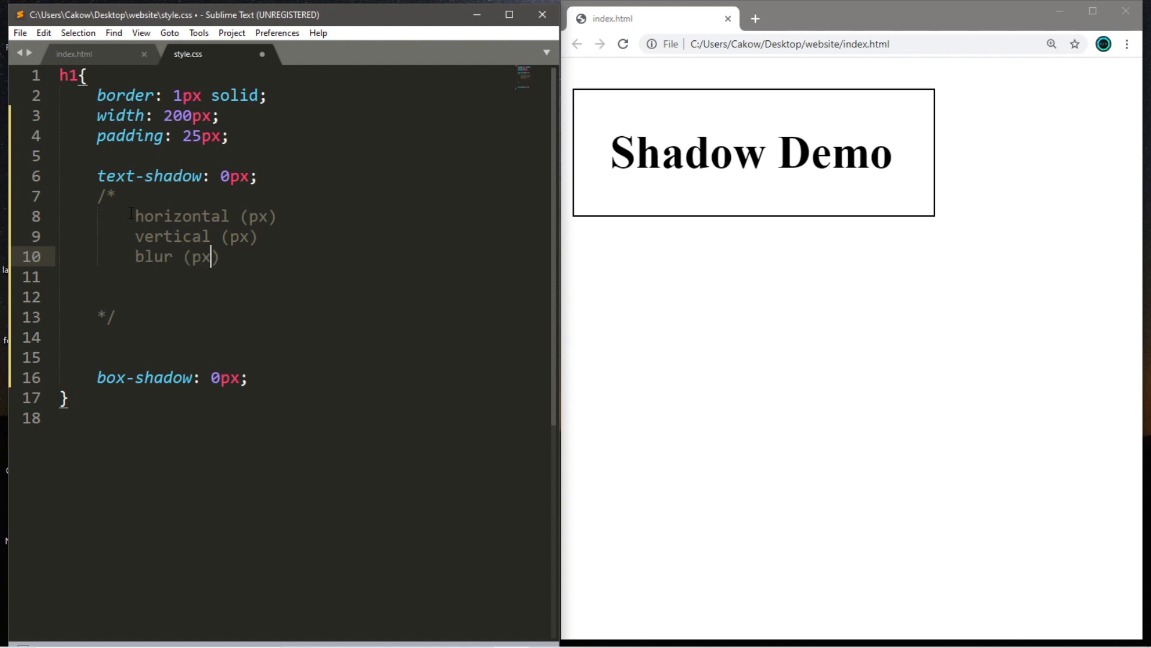
pyautogui.write('co')
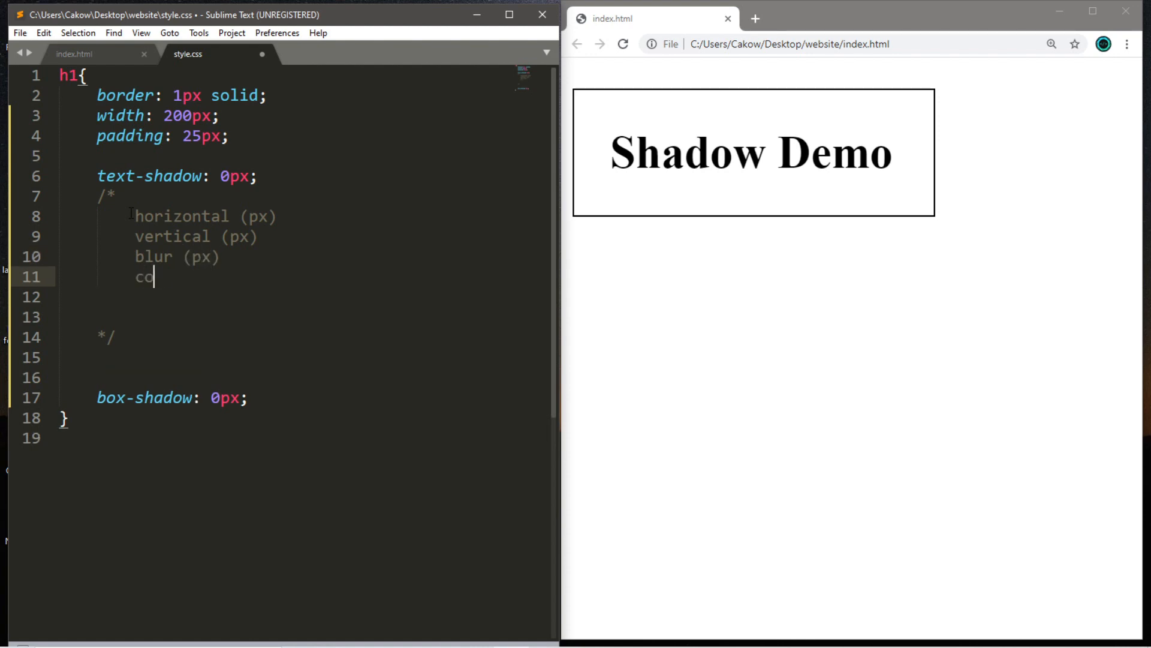
pyautogui.write('lor ()')
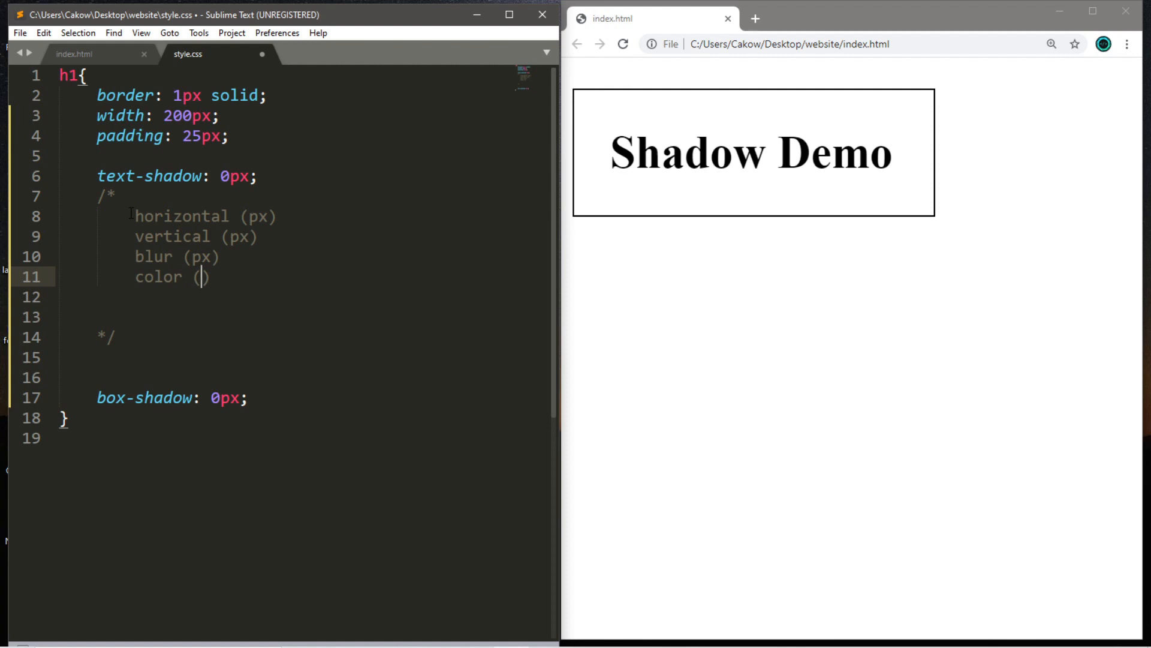
pyautogui.write('name,')
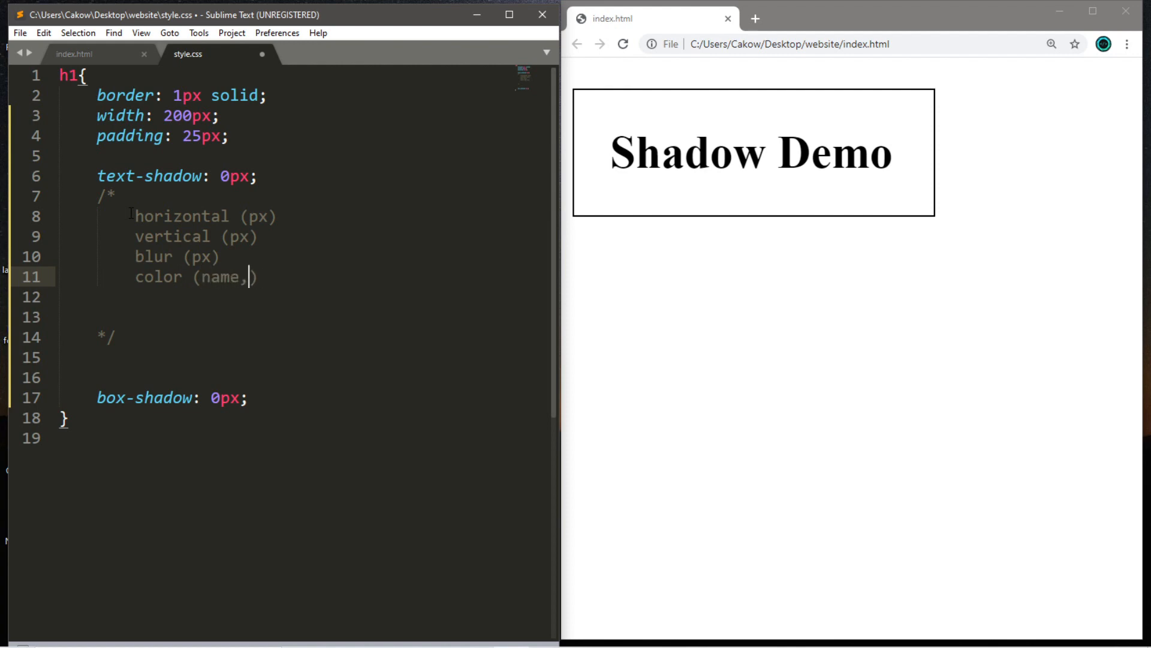
pyautogui.write('rgb,hex')
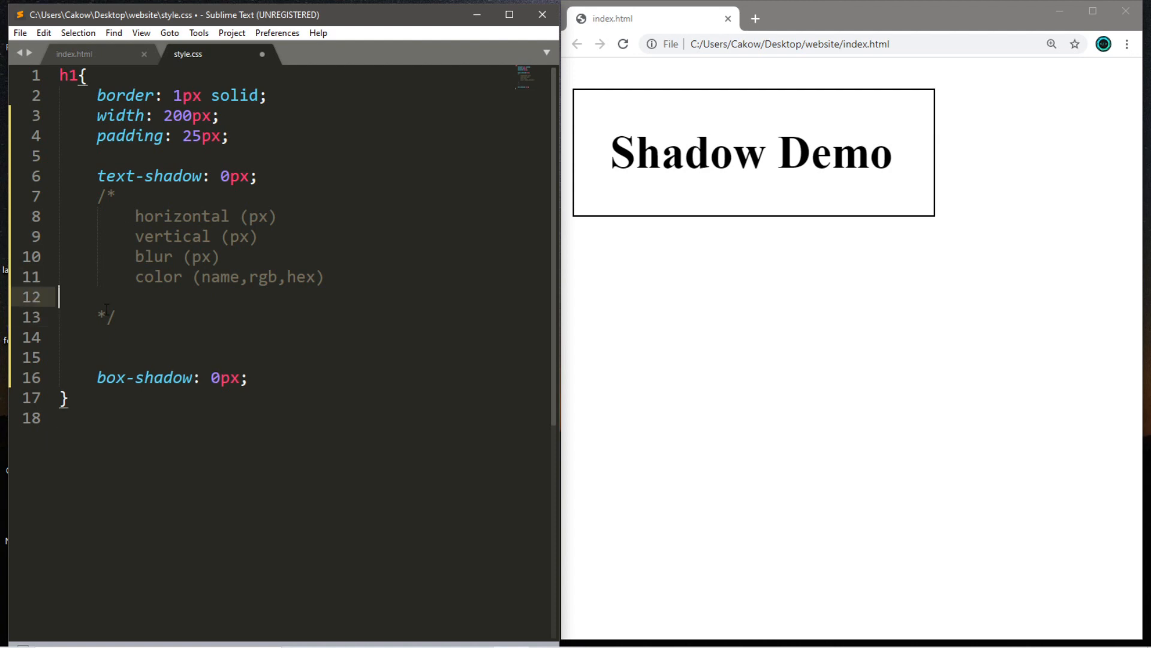
pyautogui.press('backspace')
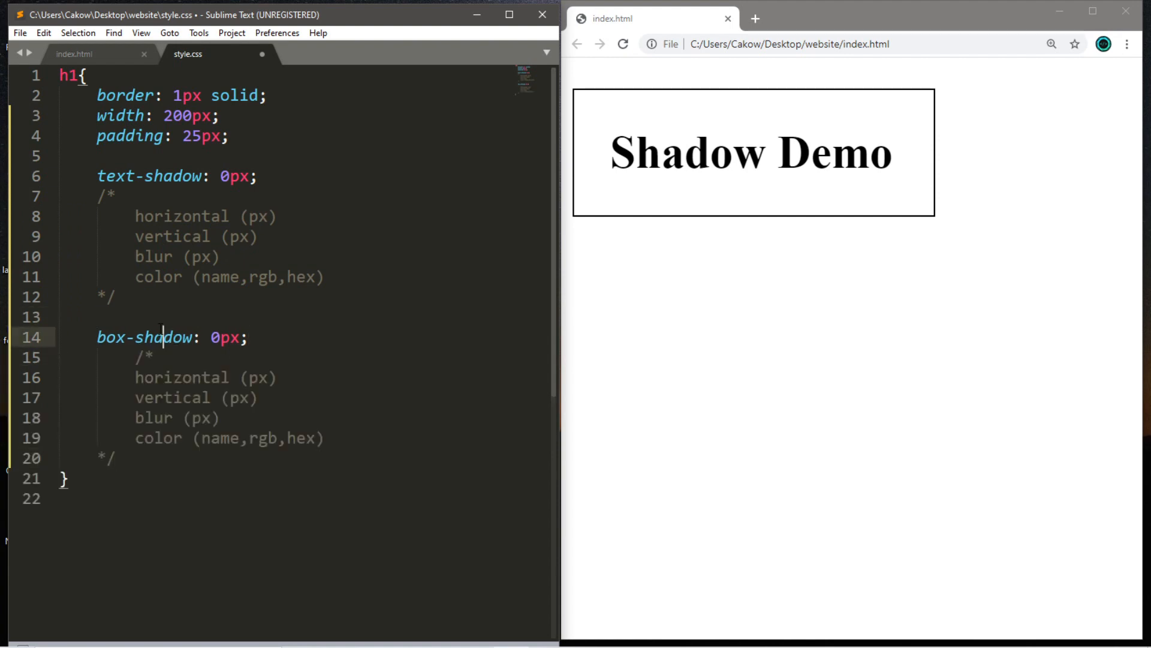
pyautogui.click(156, 317)
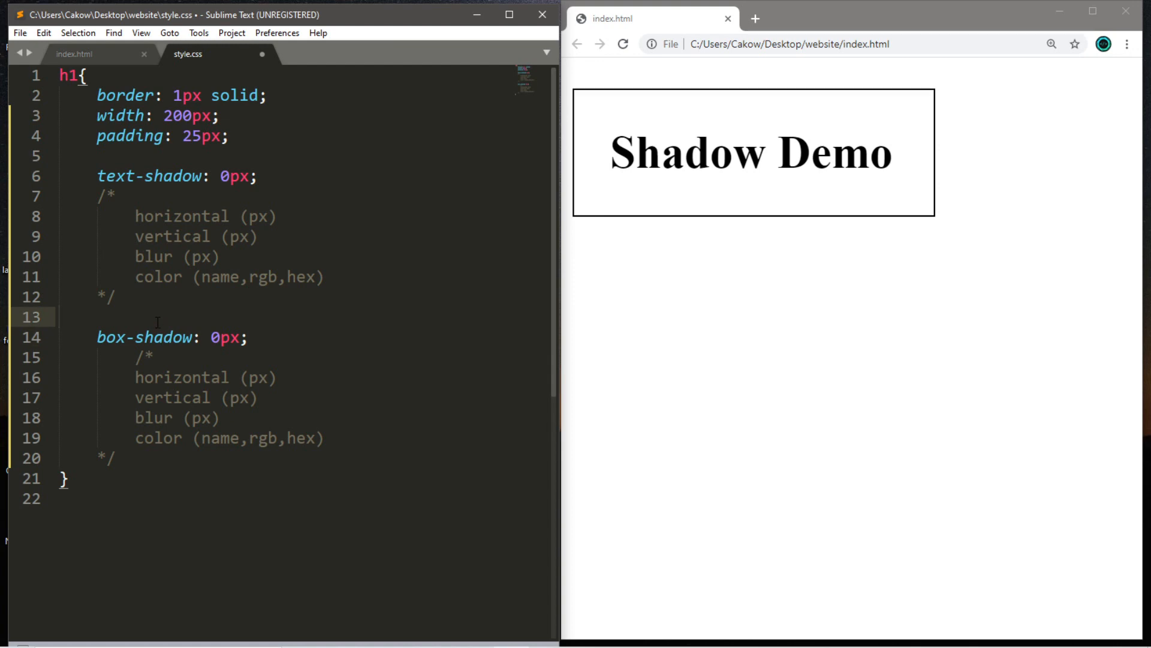
pyautogui.press('Backspace')
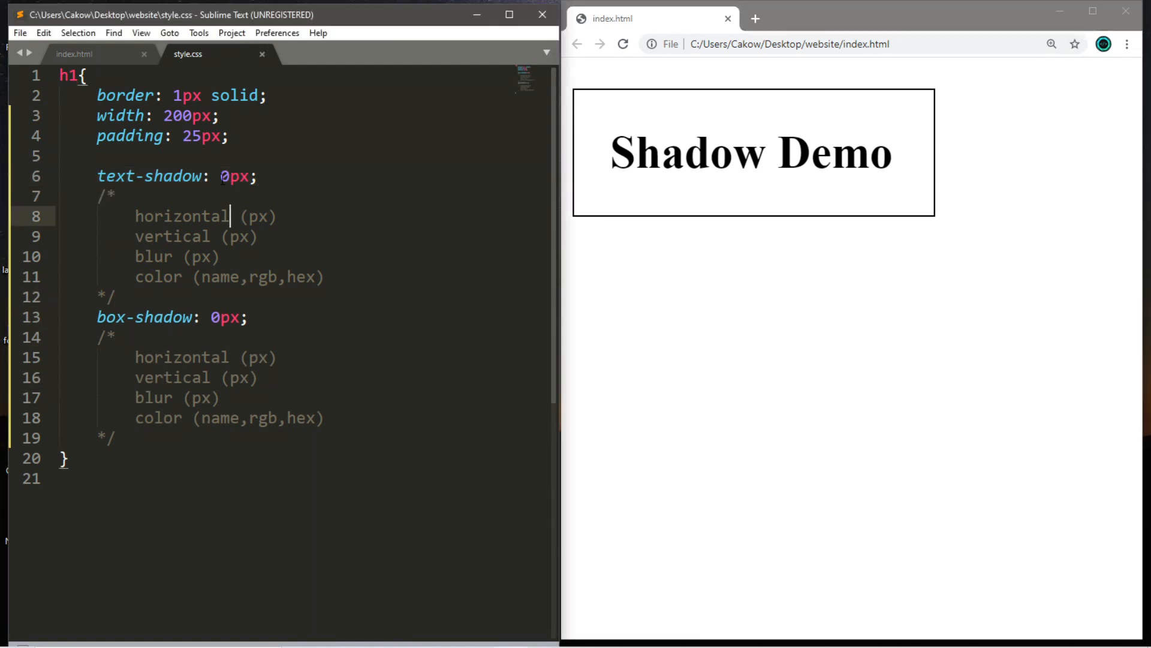
# Give text-shadow a second 0px offset, set horizontal to 2px and preview in Chrome
pyautogui.doubleClick(225, 317)
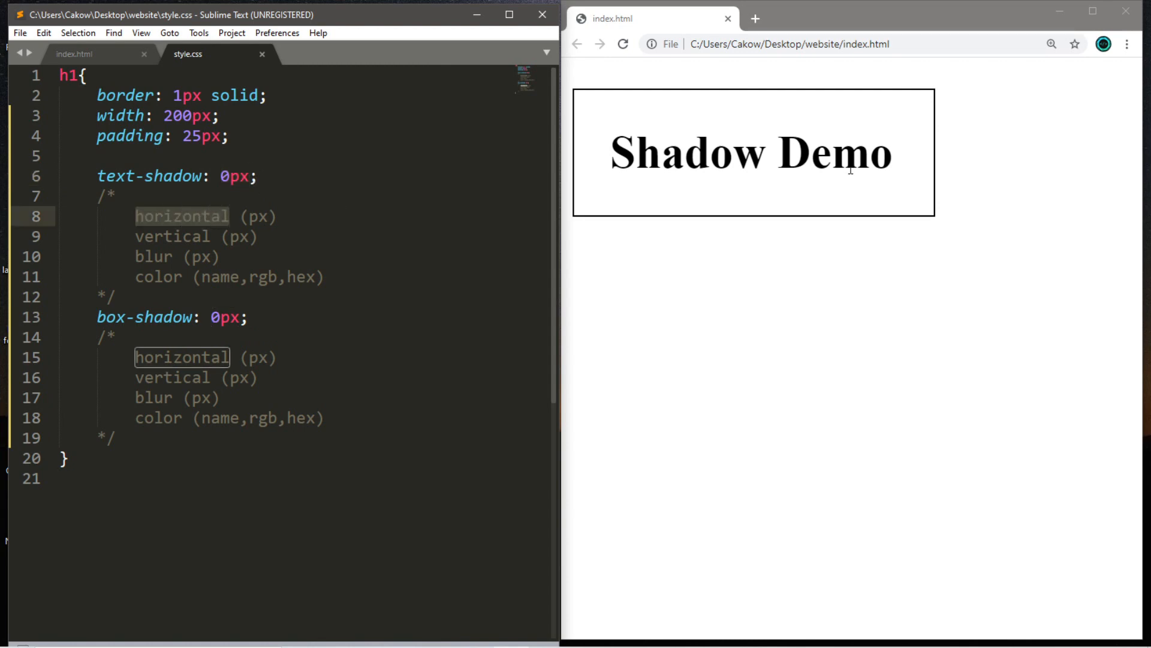
pyautogui.click(249, 176)
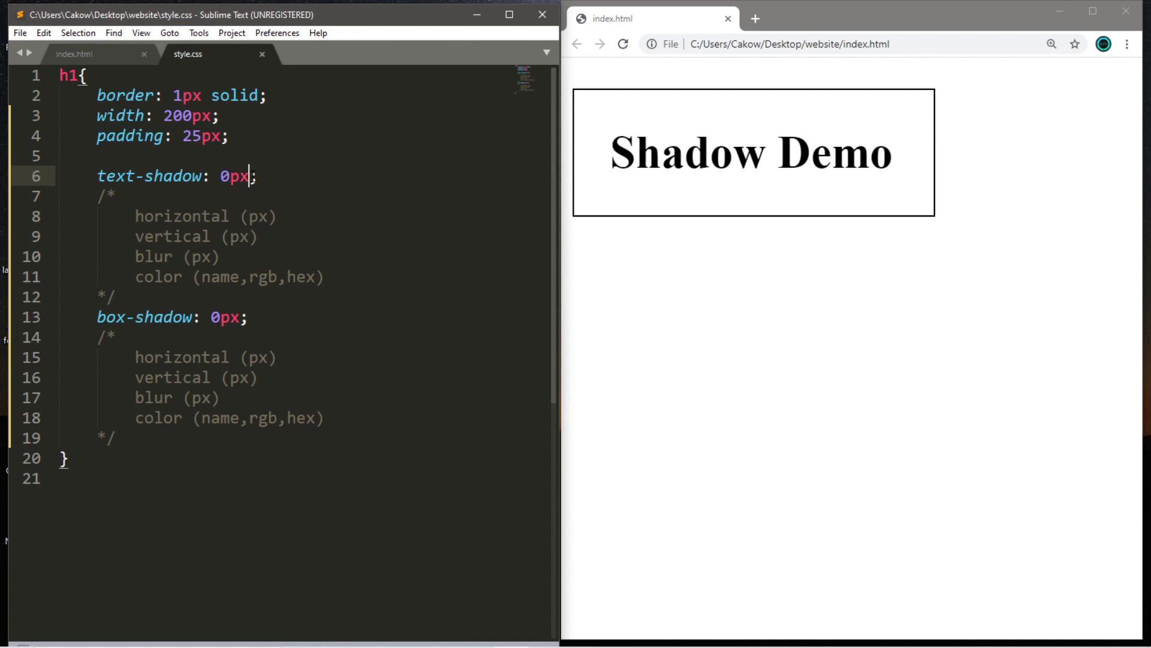
pyautogui.write('0px')
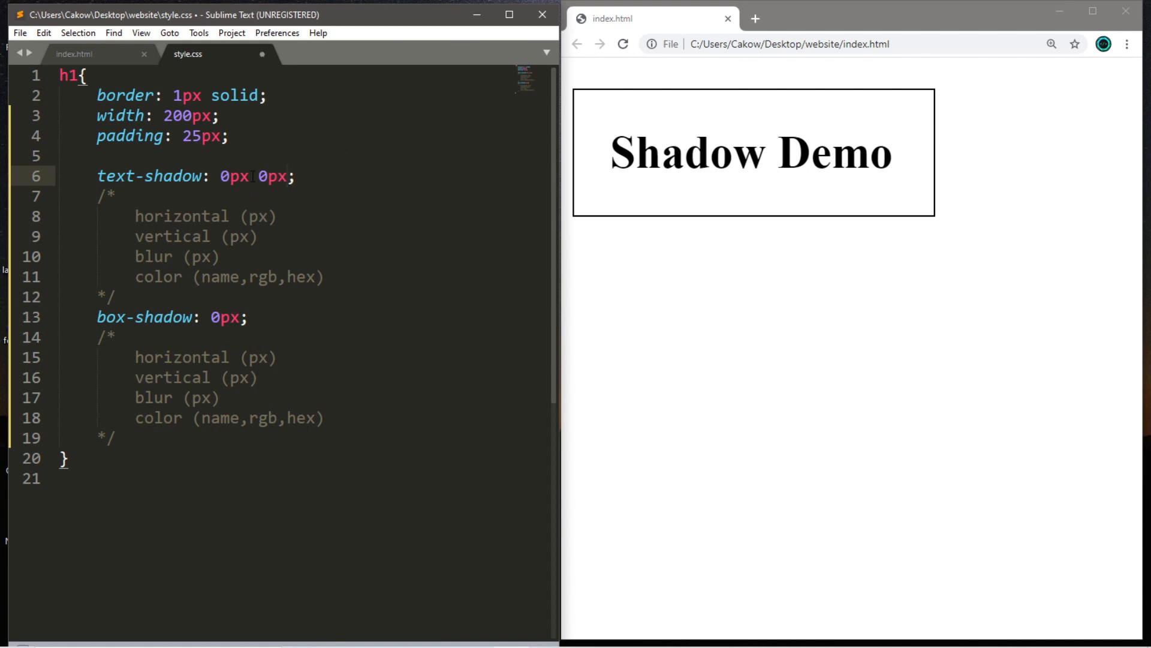
pyautogui.moveTo(562, 173)
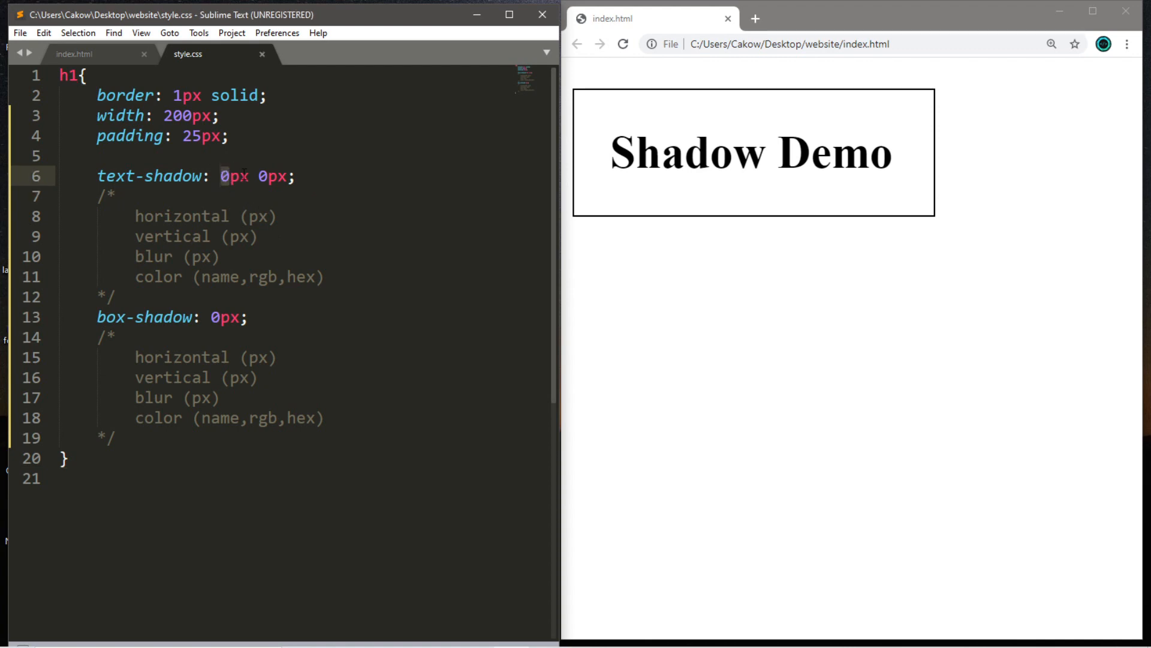
pyautogui.click(219, 176)
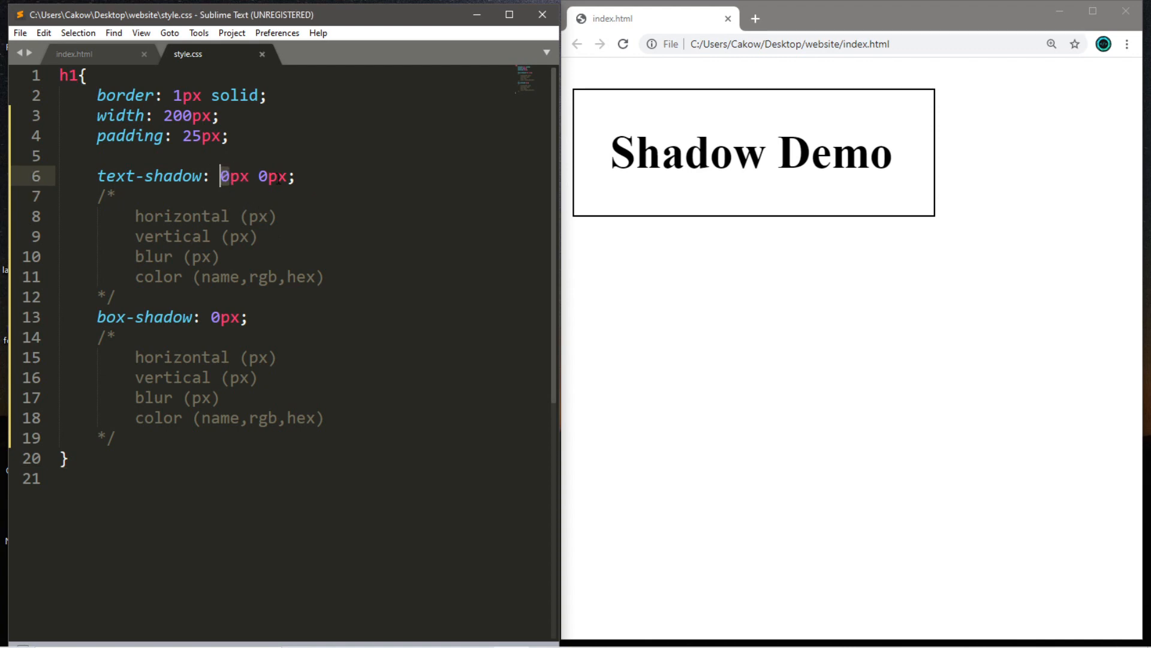
pyautogui.write('2')
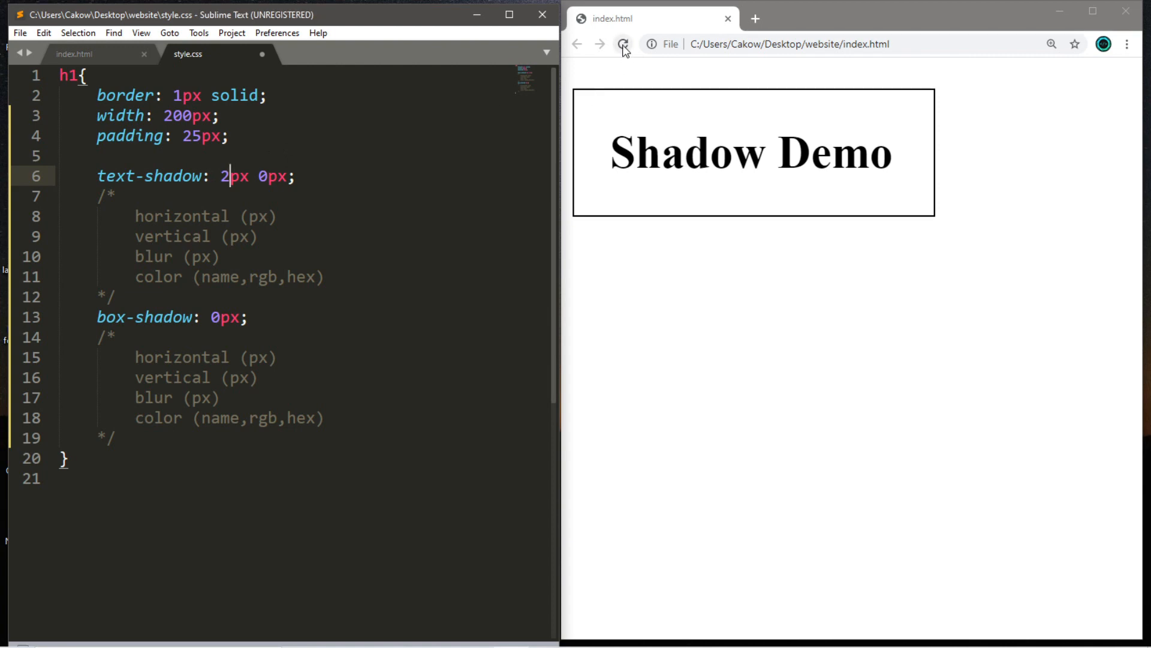
pyautogui.click(624, 44)
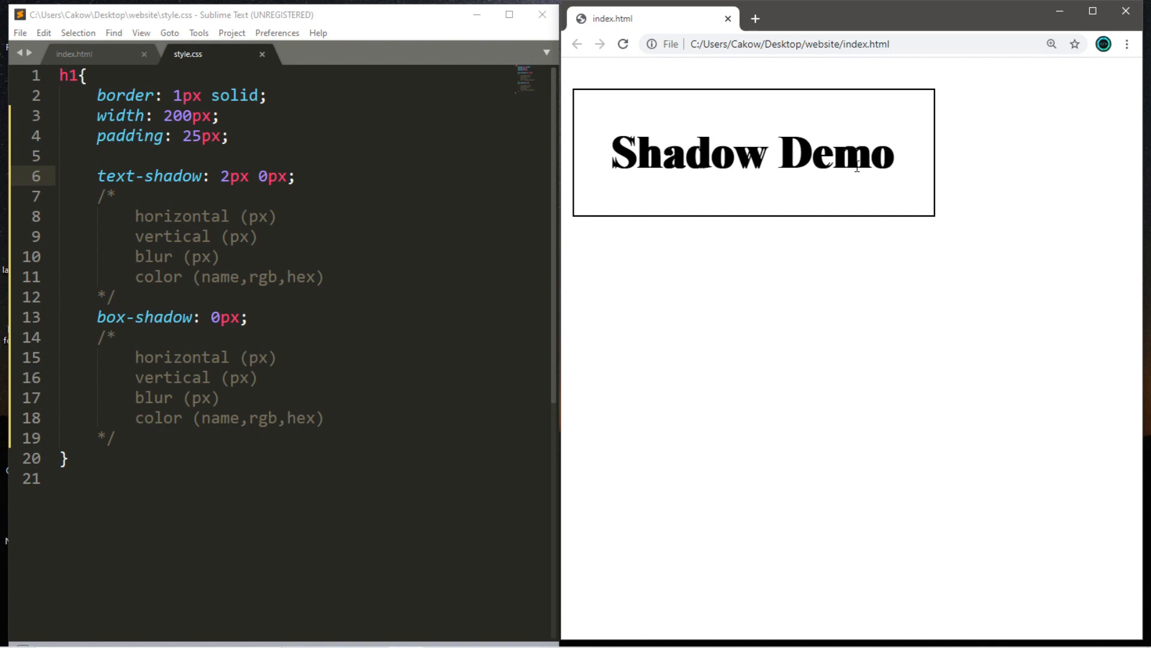
# Change the horizontal offset to -2px then -20px, save and preview the left-shifted shadow
pyautogui.write('-')
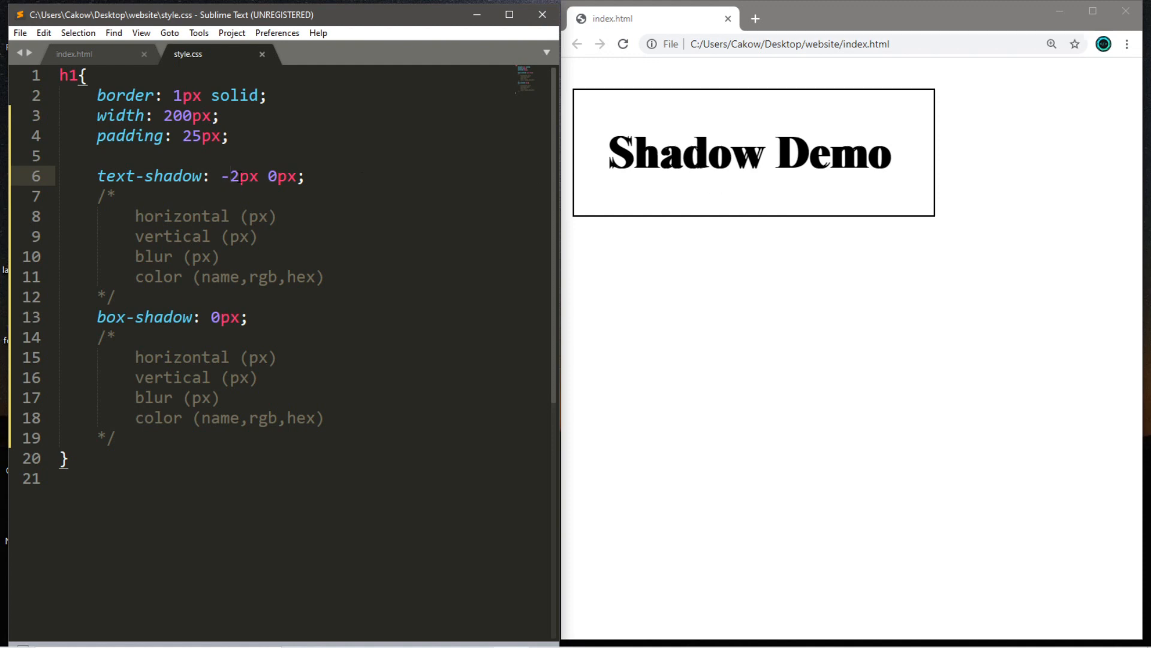
pyautogui.write('0')
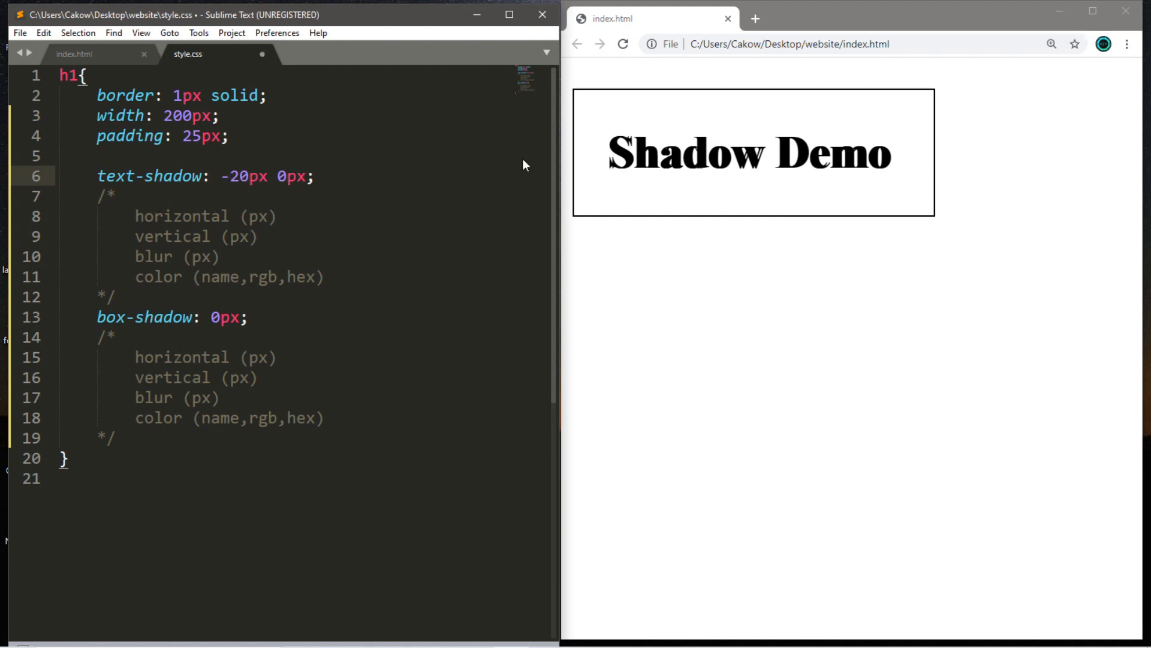
pyautogui.press('ctrl+s')
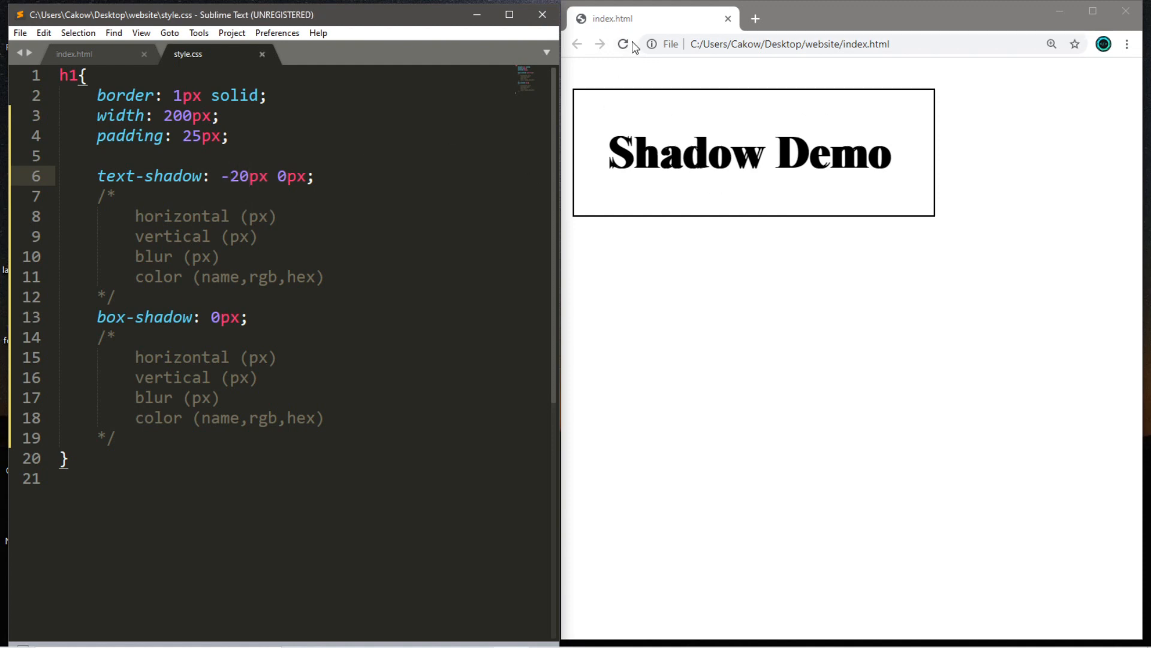
pyautogui.click(623, 44)
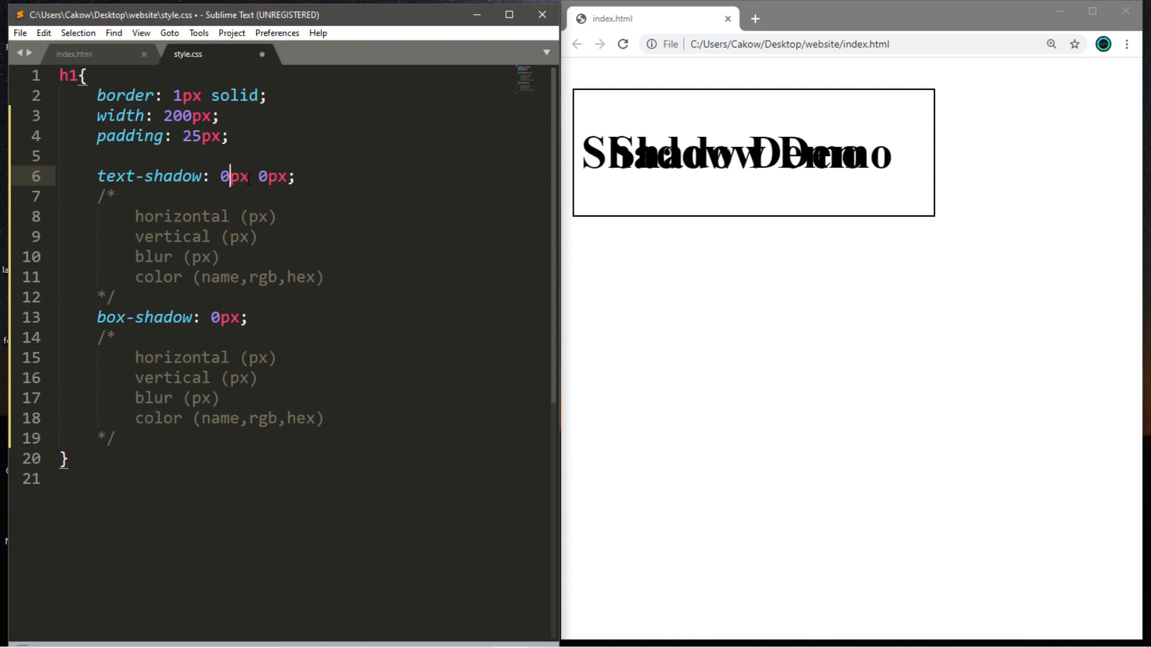
# Set the vertical text-shadow offset to 2px and preview it in Chrome
pyautogui.click(623, 44)
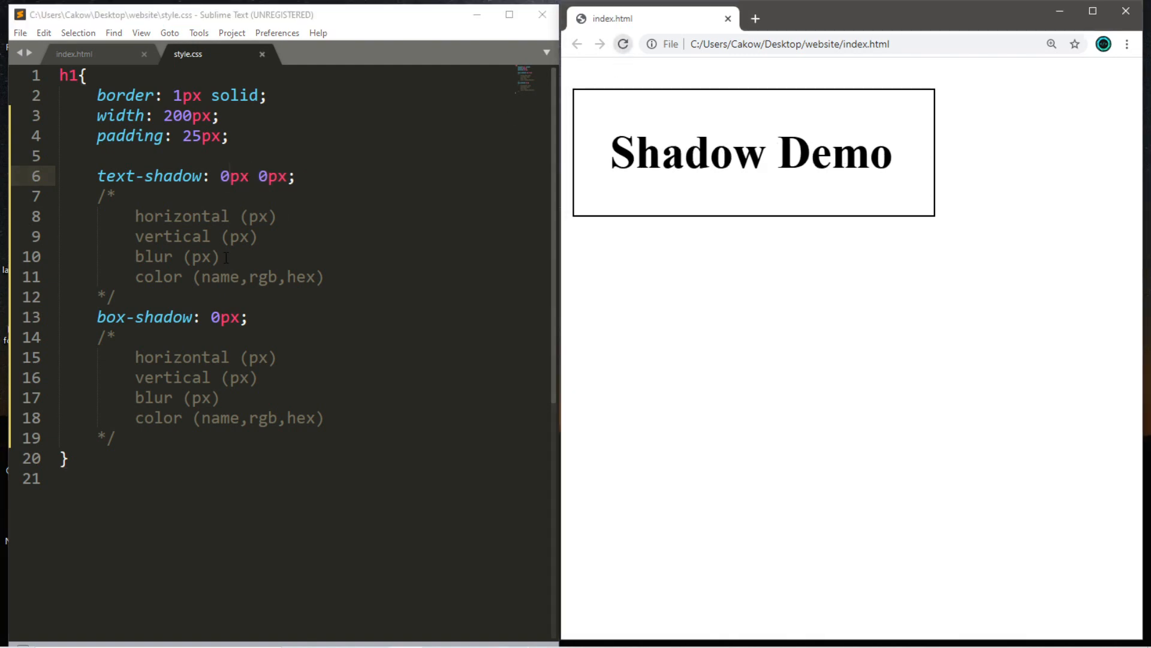
pyautogui.click(257, 177)
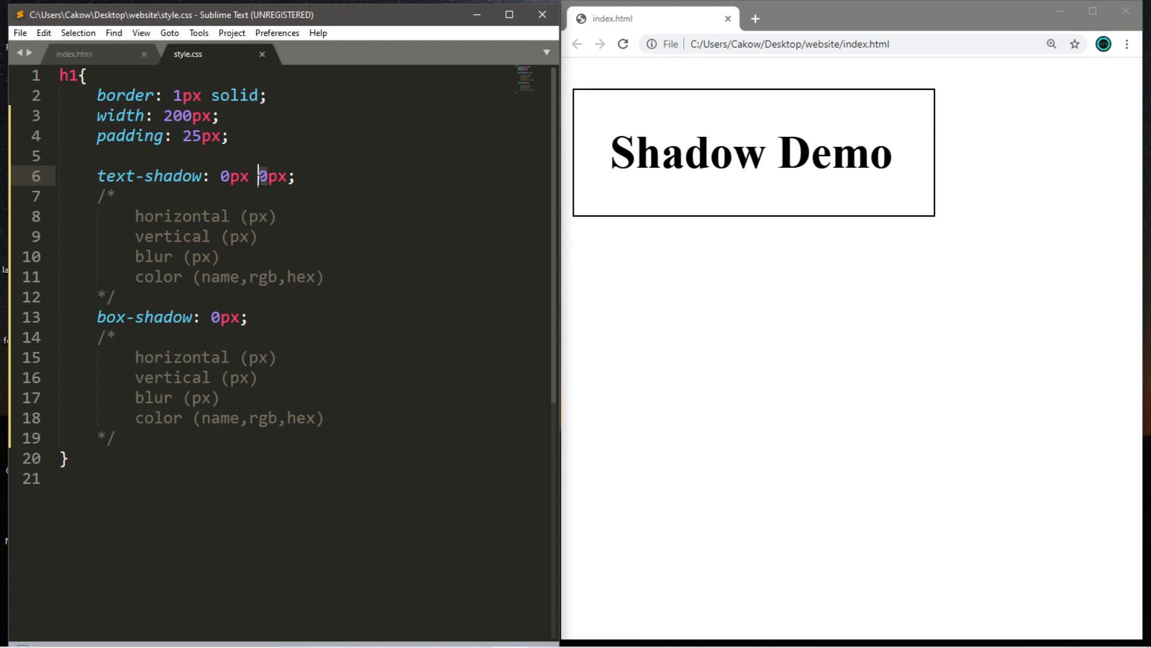
pyautogui.write('2')
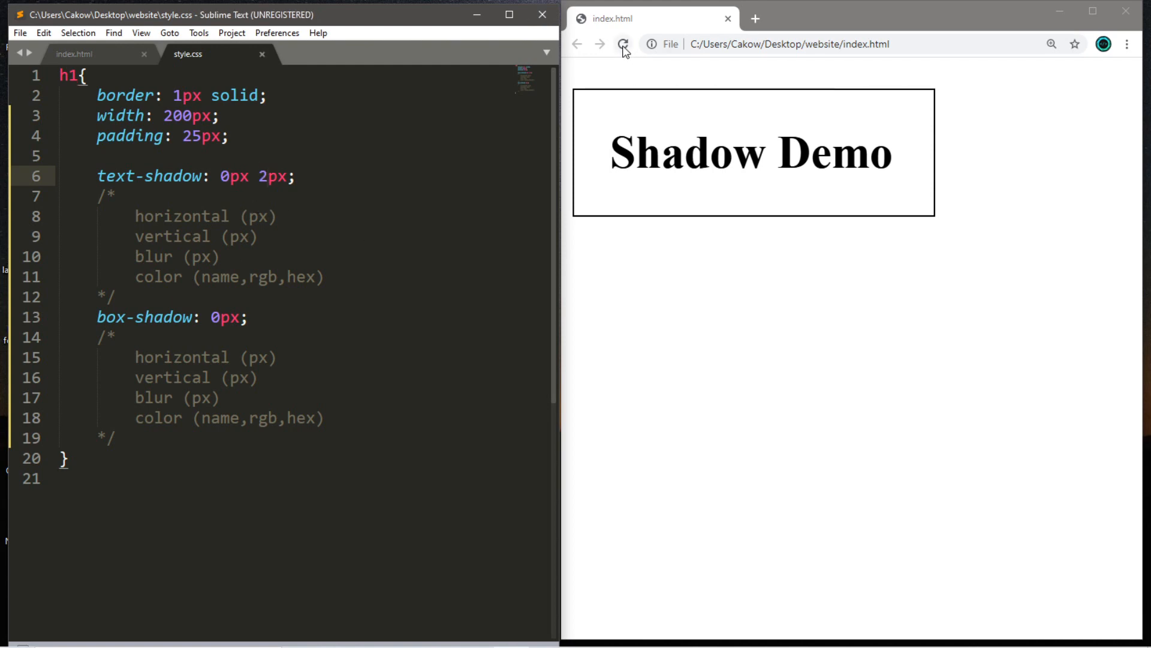
pyautogui.click(623, 44)
pyautogui.write('-')
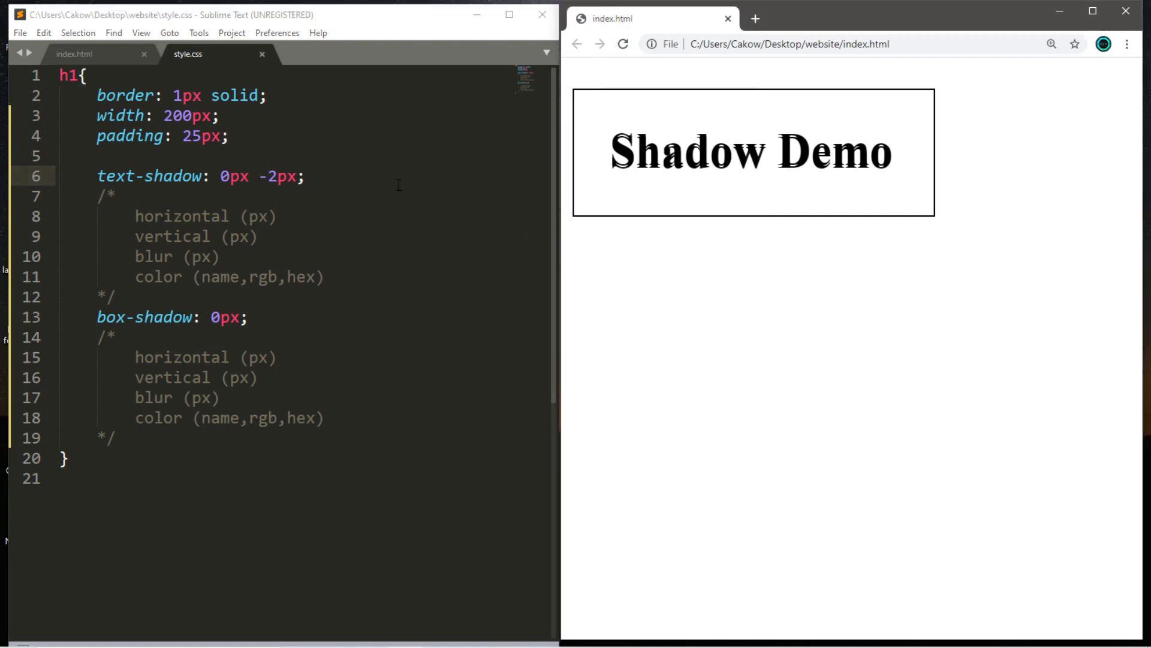
# Set text-shadow to 5px 5px and preview the down-right offset shadow
pyautogui.write('5px')
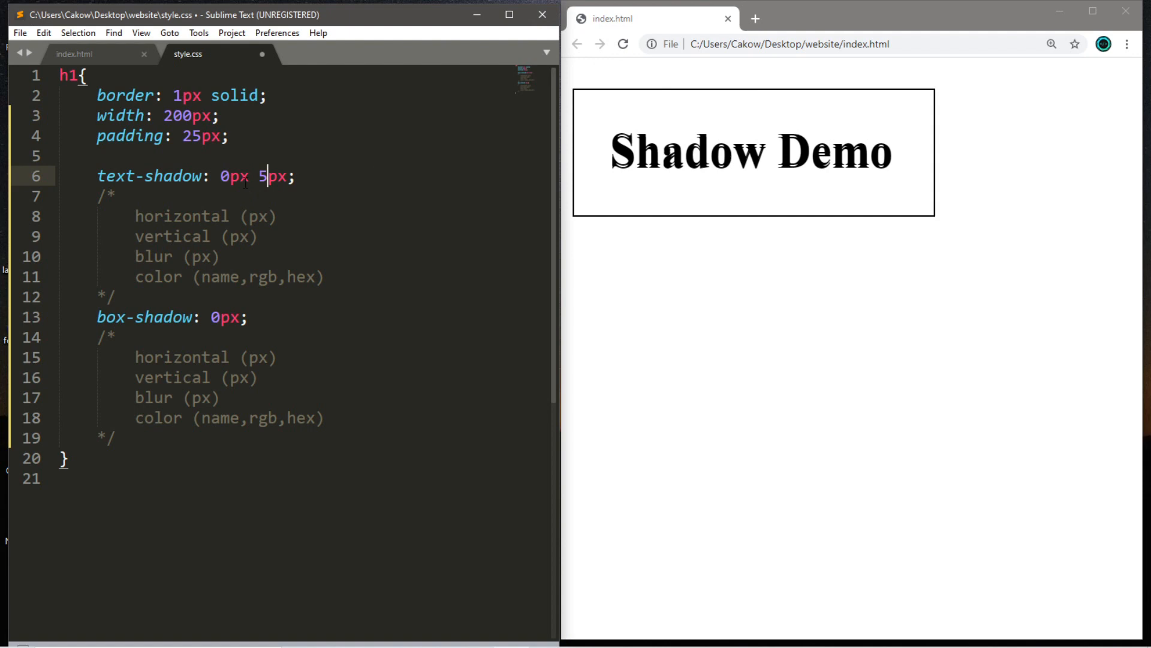
pyautogui.write('5')
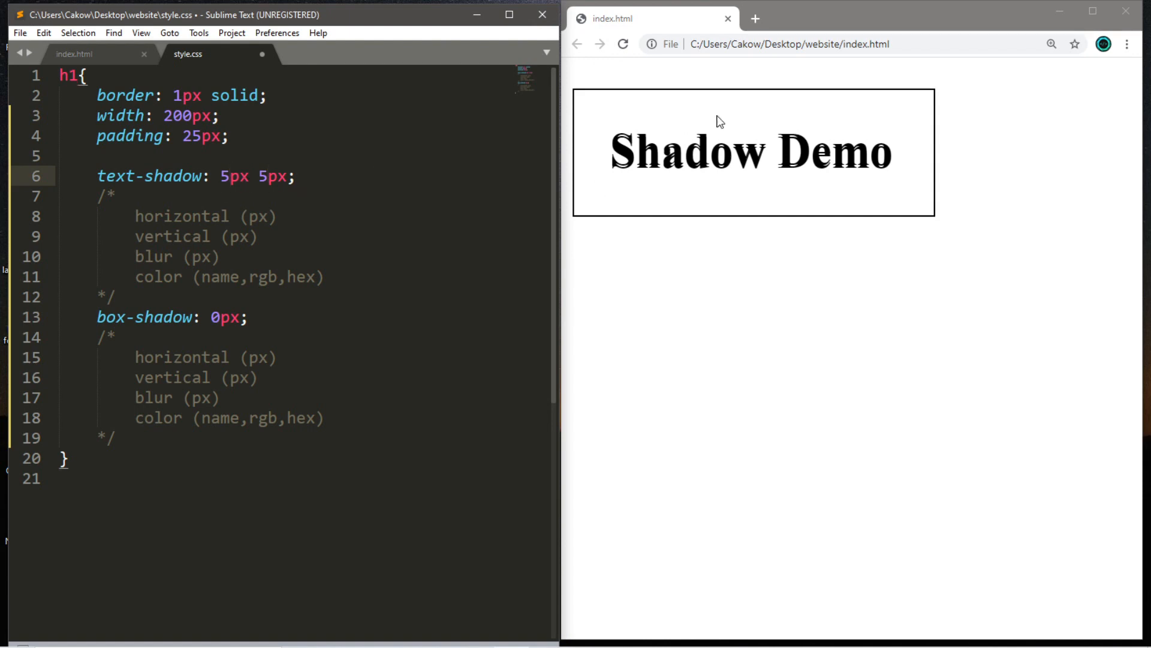
pyautogui.click(624, 44)
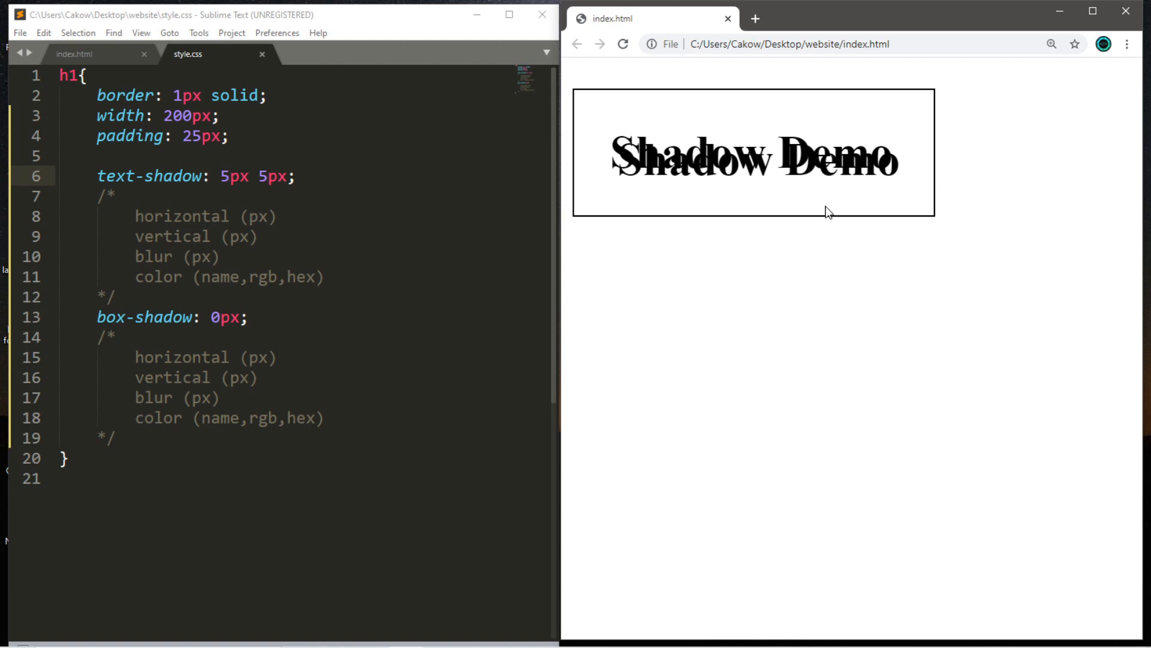
pyautogui.moveTo(893, 189)
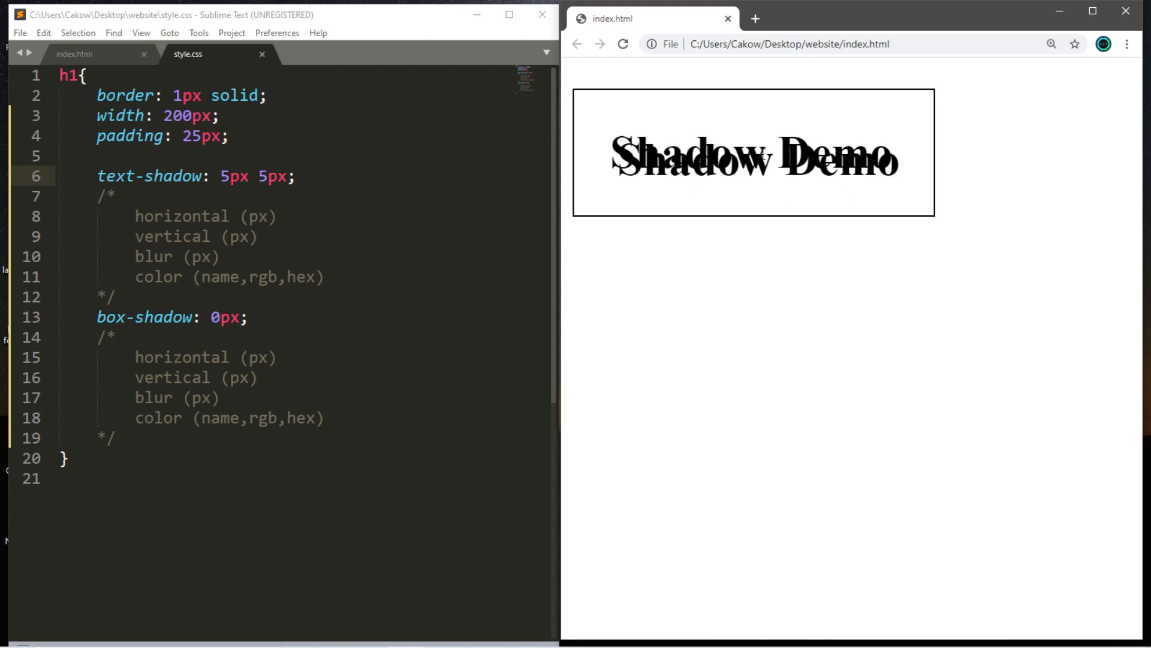
pyautogui.click(291, 176)
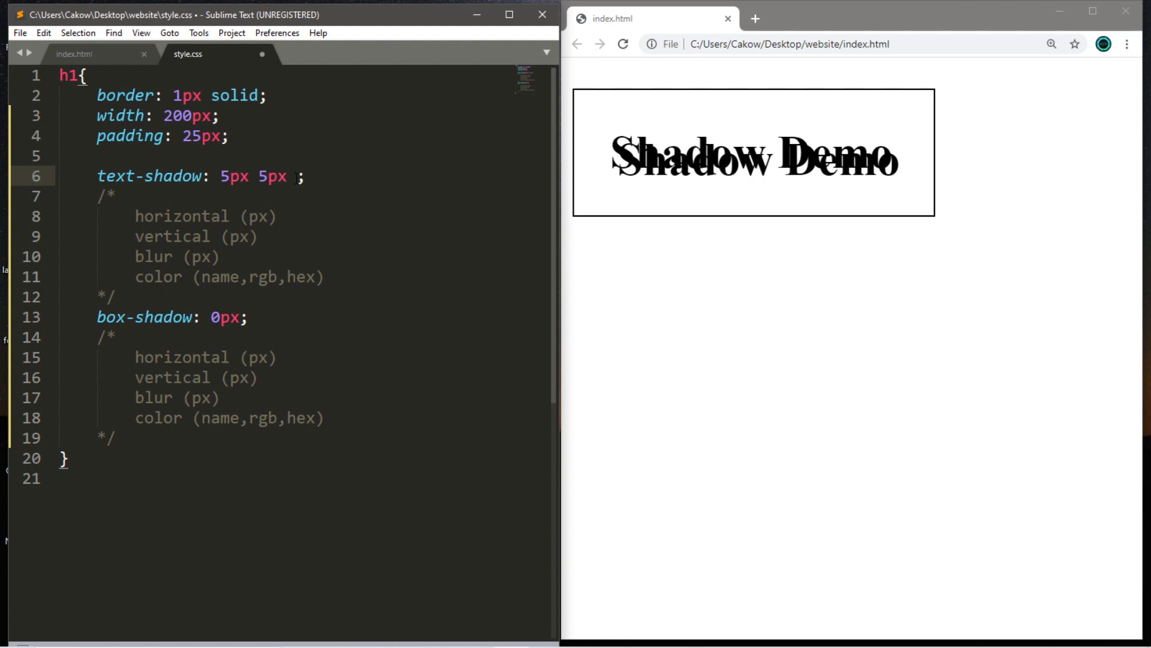
# Add a blur of 1px then 3px, reduce offsets to 2px 2px and preview the soft shadow
pyautogui.write('1px')
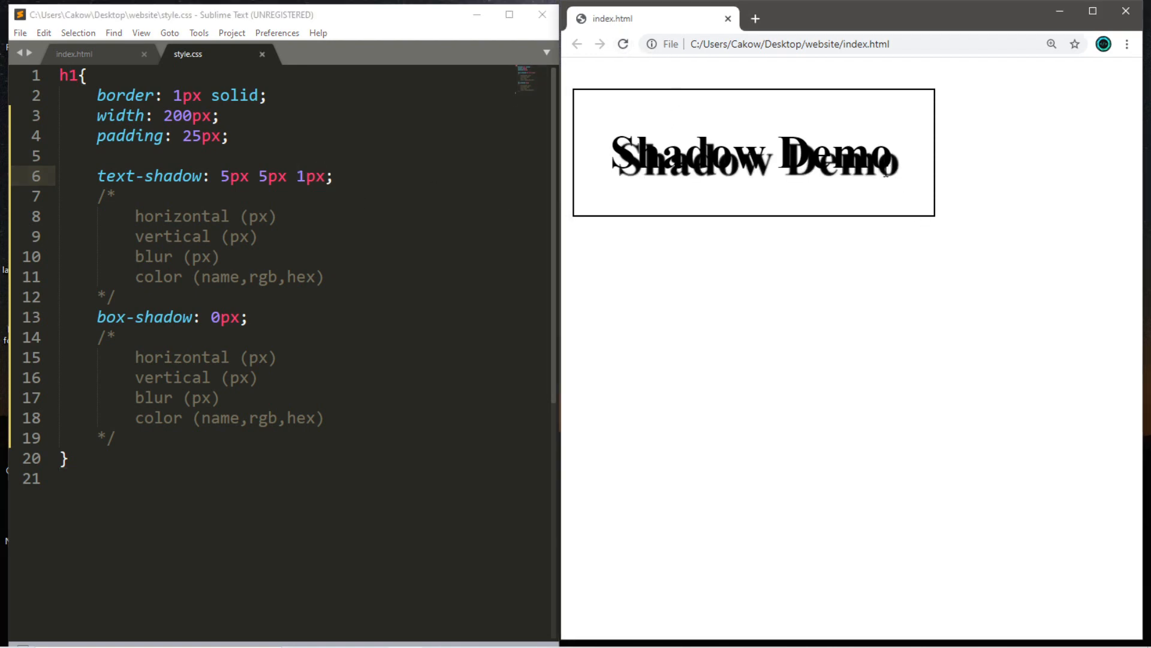
pyautogui.click(301, 176)
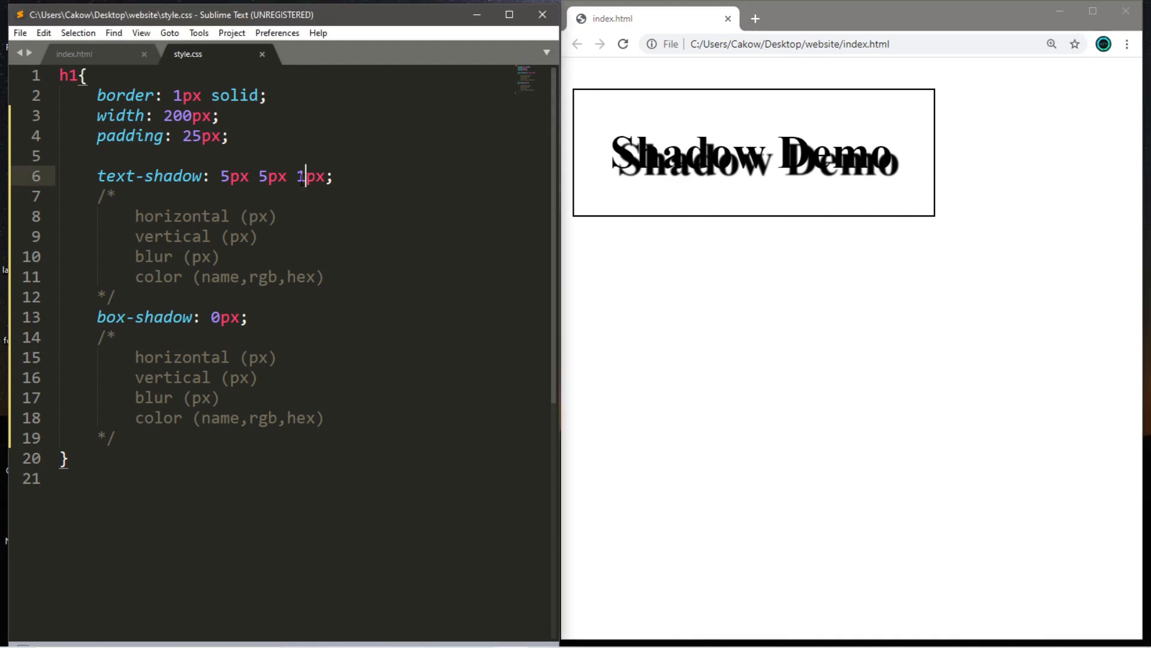
pyautogui.click(622, 44)
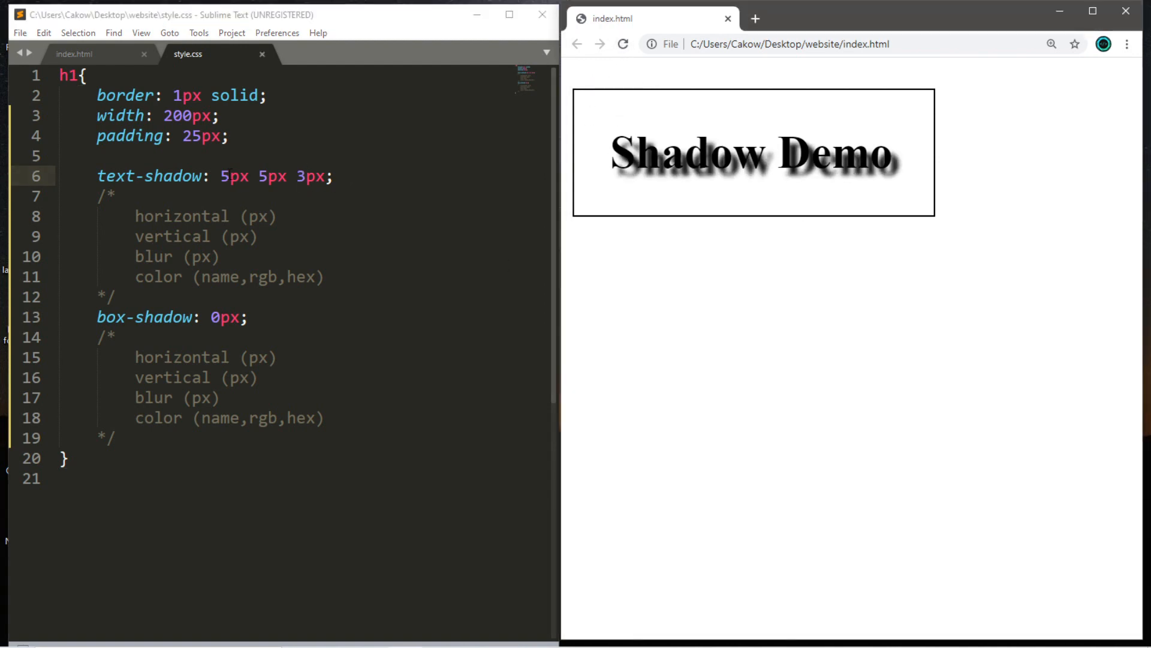
pyautogui.click(220, 177)
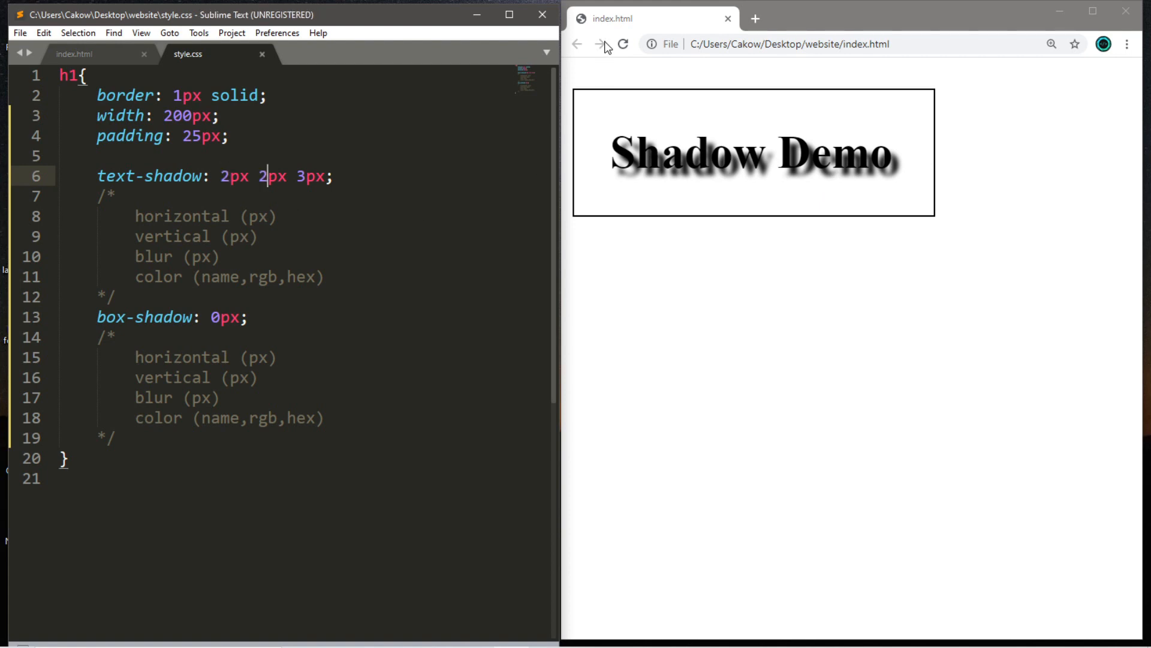
pyautogui.click(624, 44)
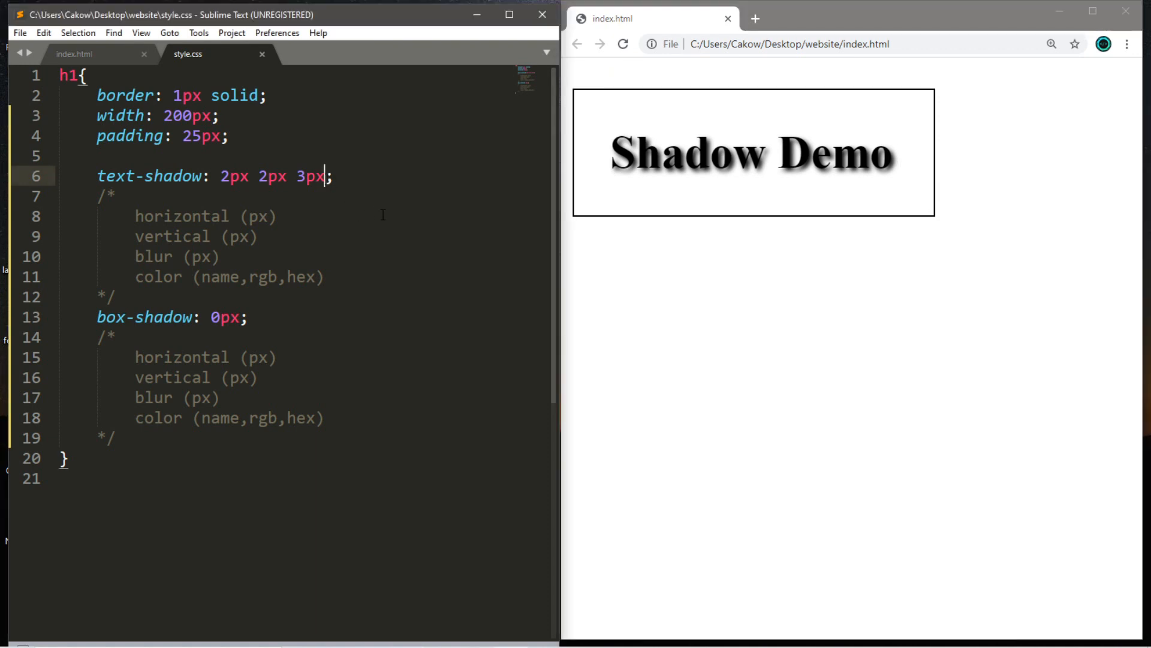
pyautogui.moveTo(430, 201)
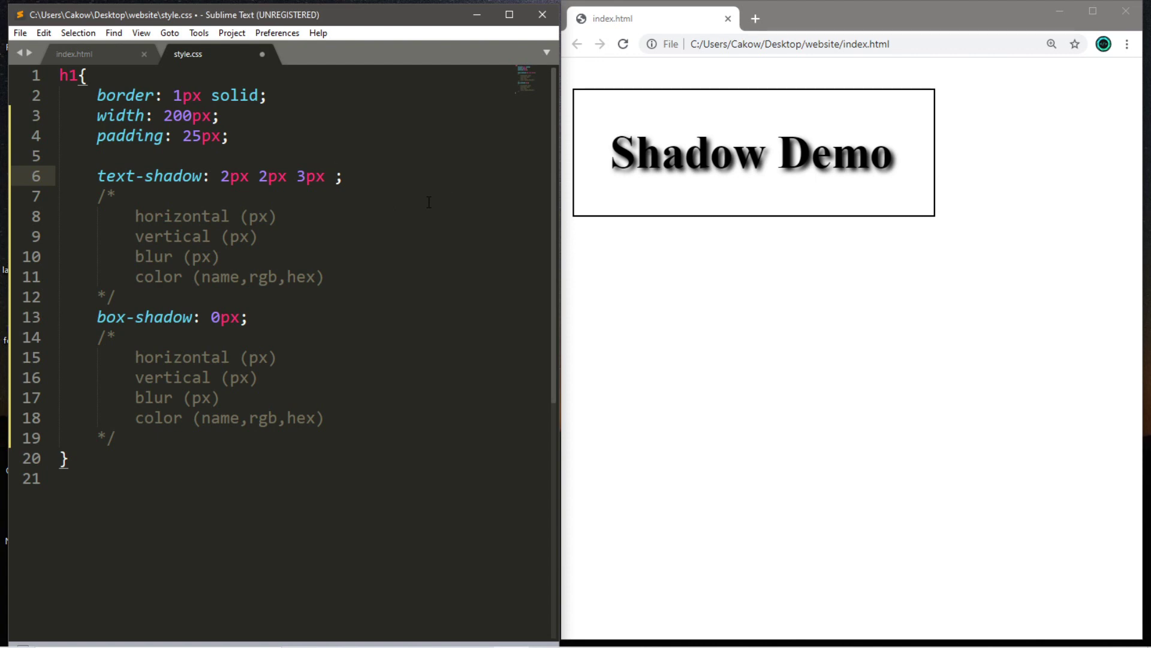
# Add yellow as the text-shadow colour for a yellow glow behind Shadow Demo
pyautogui.write('ye')
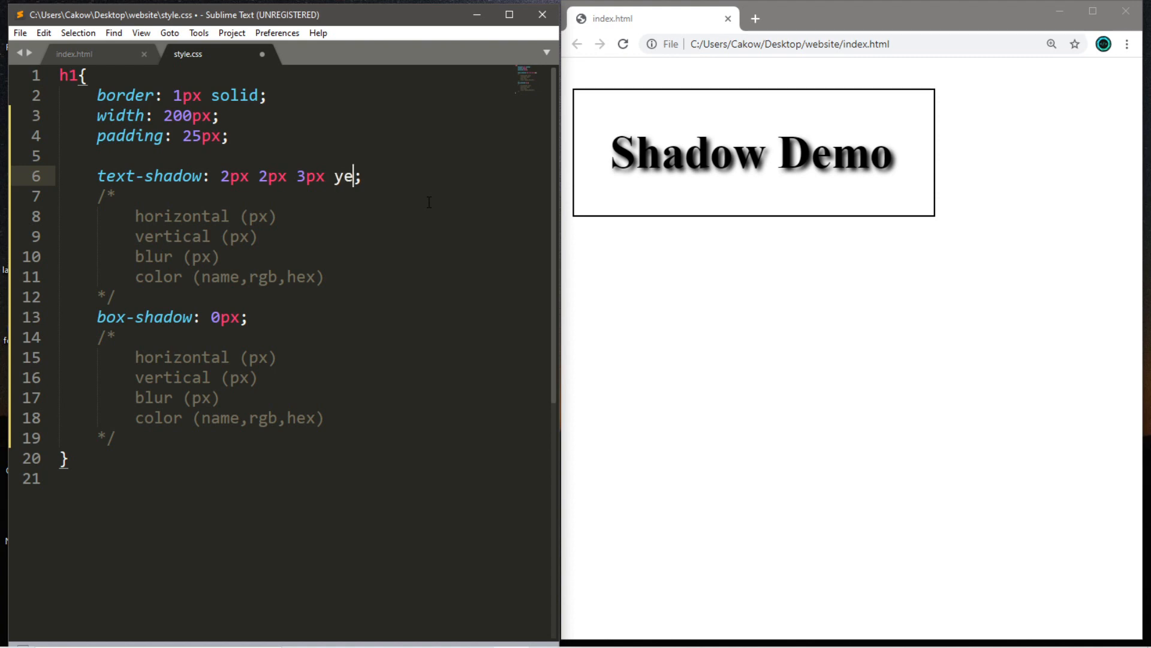
pyautogui.write('llow')
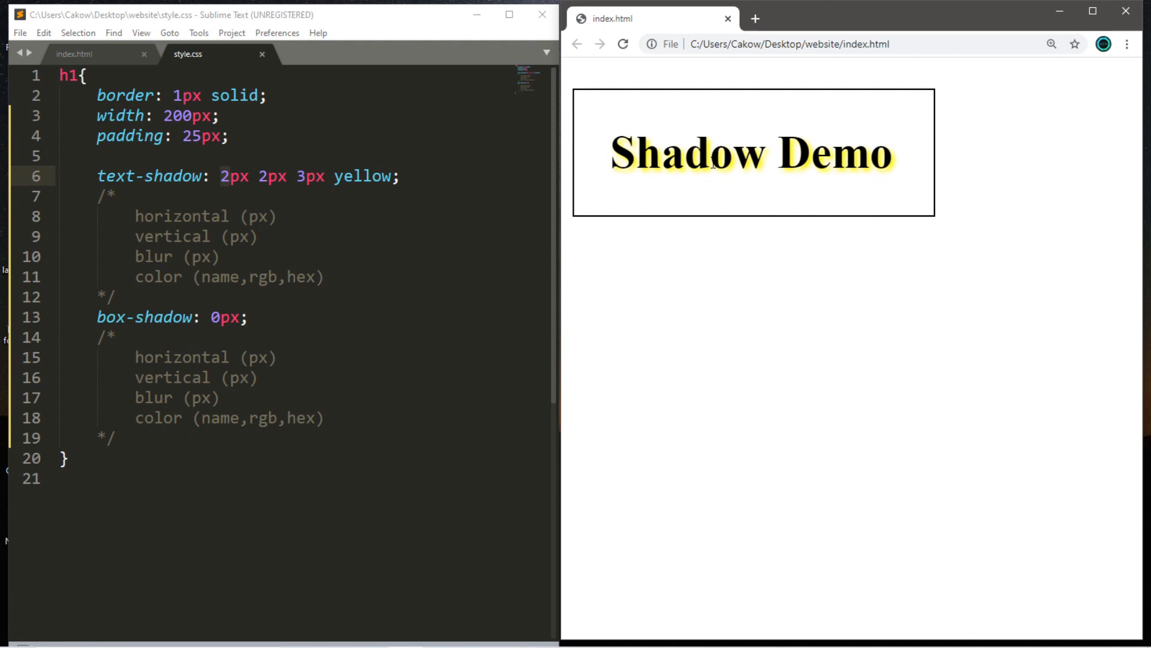
pyautogui.moveTo(707, 136)
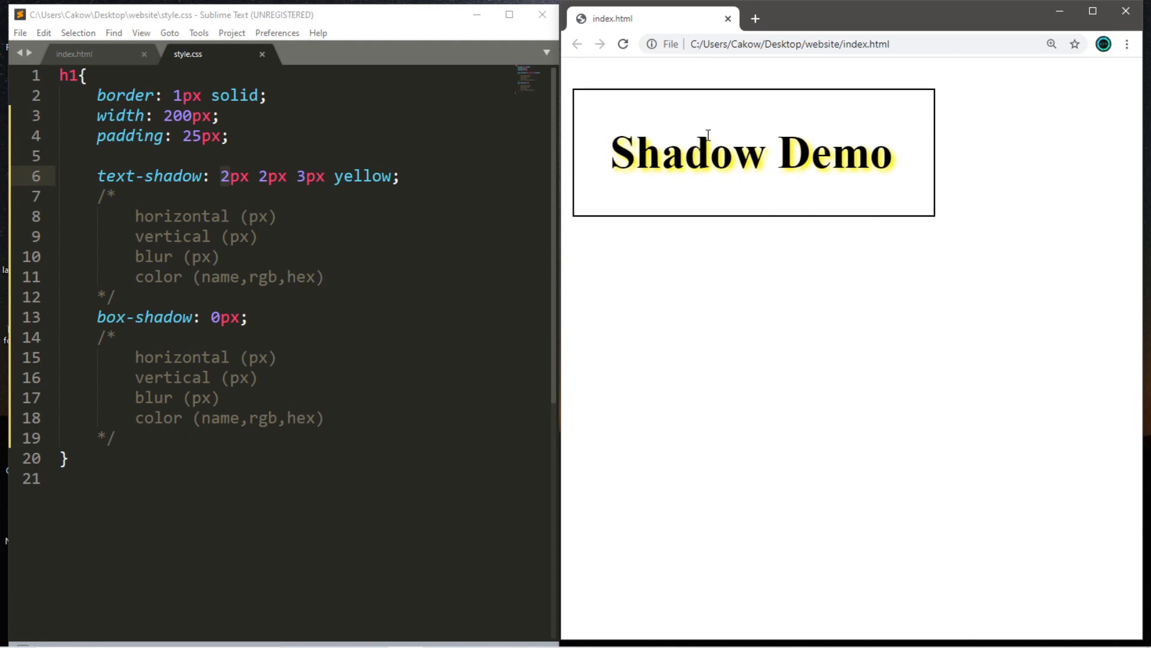
pyautogui.moveTo(703, 233)
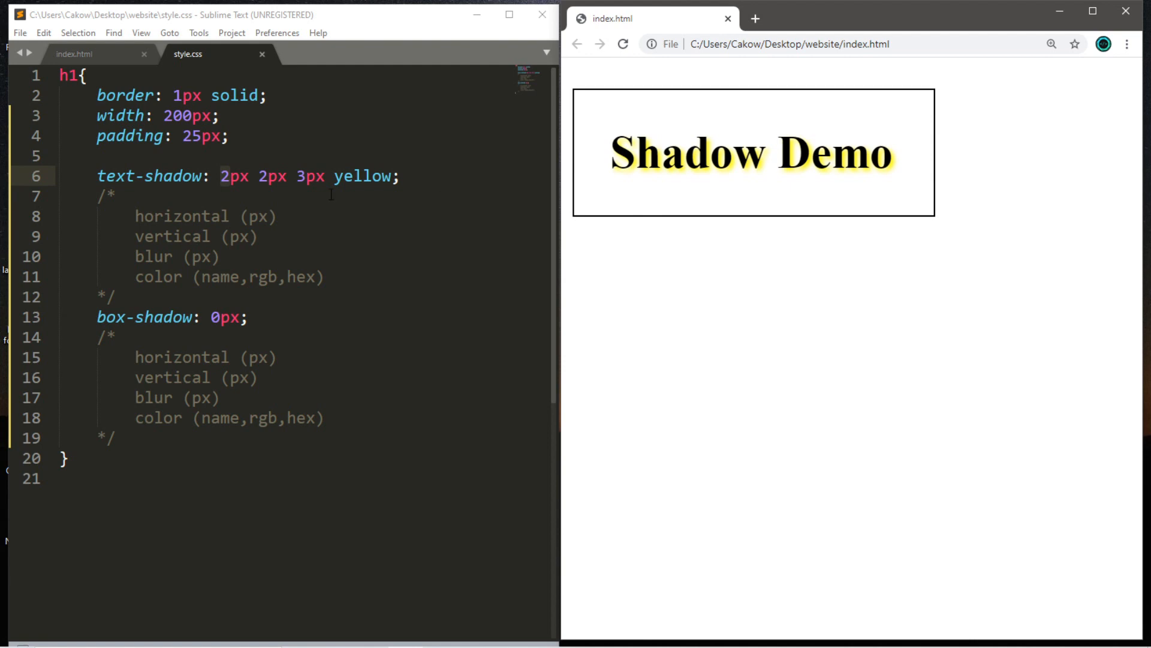
pyautogui.moveTo(437, 140)
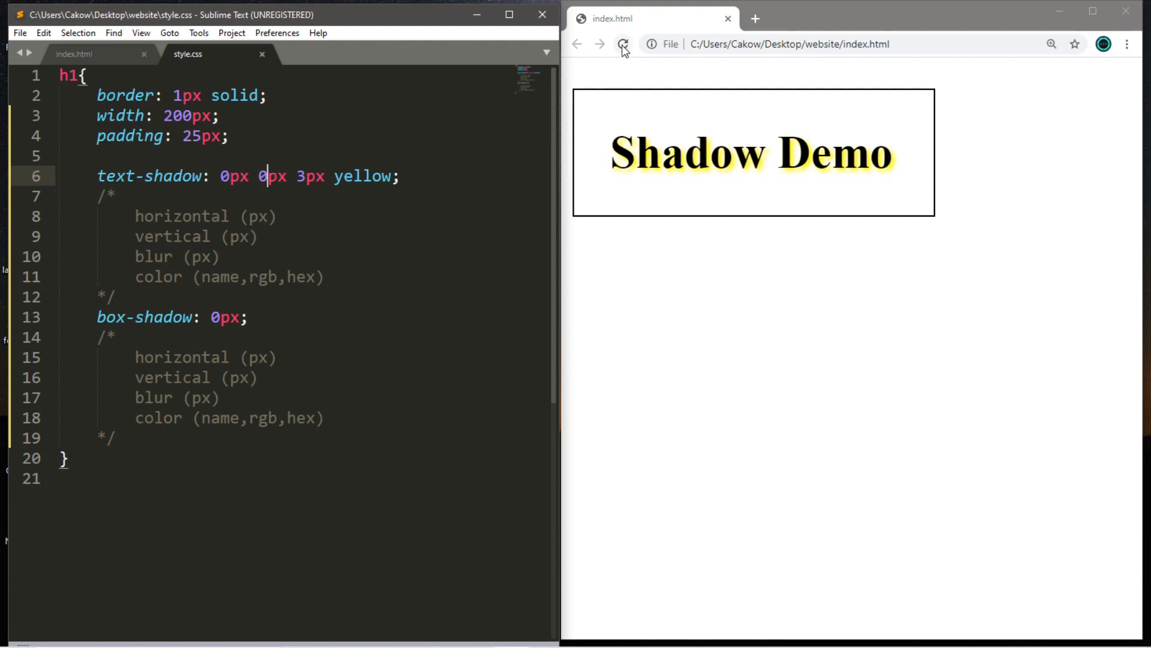
# Reload Chrome to preview the centred 0px 0px 5px yellow glow around Shadow Demo
pyautogui.click(623, 44)
pyautogui.write('5')
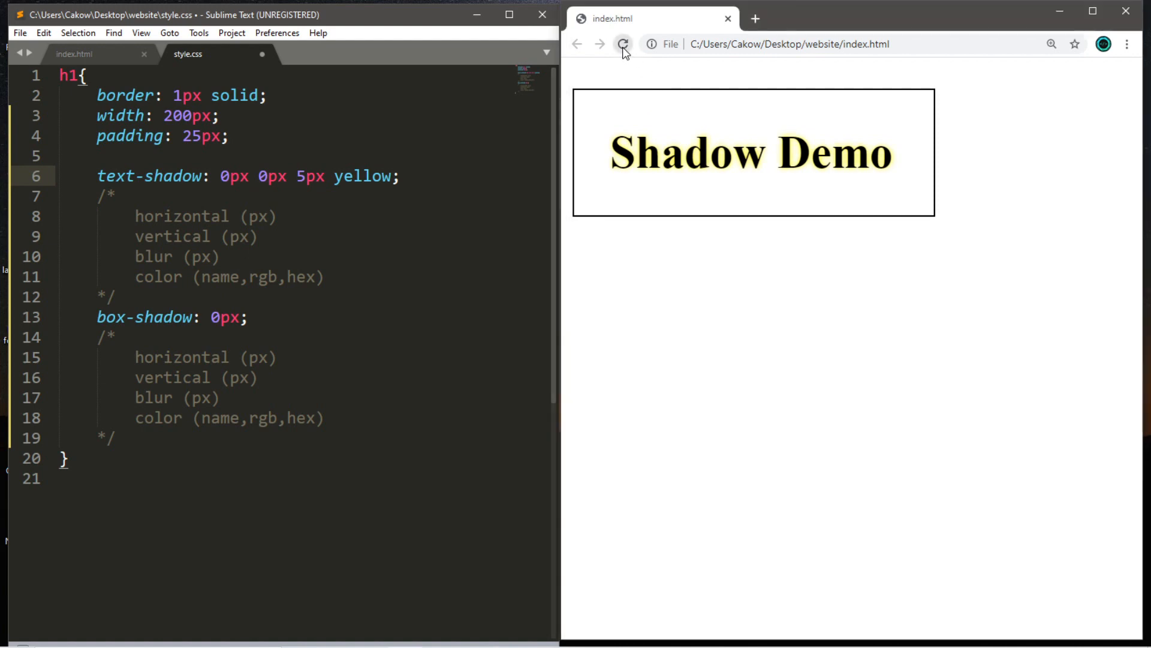
pyautogui.click(622, 43)
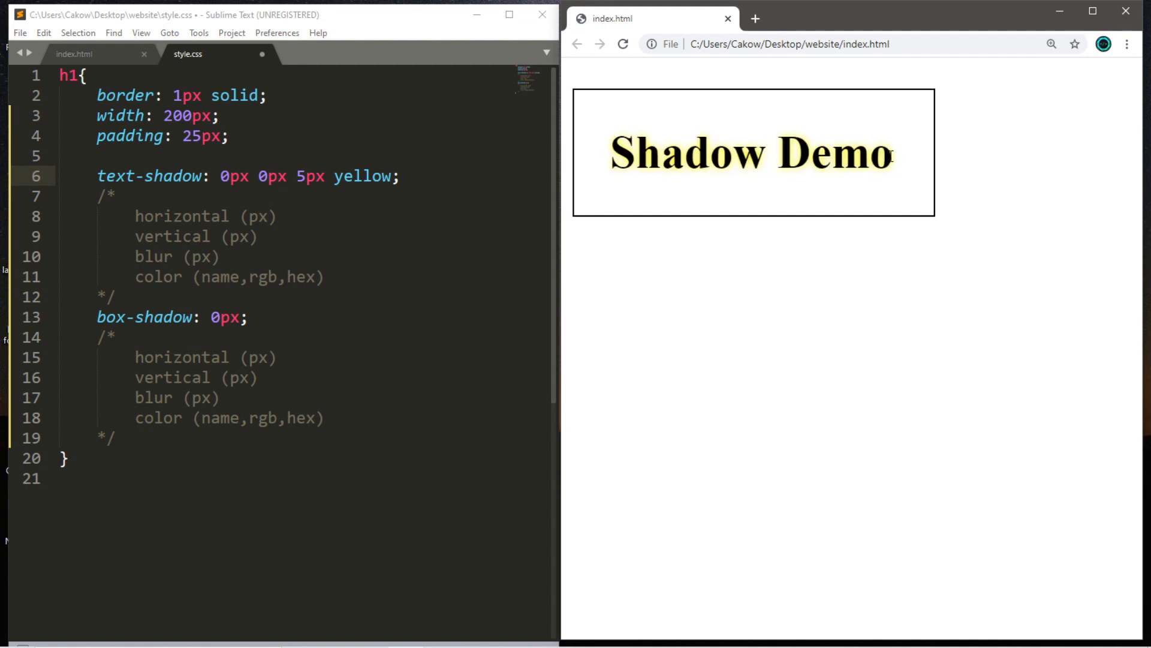
pyautogui.moveTo(618, 123)
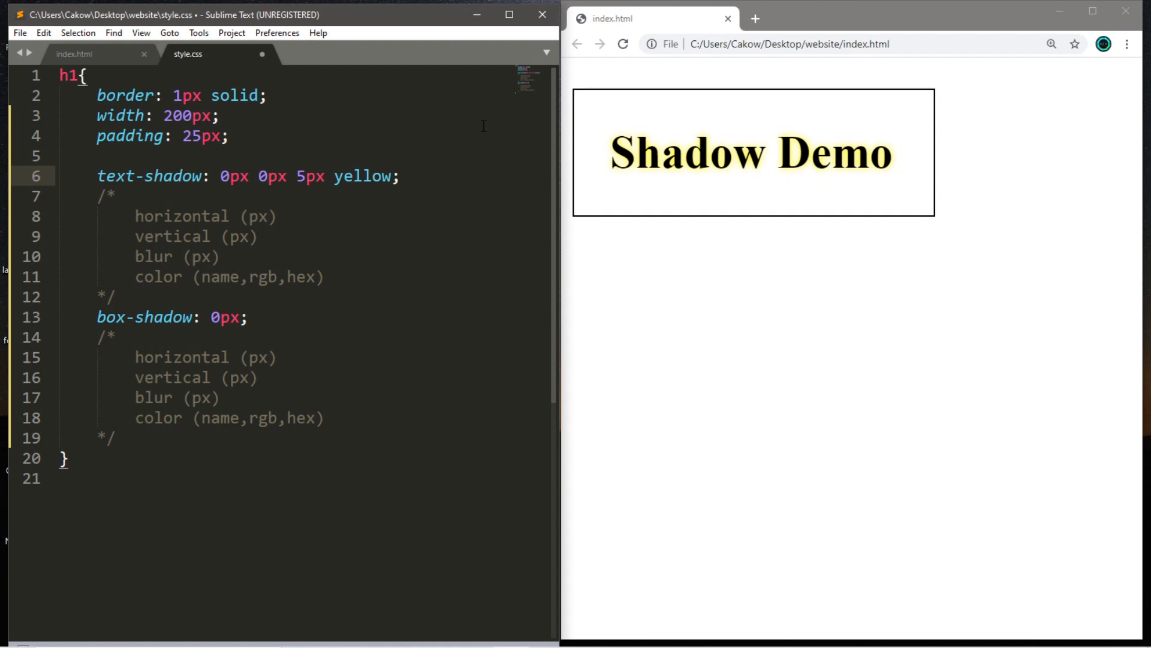
# Append a second text-shadow 0px -5px 5px red after the yellow one and reload the preview
pyautogui.write(',')
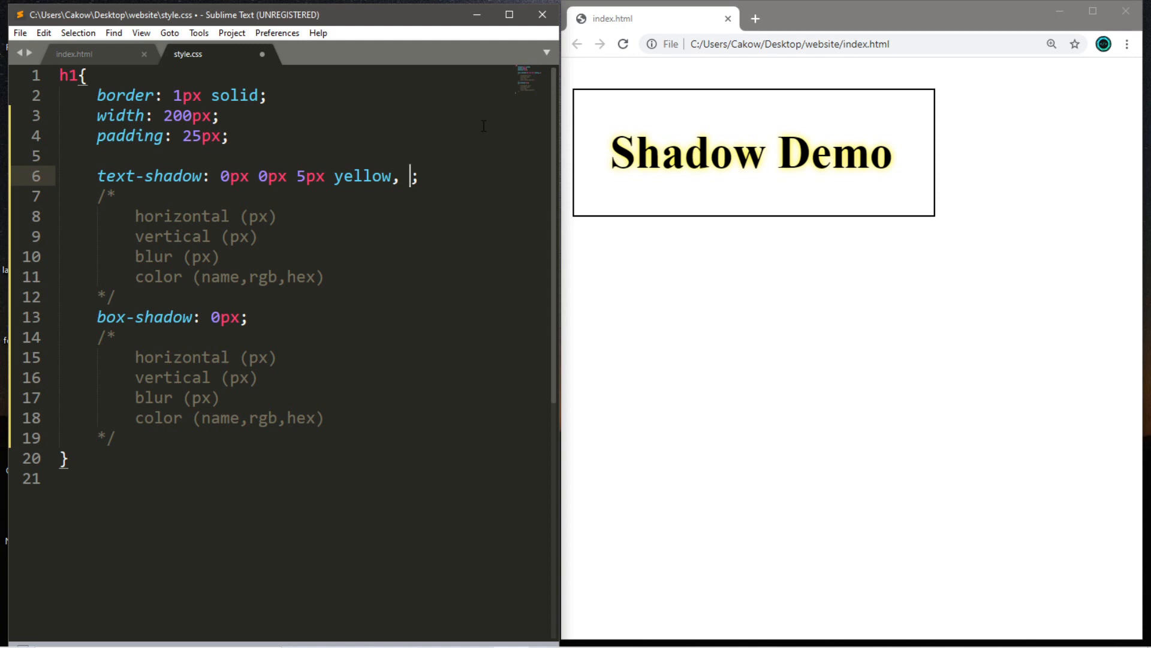
pyautogui.write('0')
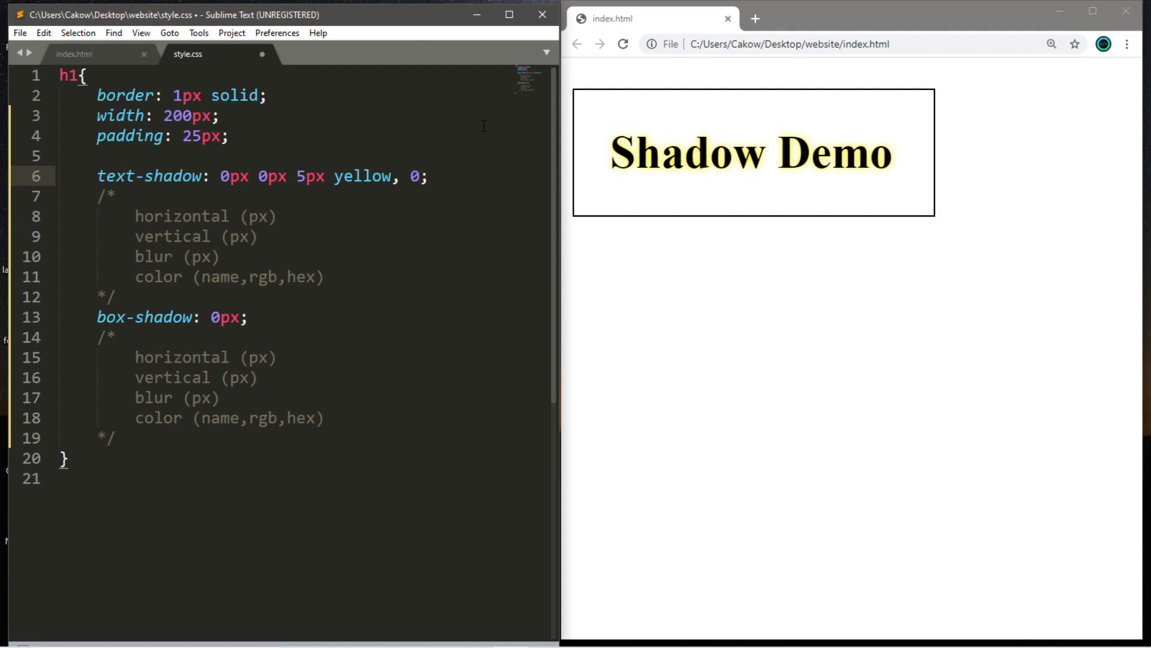
pyautogui.write('px')
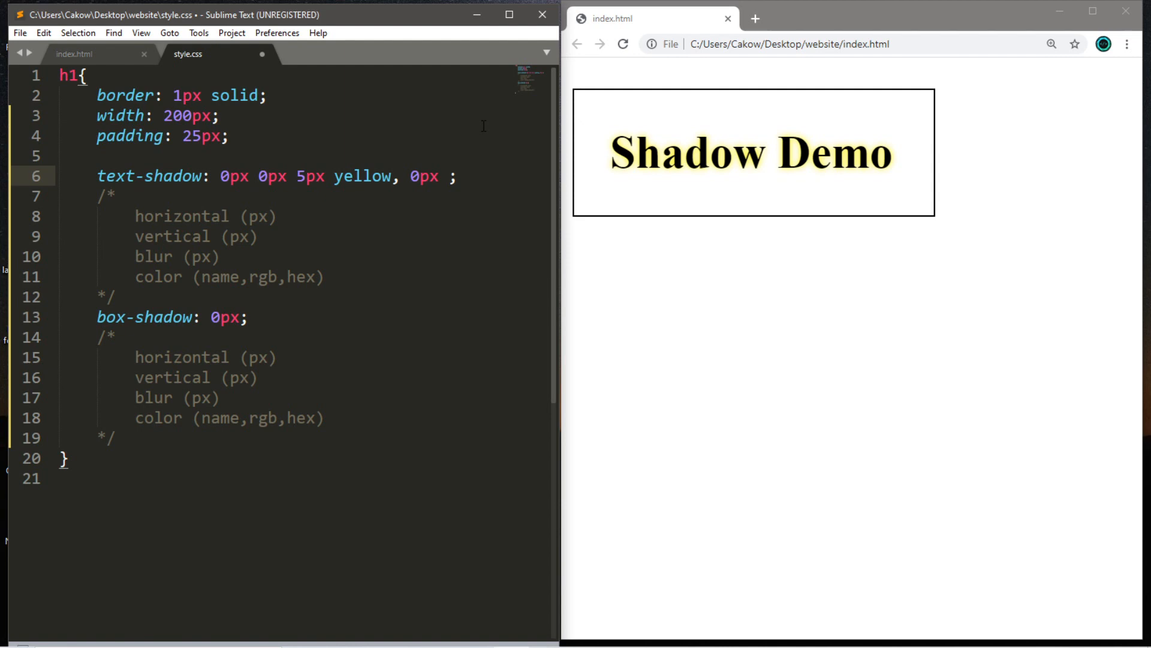
pyautogui.write('-5px')
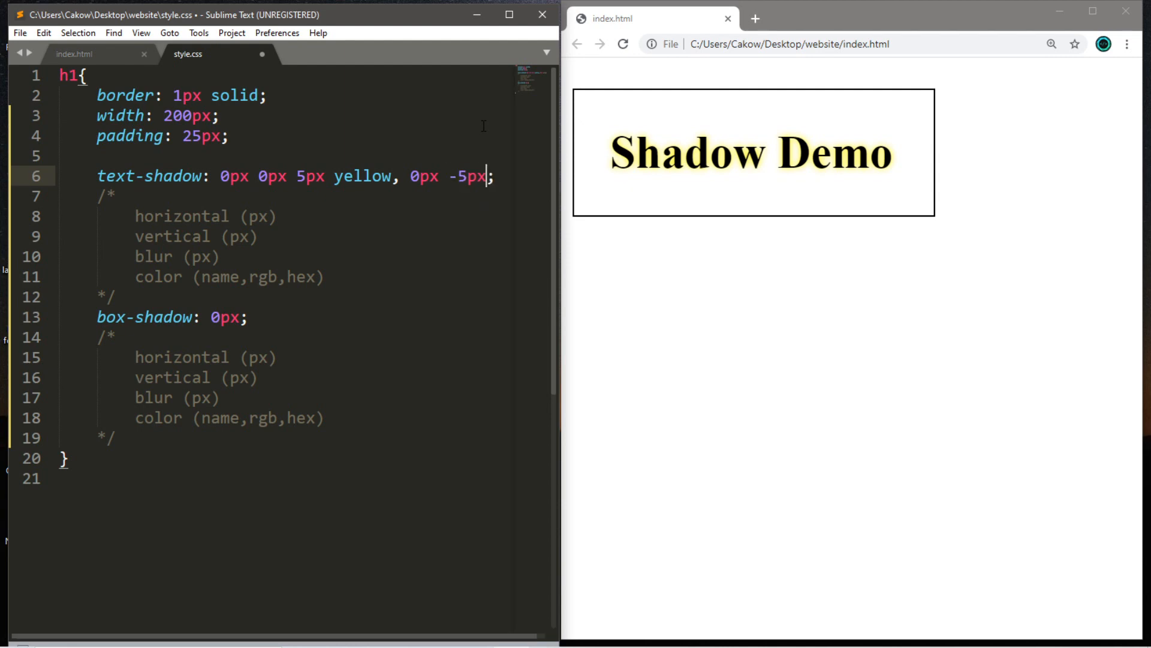
pyautogui.write('5')
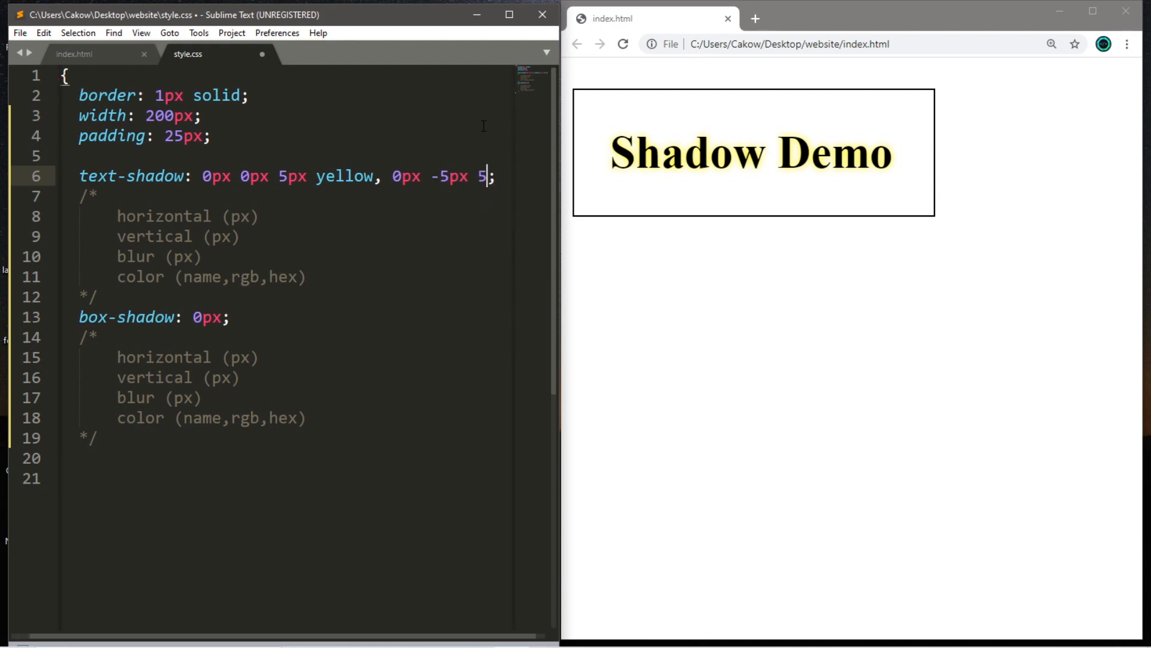
pyautogui.write('px')
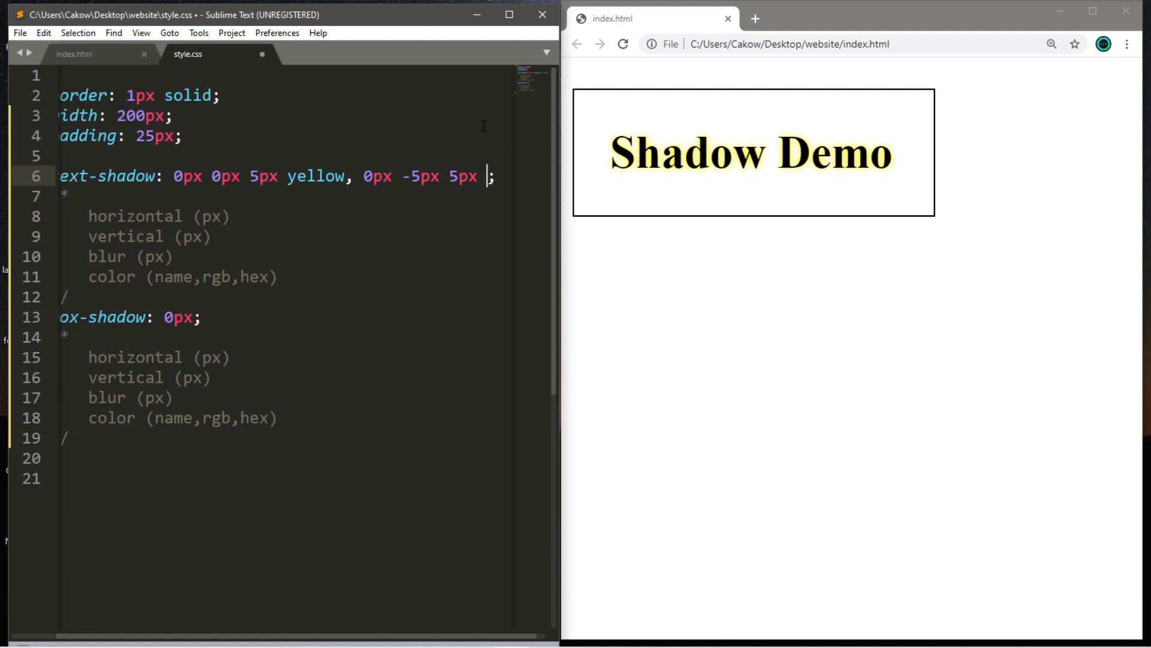
pyautogui.write('red')
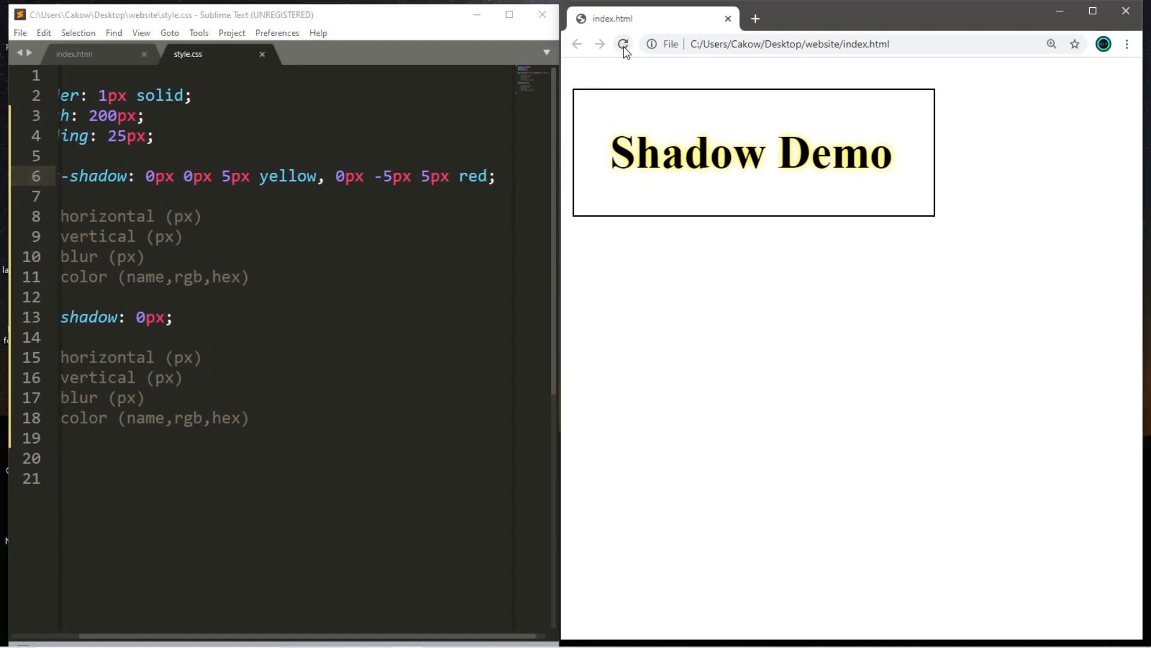
pyautogui.click(624, 44)
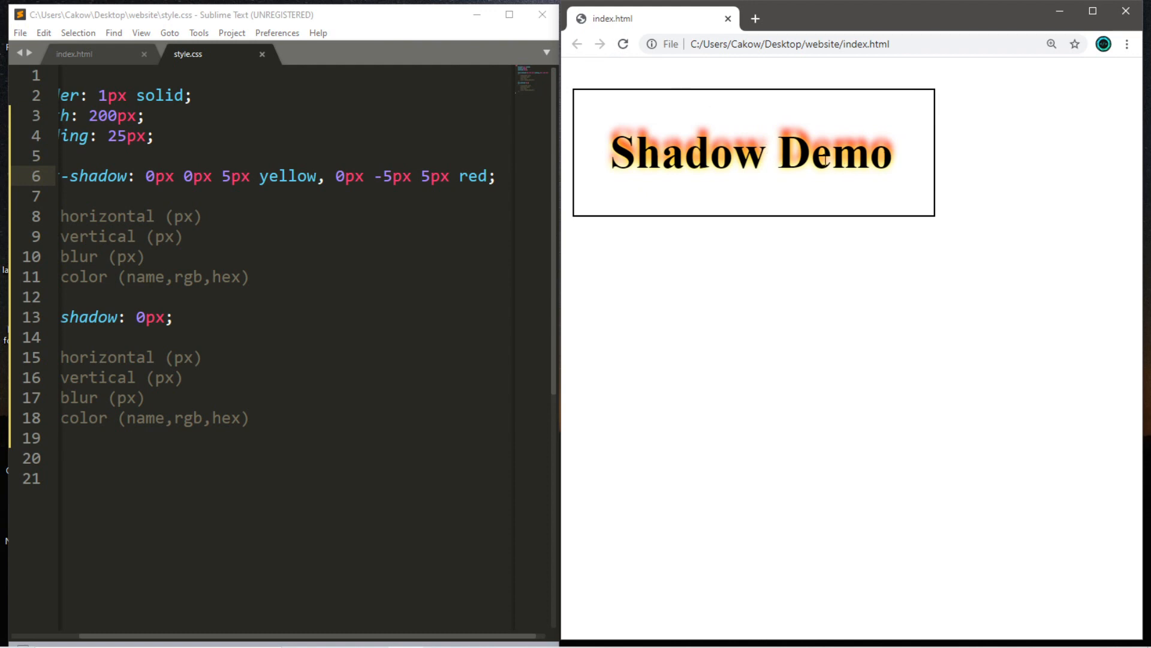
pyautogui.moveTo(899, 163)
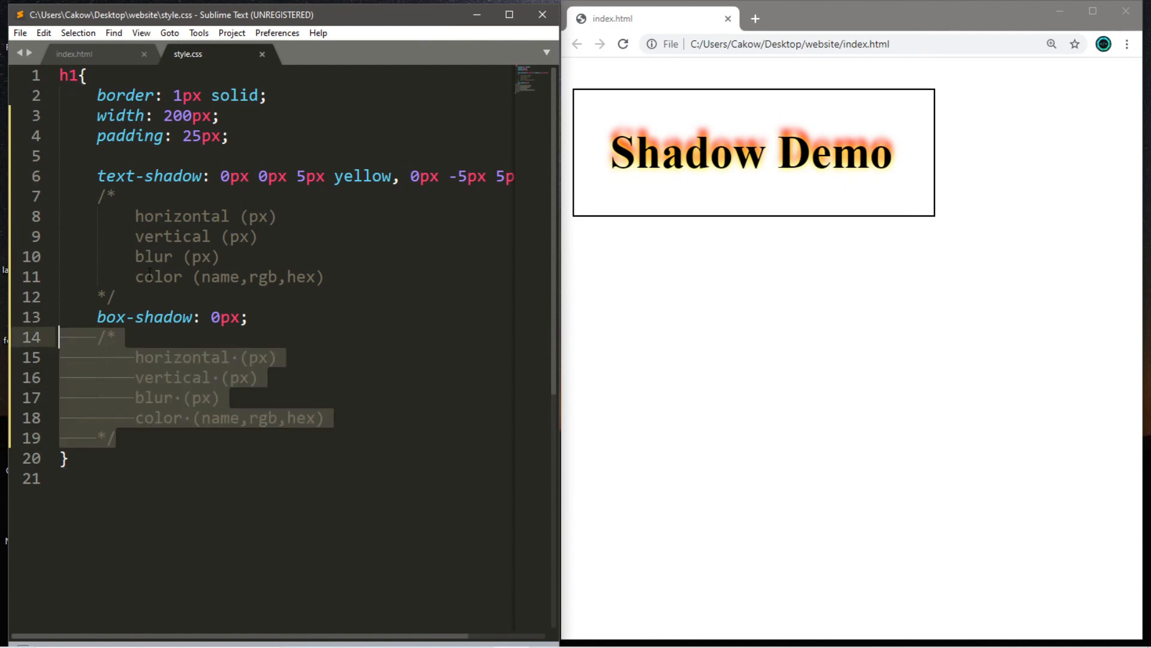
# Change the h1 box-shadow value to 10px 10px 5px in the stylesheet
pyautogui.click(268, 277)
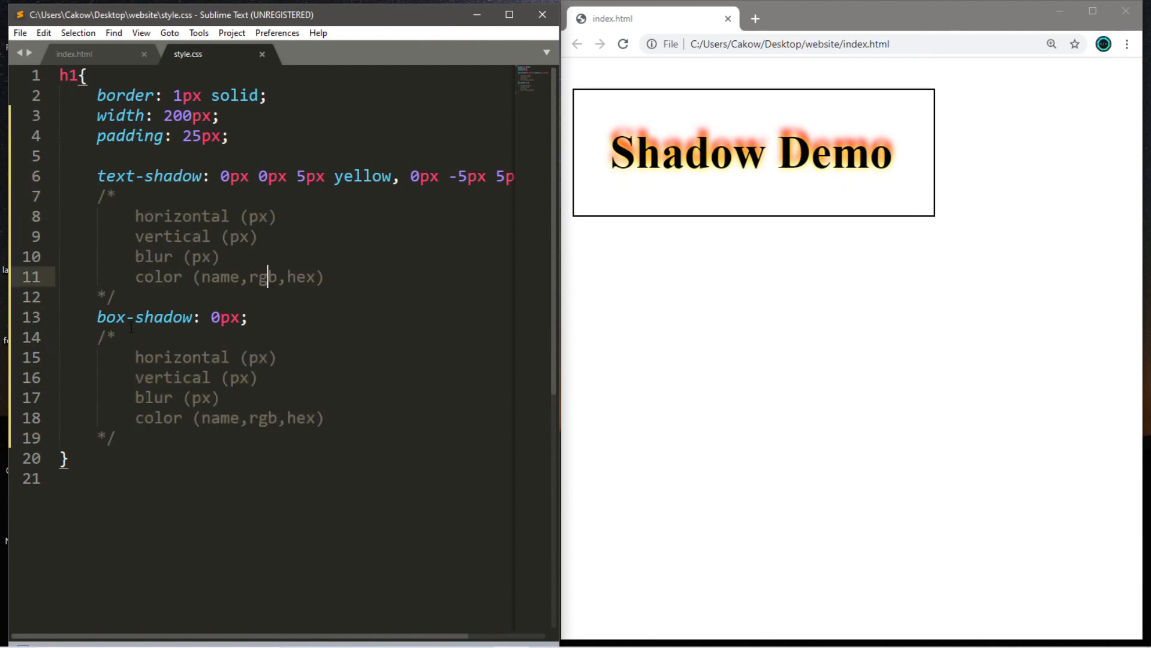
pyautogui.doubleClick(144, 316)
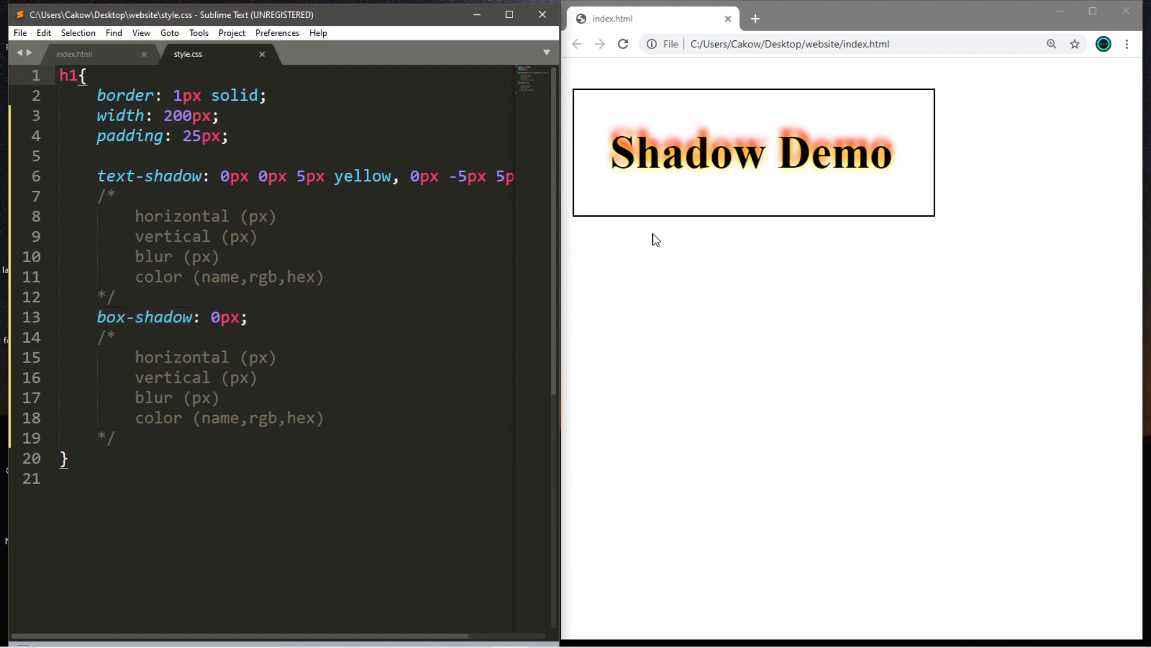
pyautogui.moveTo(954, 134)
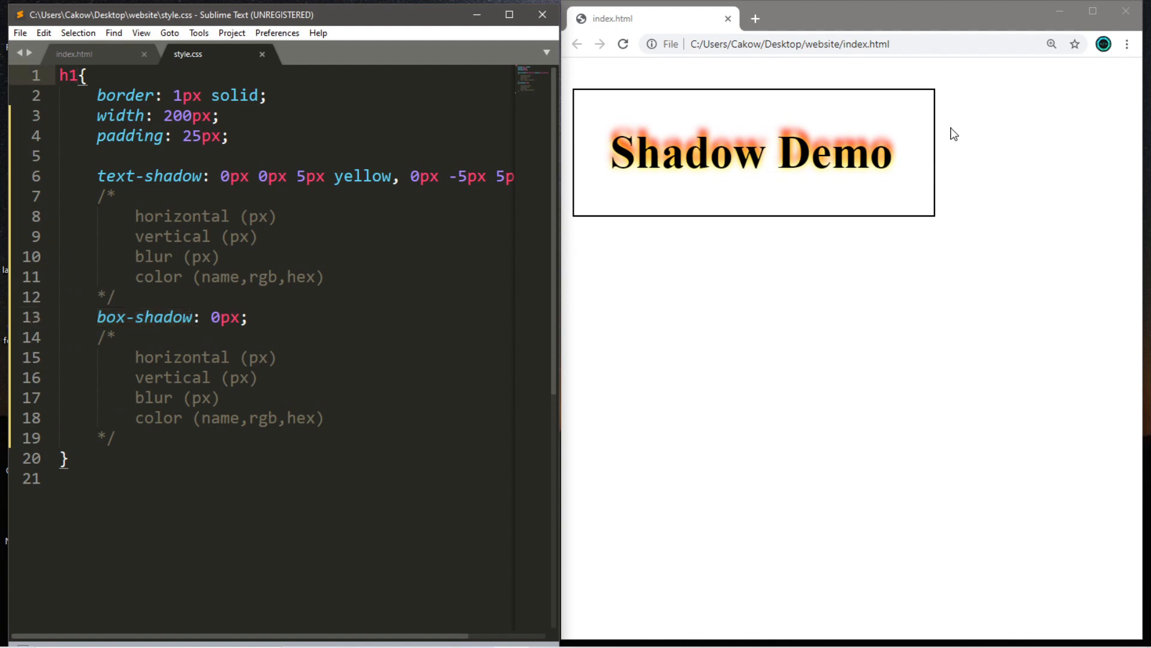
pyautogui.moveTo(946, 187)
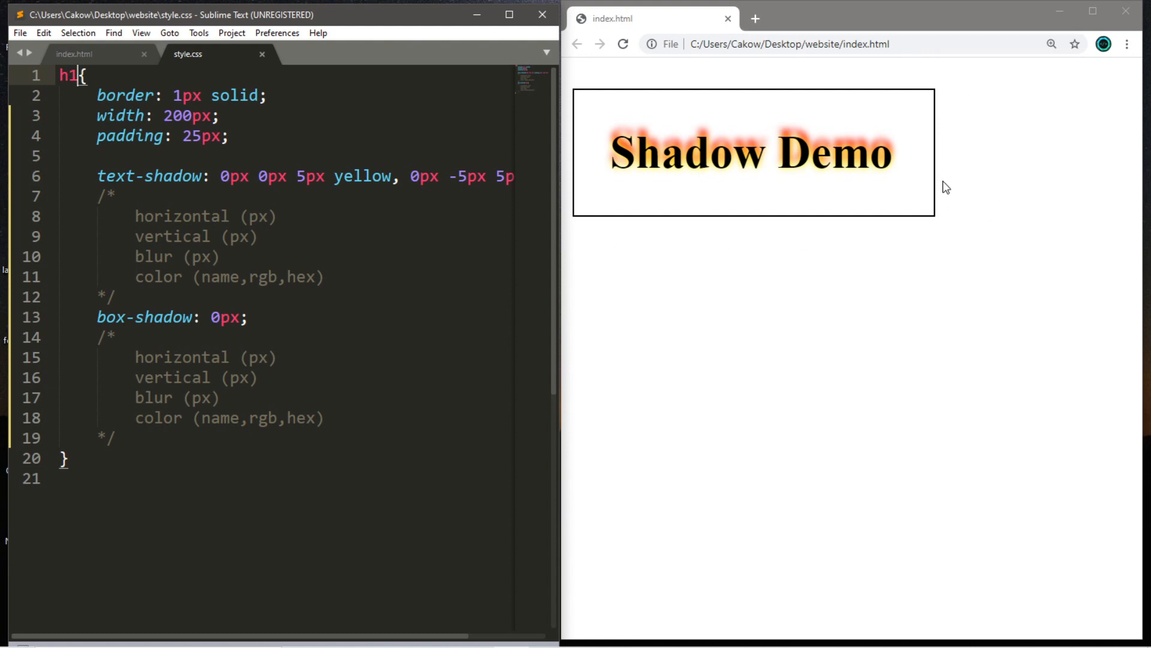
pyautogui.click(115, 337)
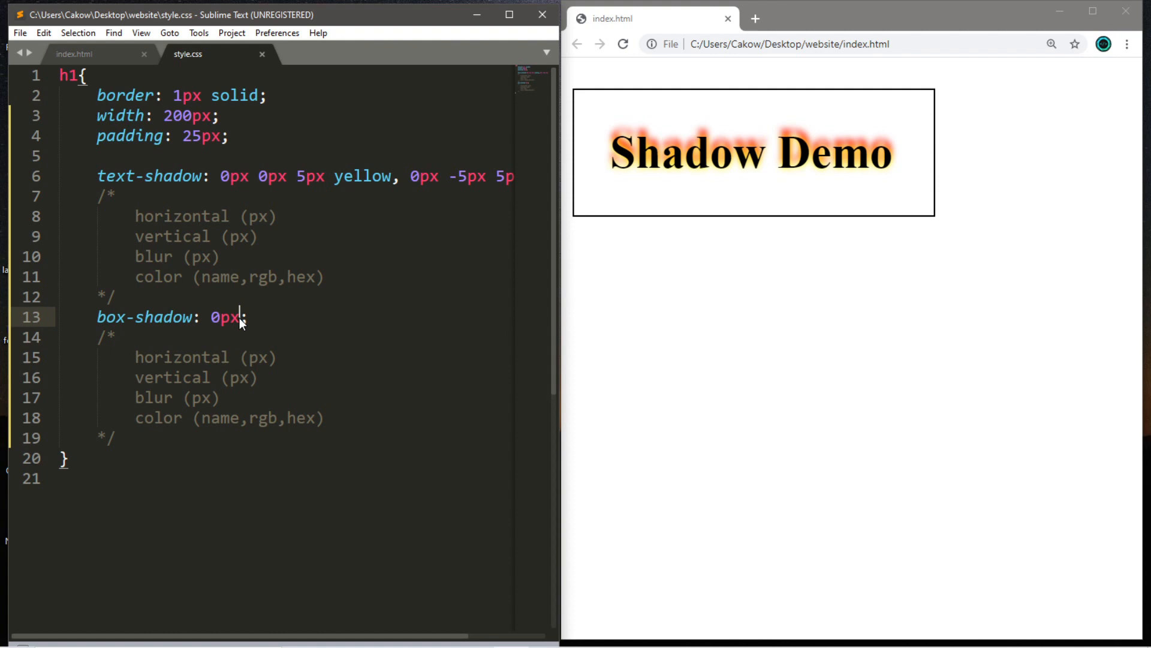
pyautogui.write('0px')
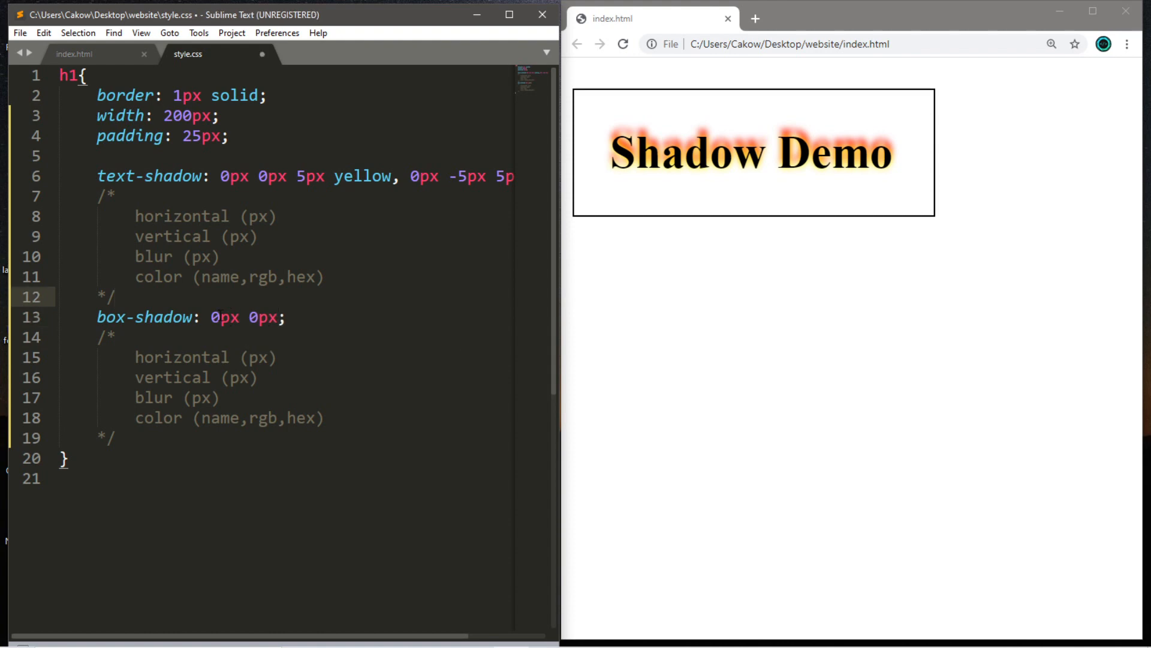
pyautogui.write('1')
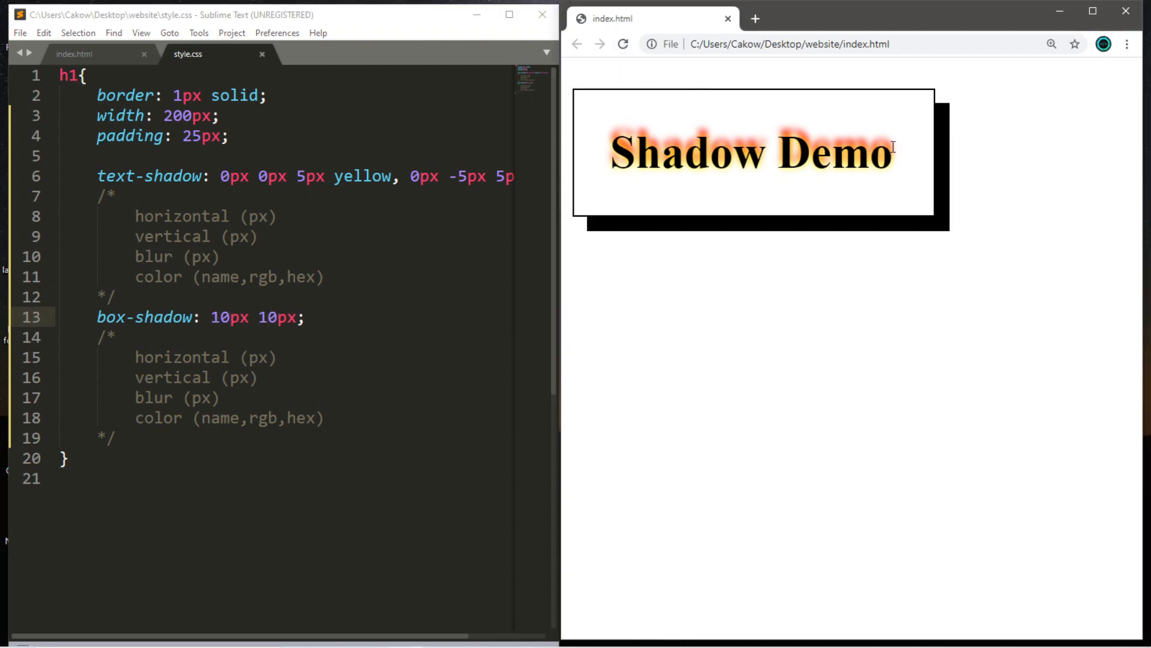
pyautogui.moveTo(955, 230)
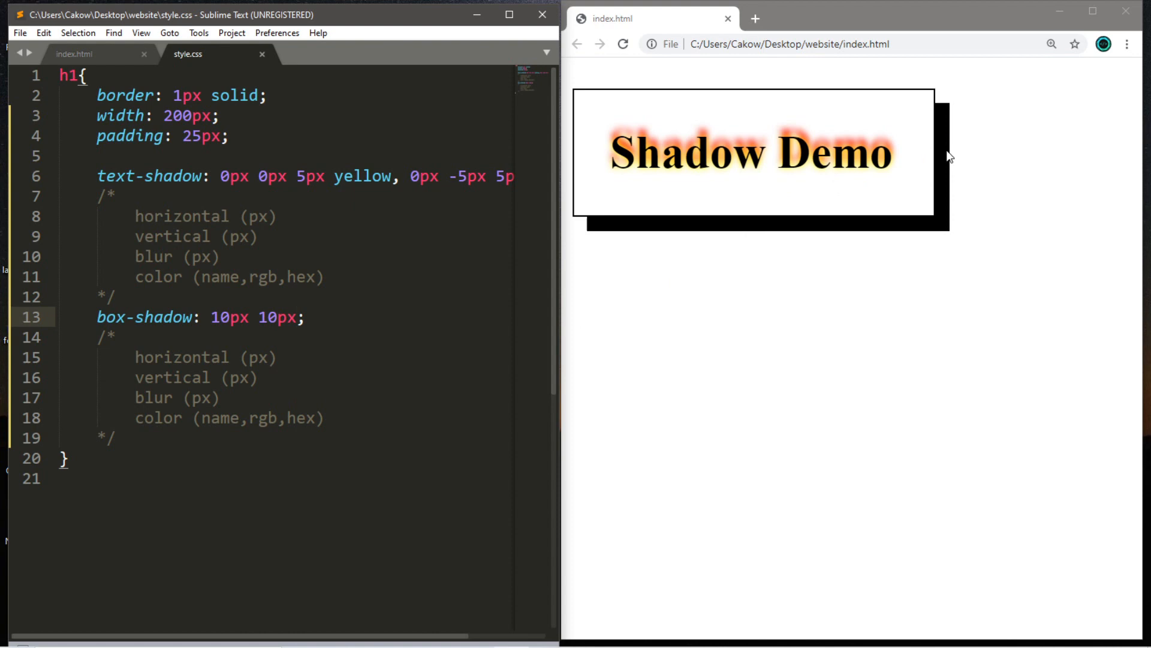
pyautogui.write('5px')
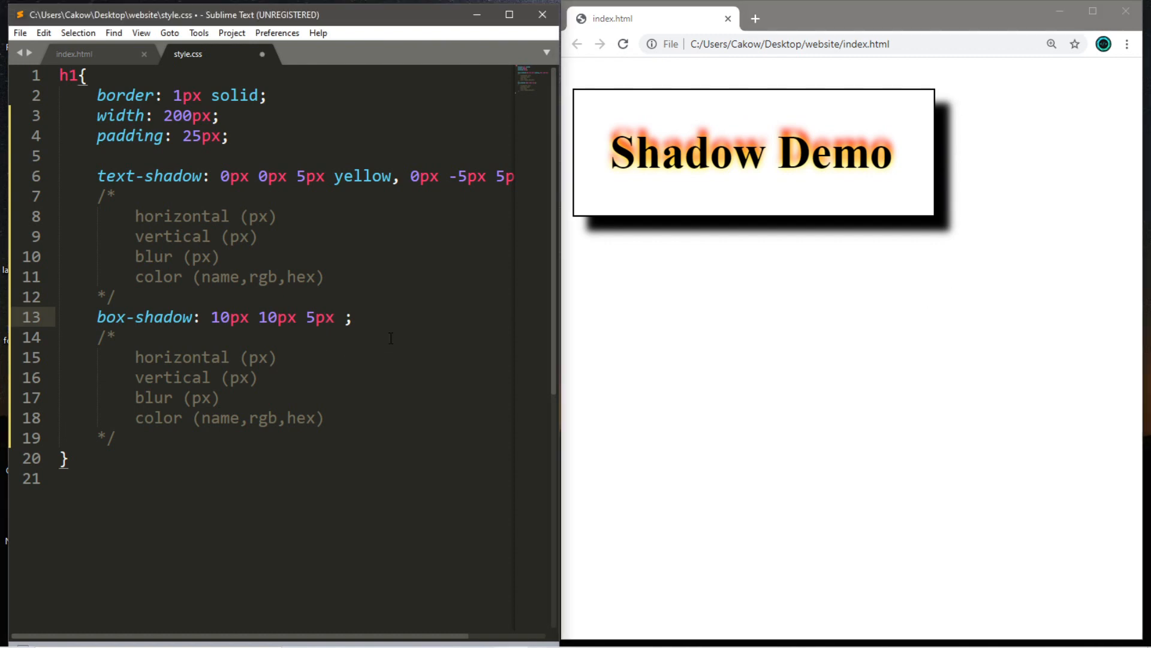
# Add the colour #666666 to the end of the box-shadow value
pyautogui.write('#')
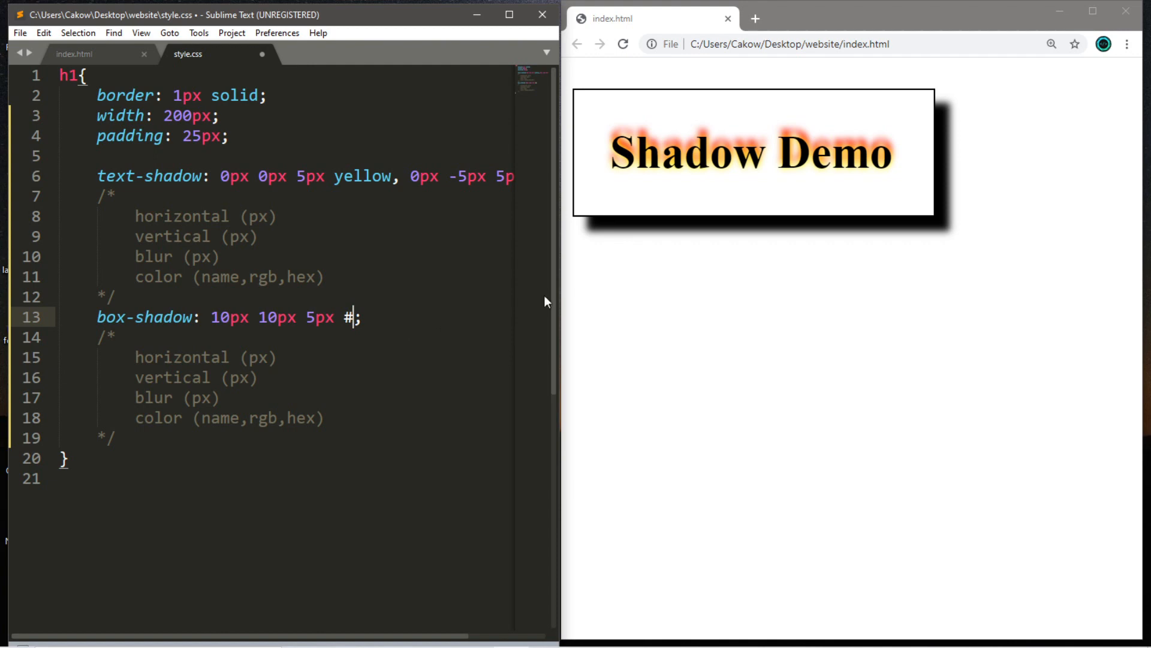
pyautogui.write('6')
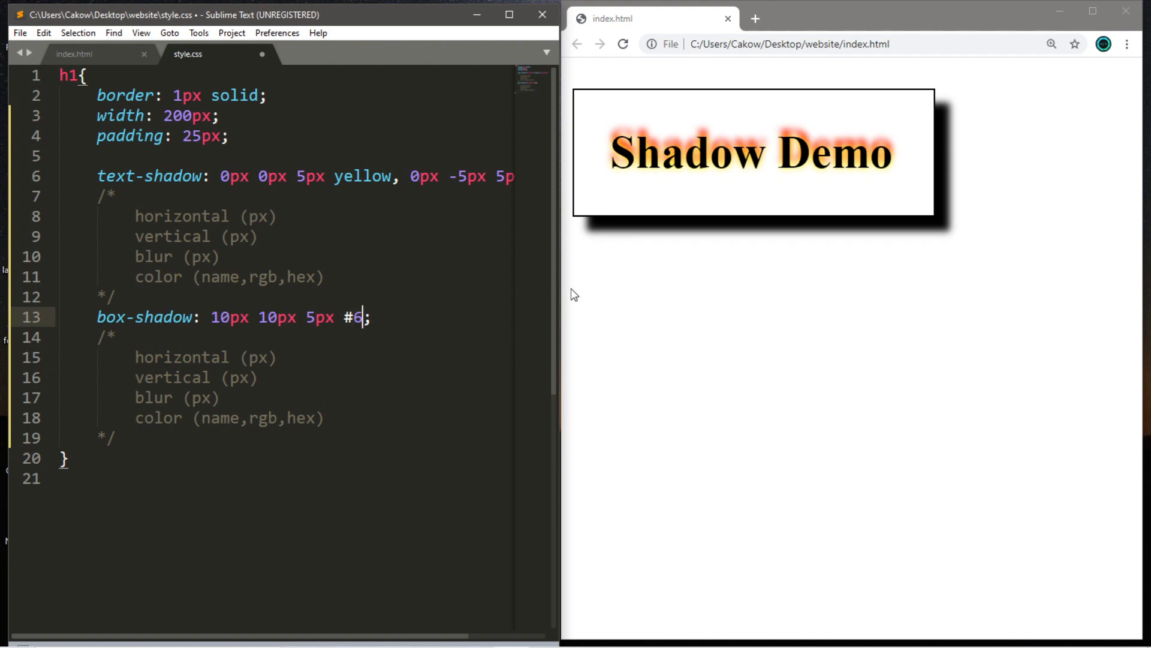
pyautogui.write('66666')
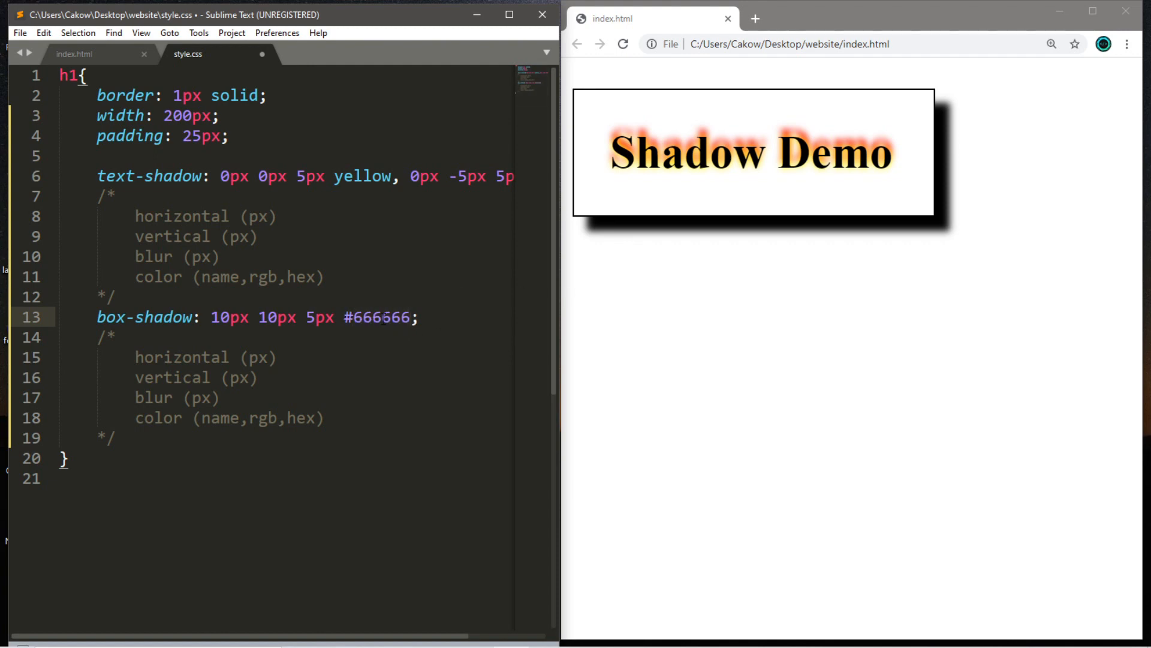
pyautogui.moveTo(623, 44)
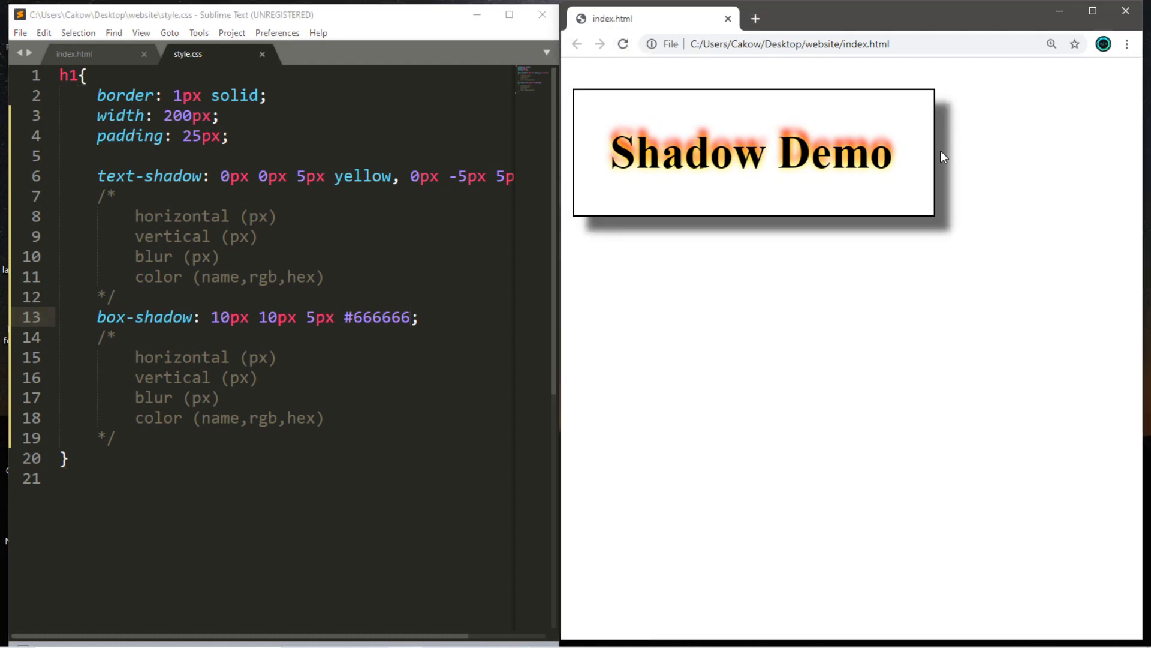
pyautogui.moveTo(952, 236)
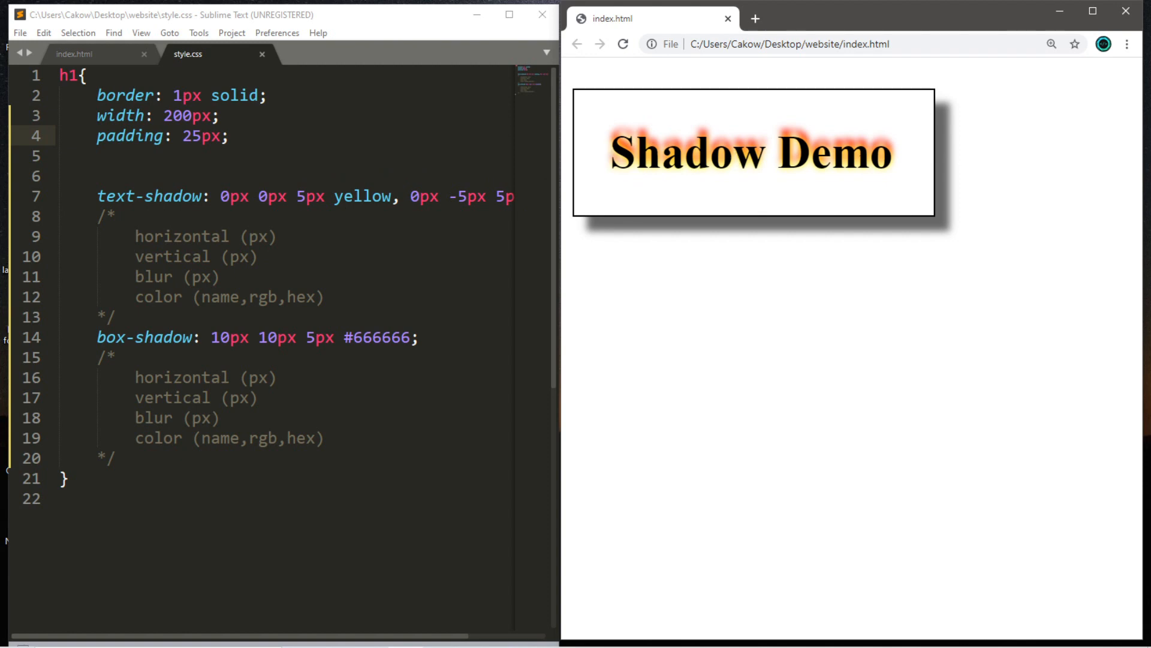
# Add background-color: black and color: white declarations to the h1 rule
pyautogui.write('b')
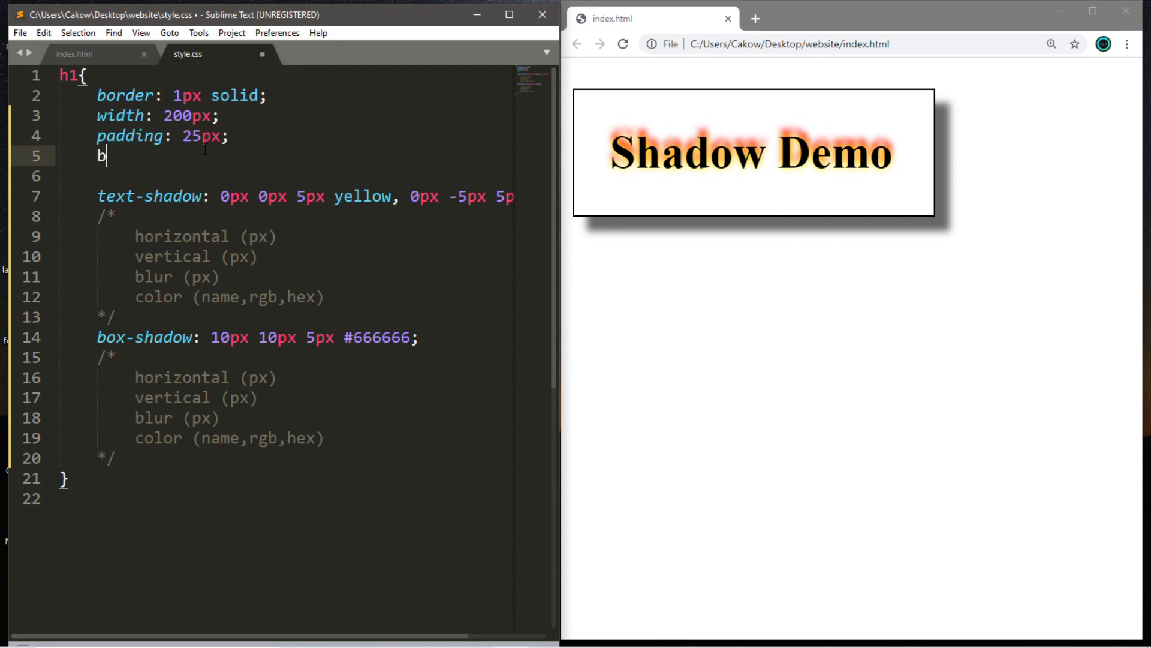
pyautogui.write('ackground')
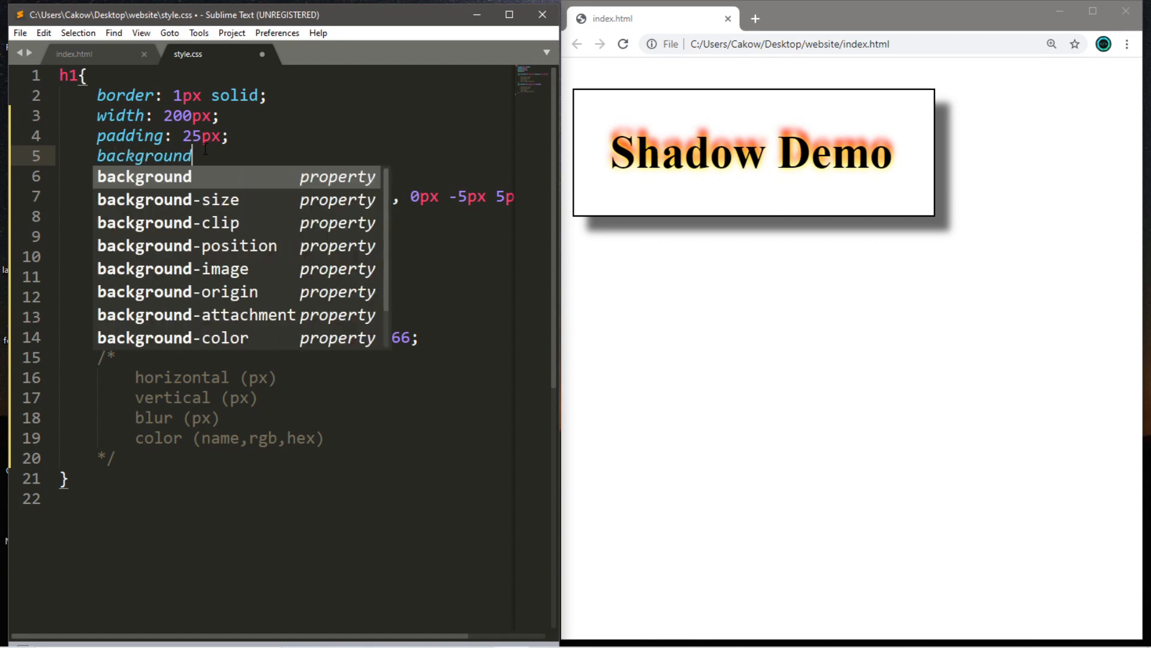
pyautogui.write('-color: ;')
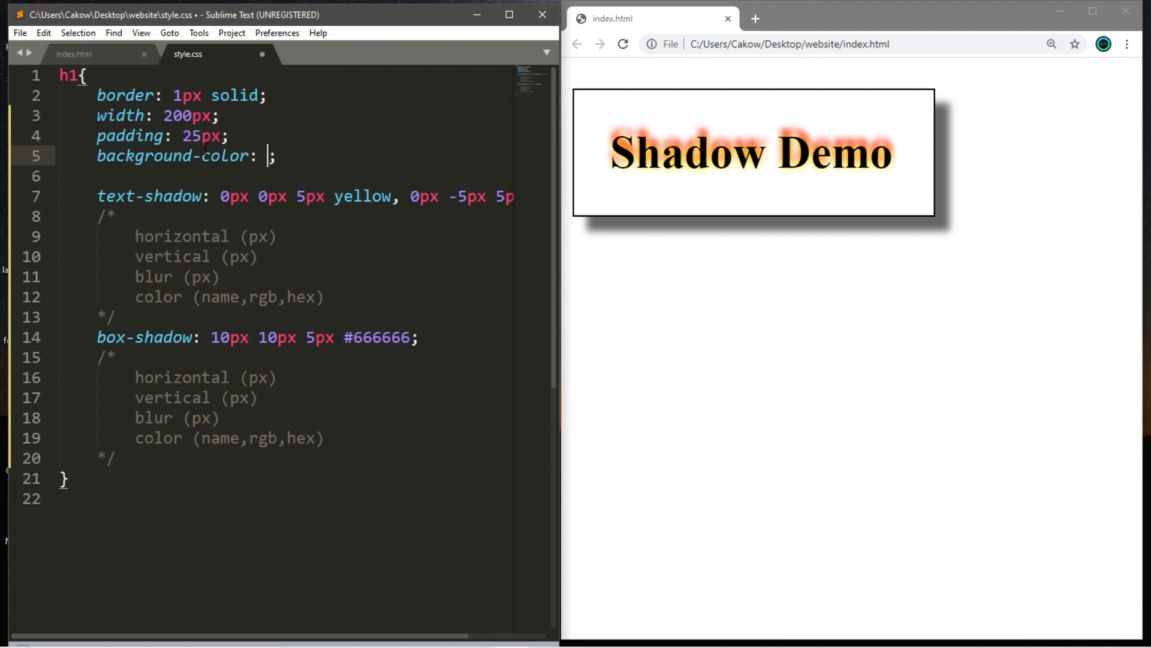
pyautogui.write('black')
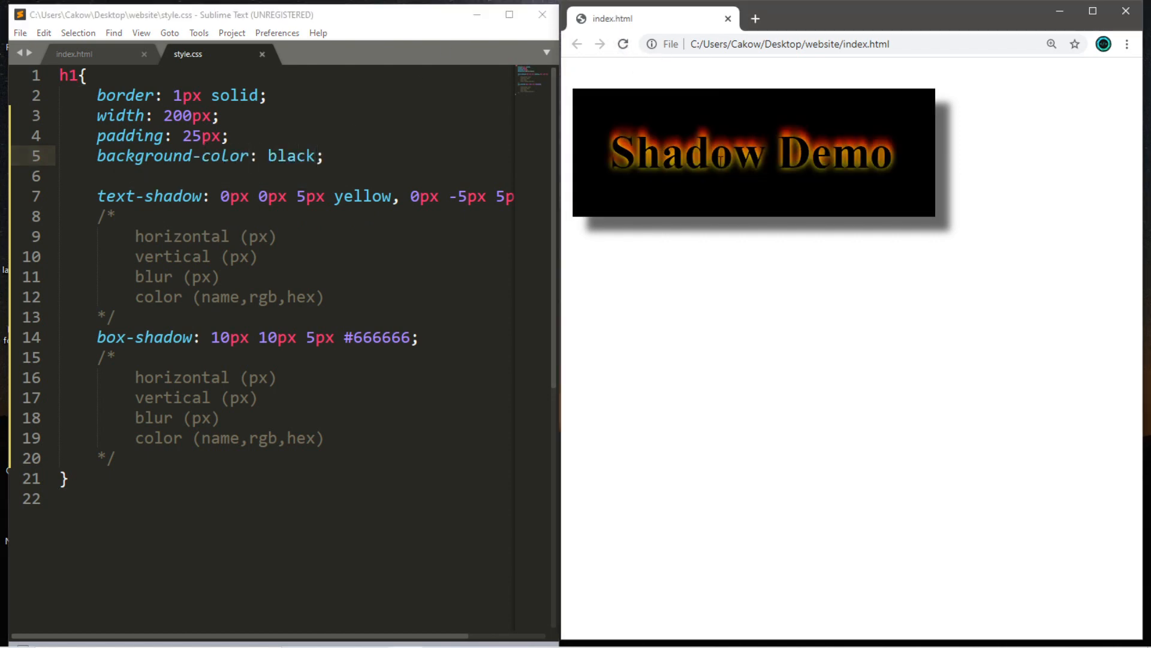
pyautogui.moveTo(890, 154)
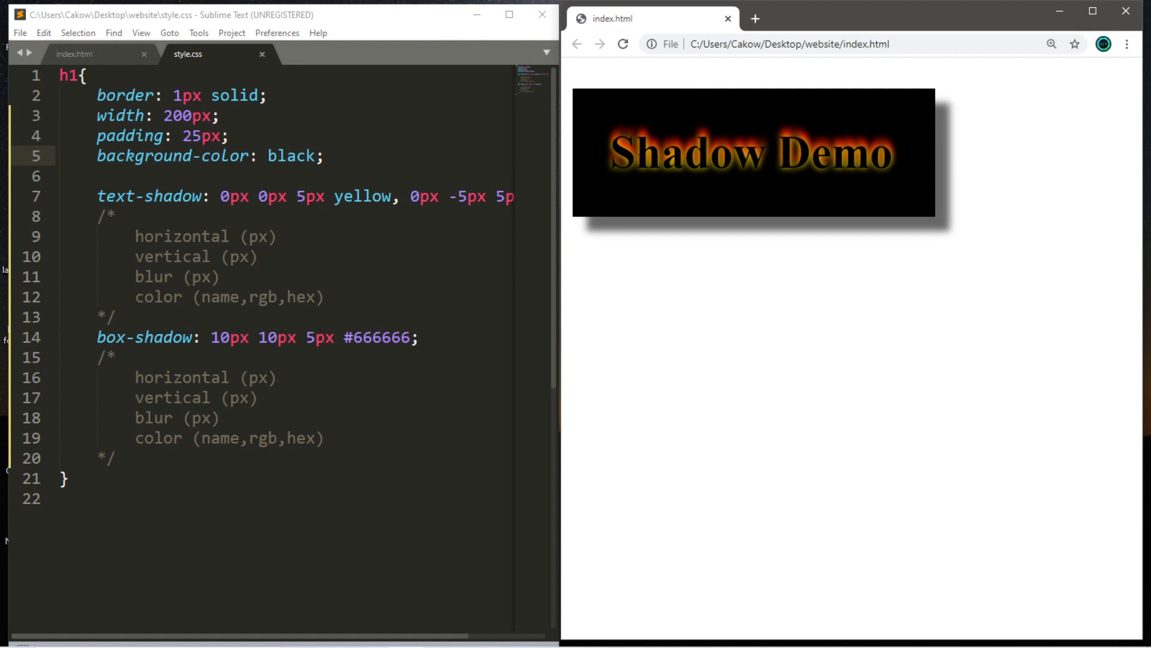
pyautogui.write('color:;')
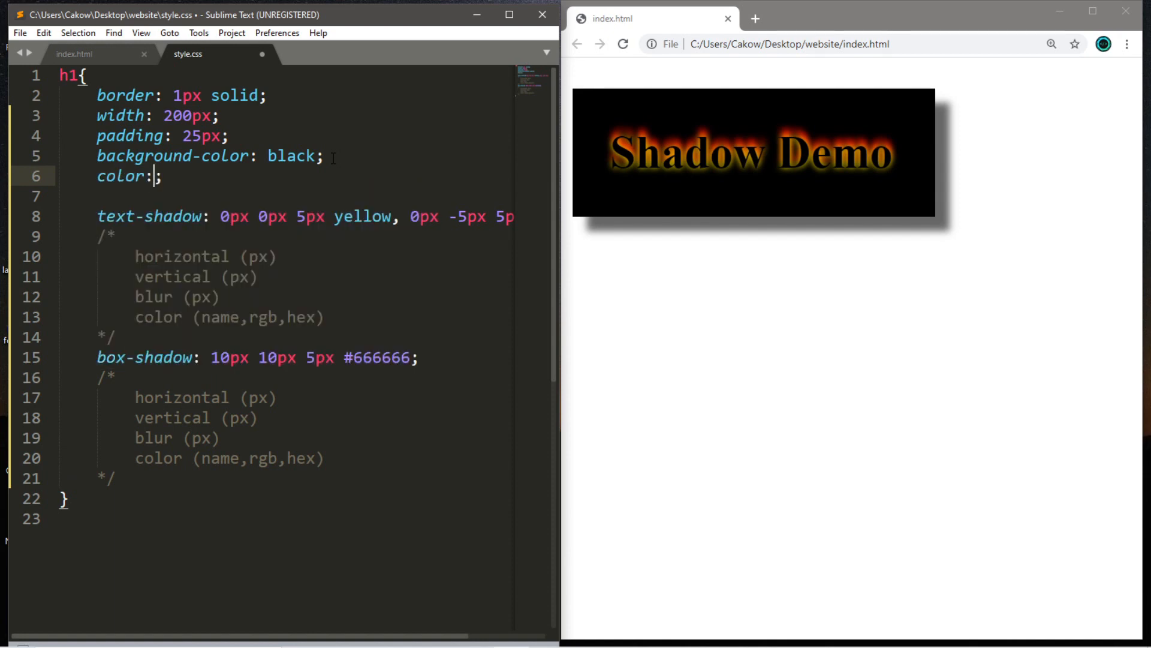
pyautogui.write('wh')
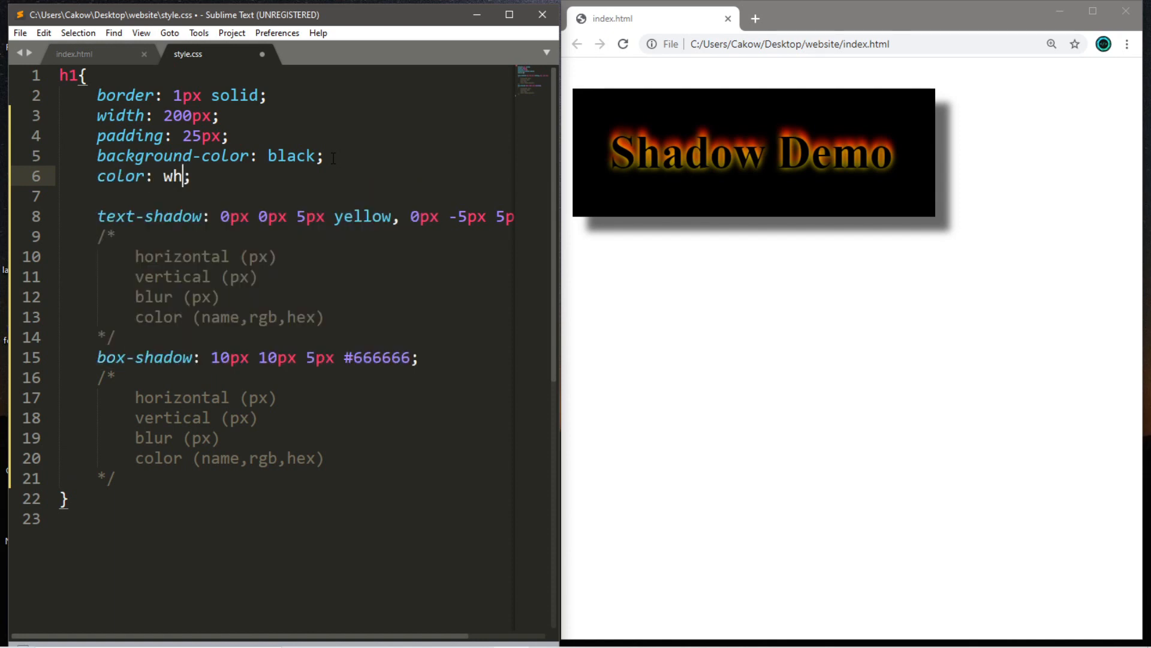
pyautogui.write('ite')
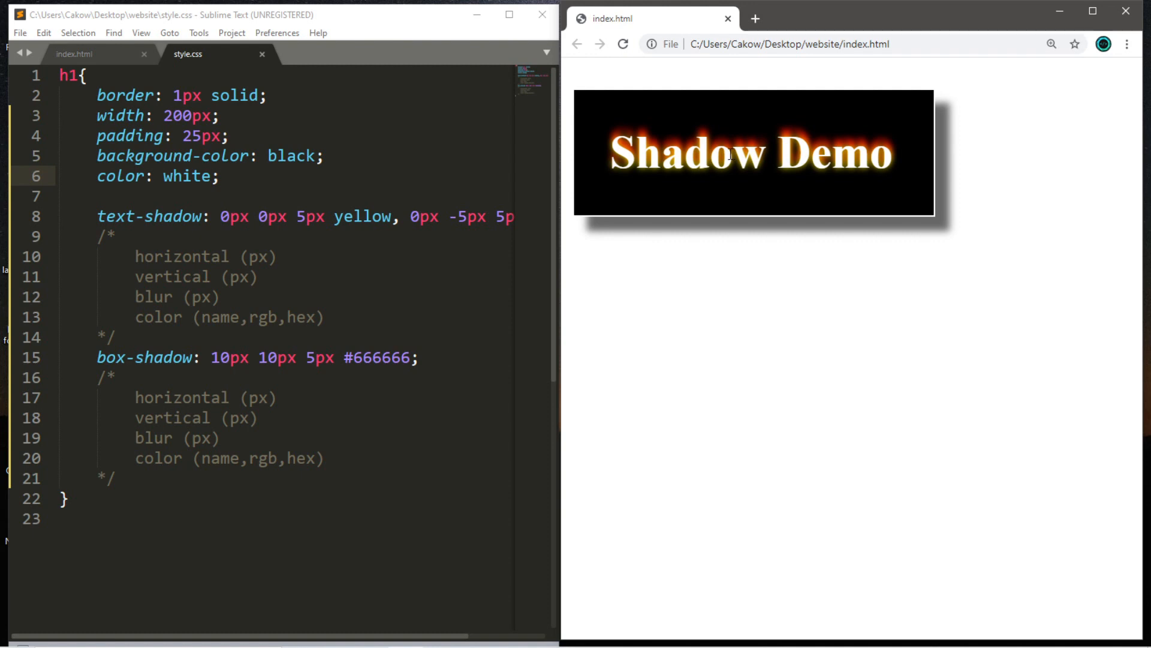
pyautogui.moveTo(941, 93)
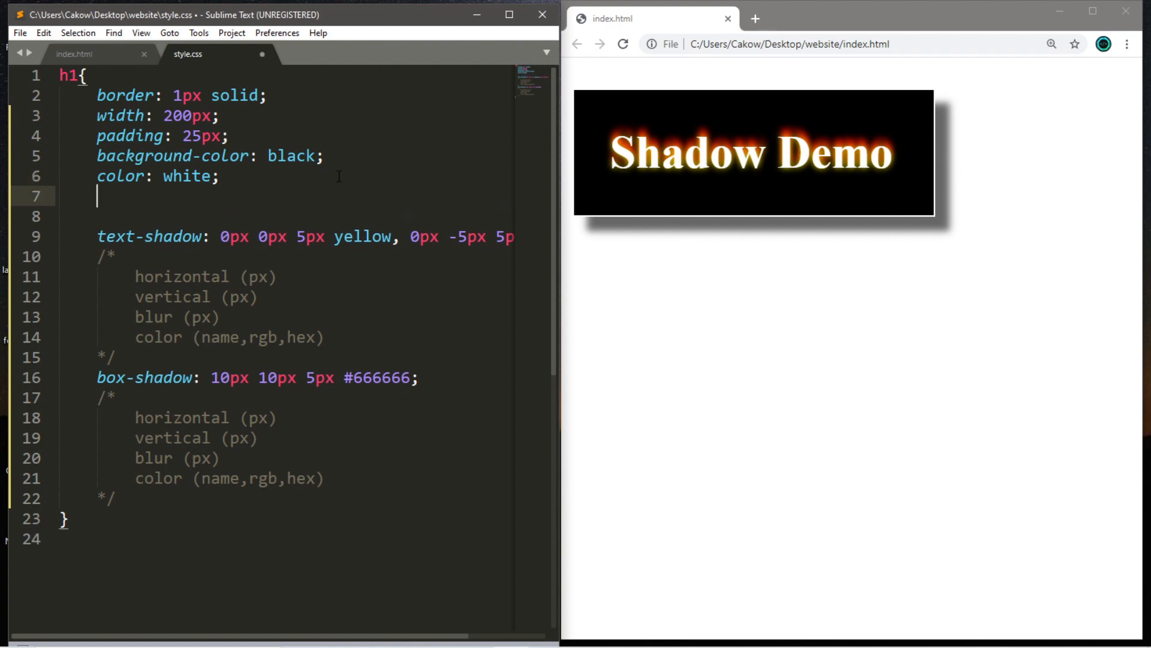
# Add border-color: black to the h1 rule and reload the preview
pyautogui.write('border')
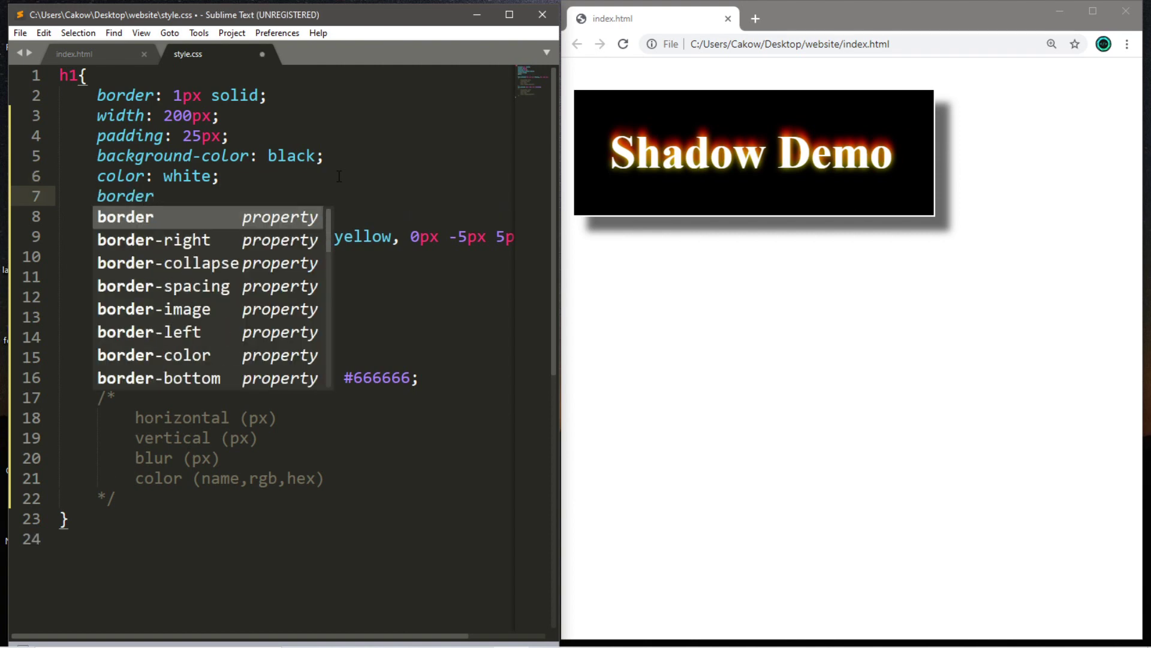
pyautogui.write('-color: black;')
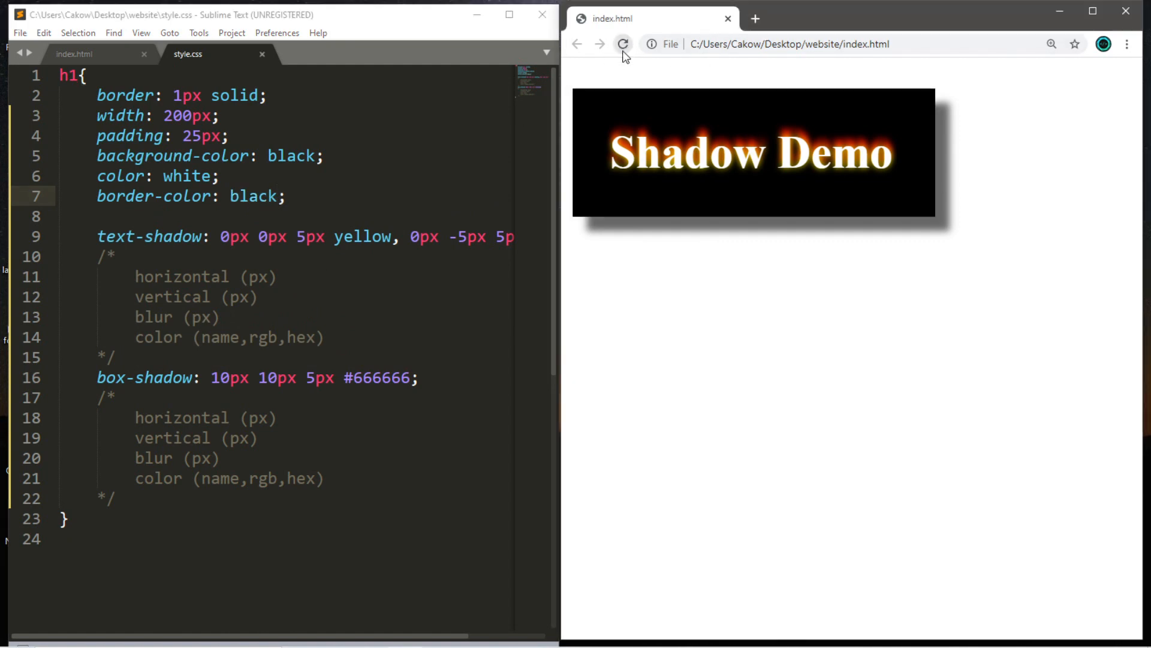
pyautogui.click(622, 44)
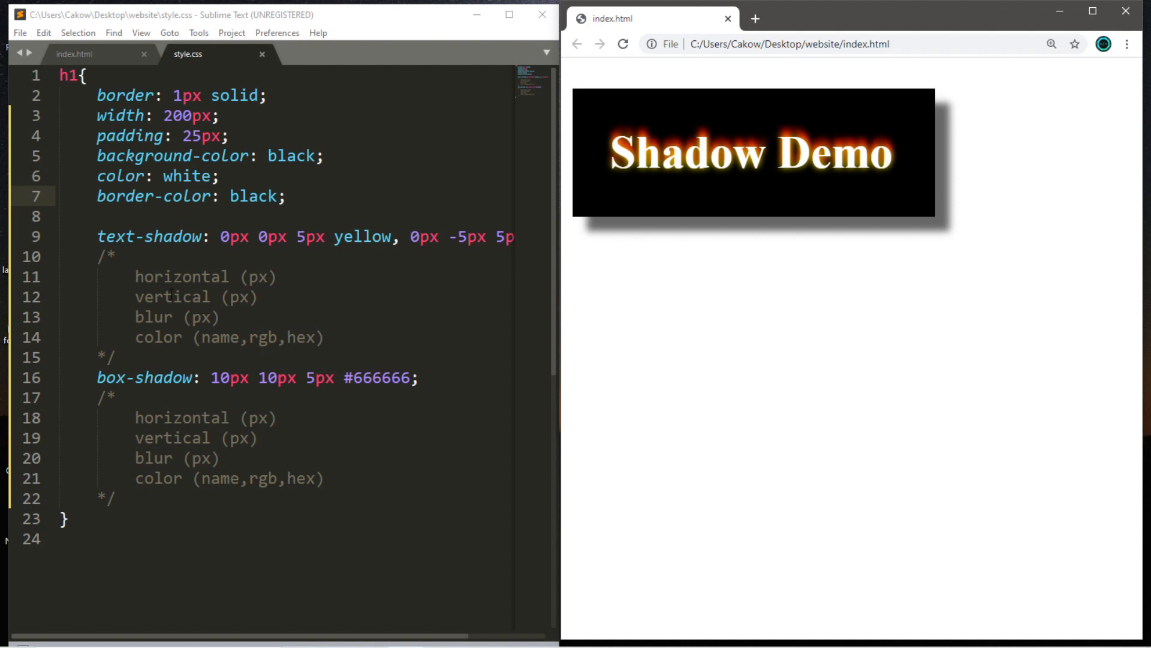
pyautogui.moveTo(628, 378)
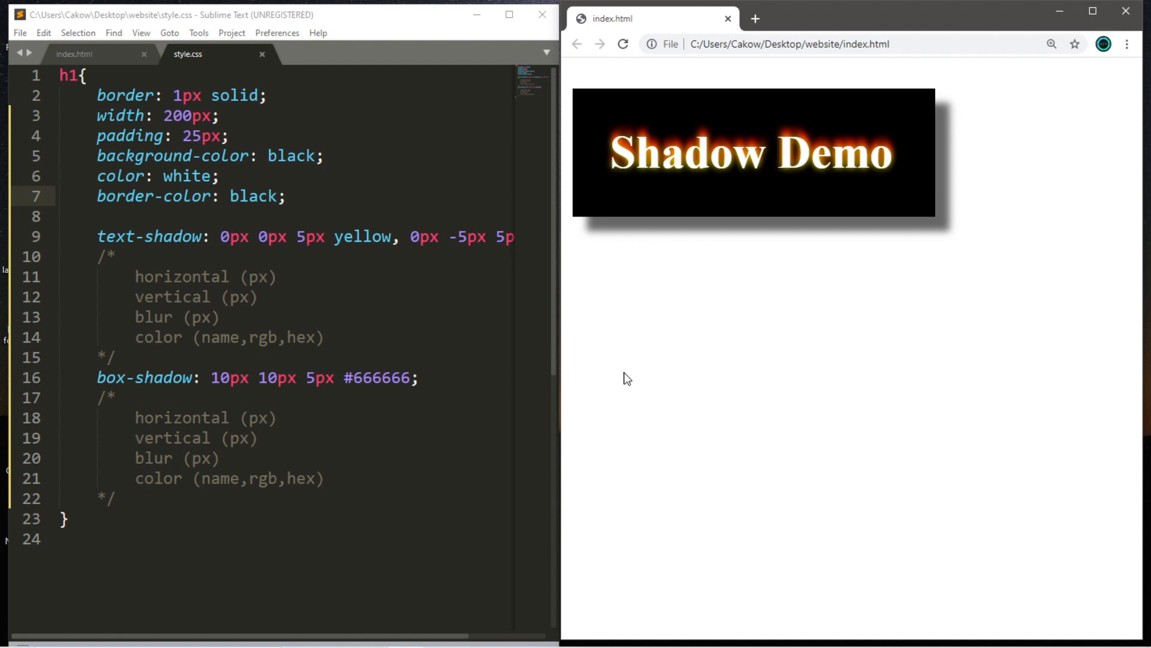
# Return from Chrome to the style.css tab in Sublime Text
pyautogui.click(277, 196)
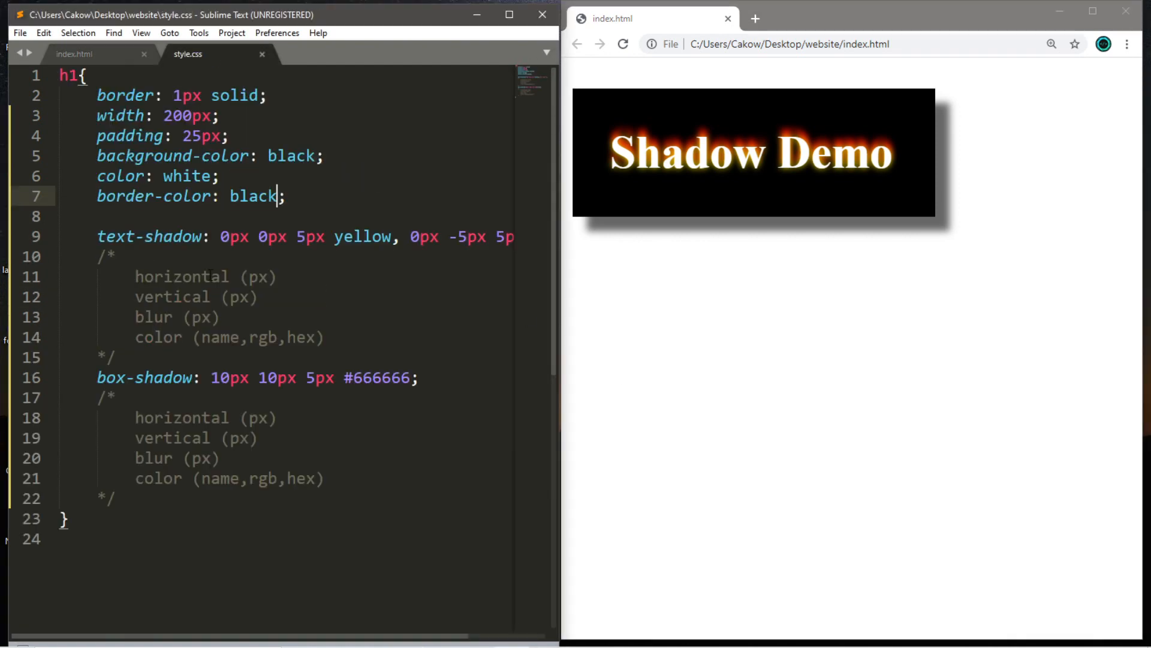
pyautogui.click(73, 53)
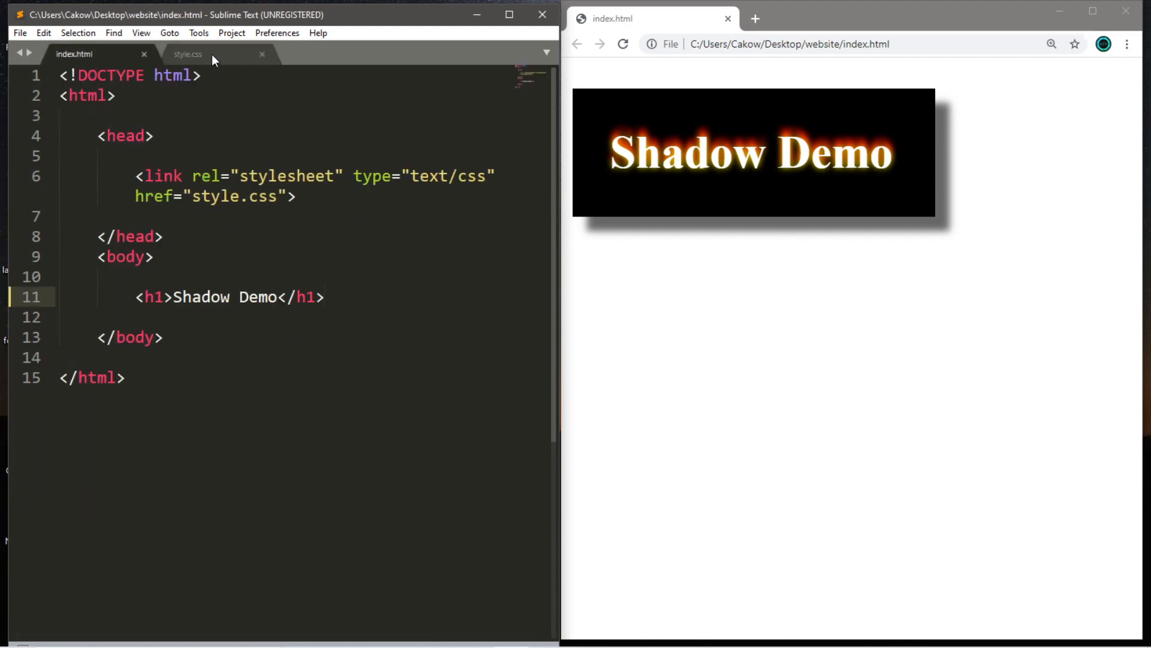
pyautogui.click(188, 54)
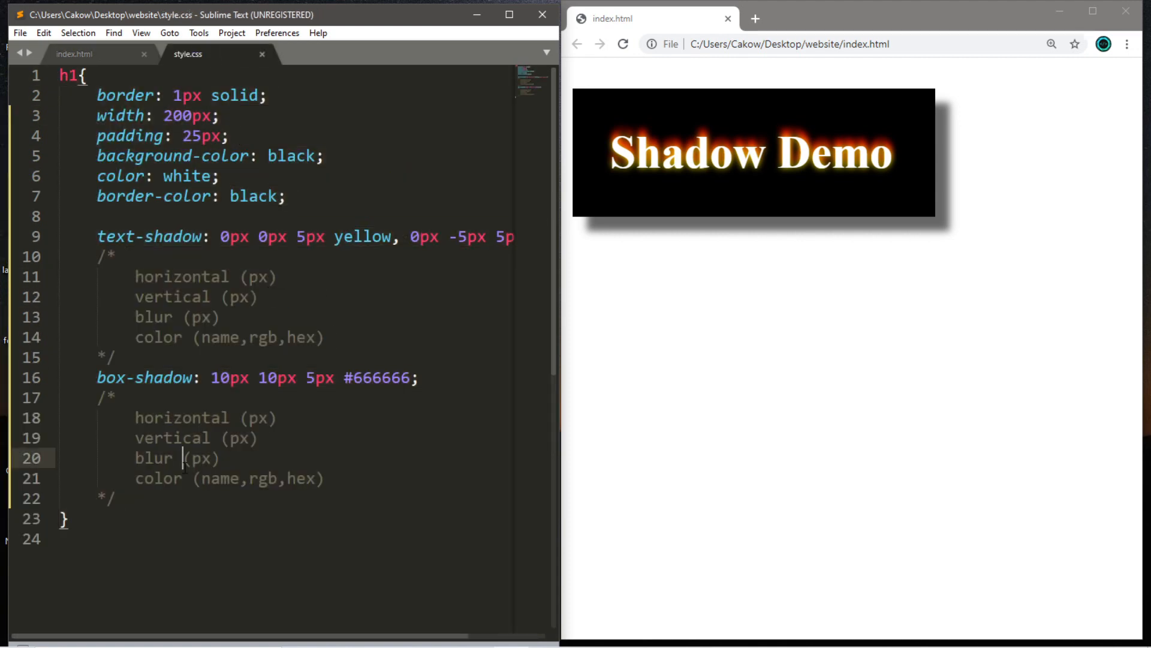